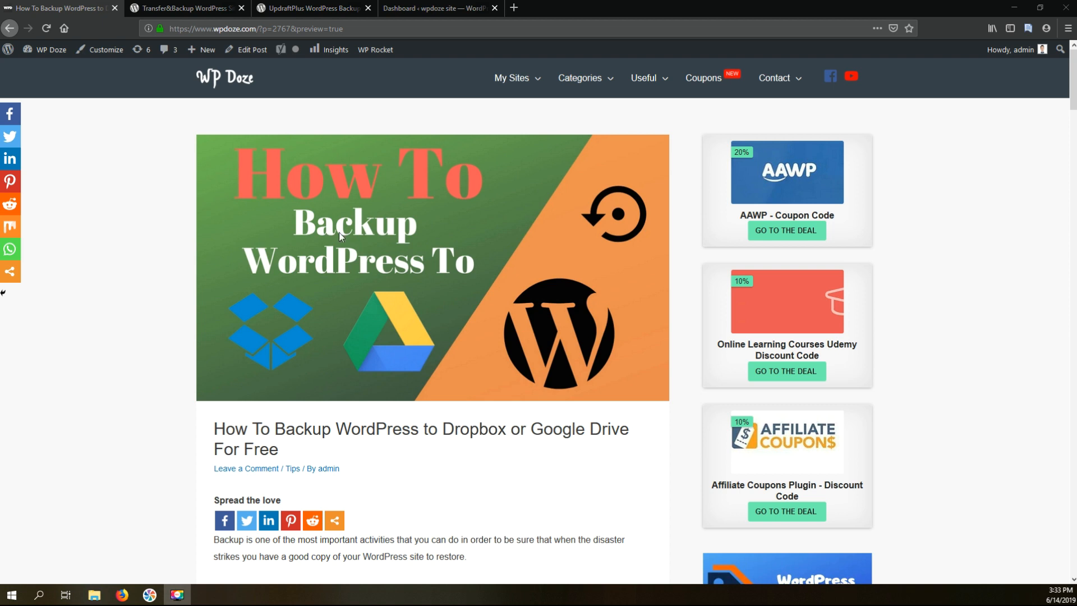
# - Go to the WordPress admin dashboard's Plugins > Add New page
pyautogui.scroll(-3)
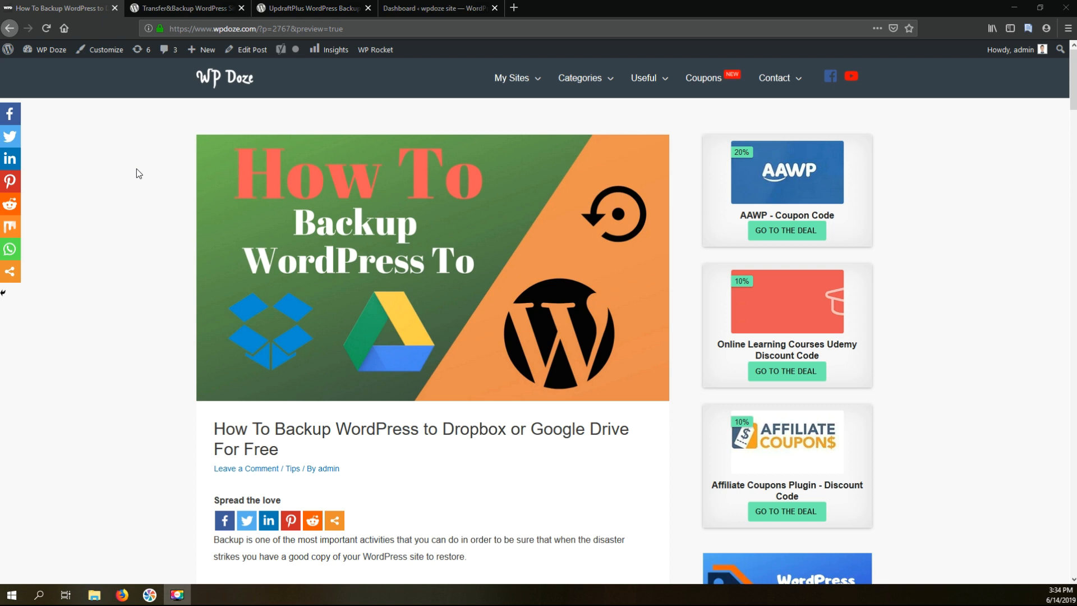
pyautogui.scroll(-3)
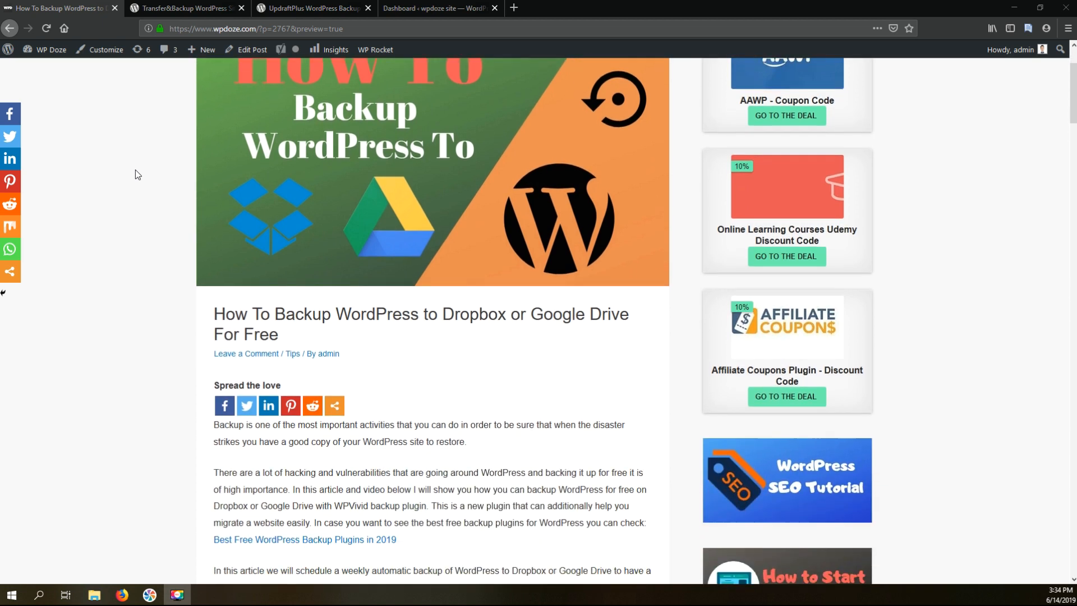
pyautogui.scroll(-3)
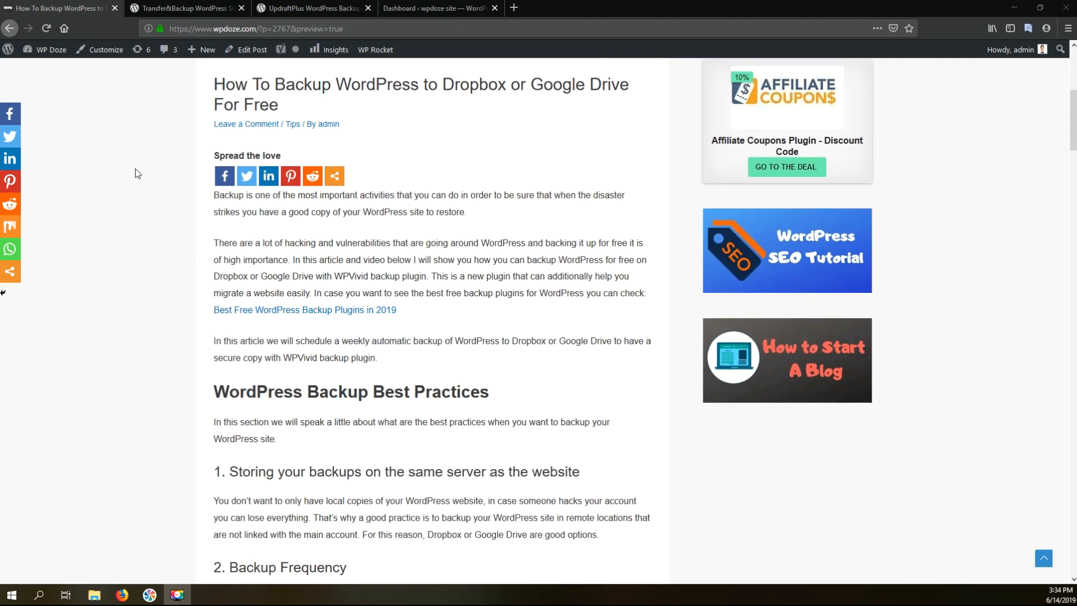
pyautogui.moveTo(135, 170)
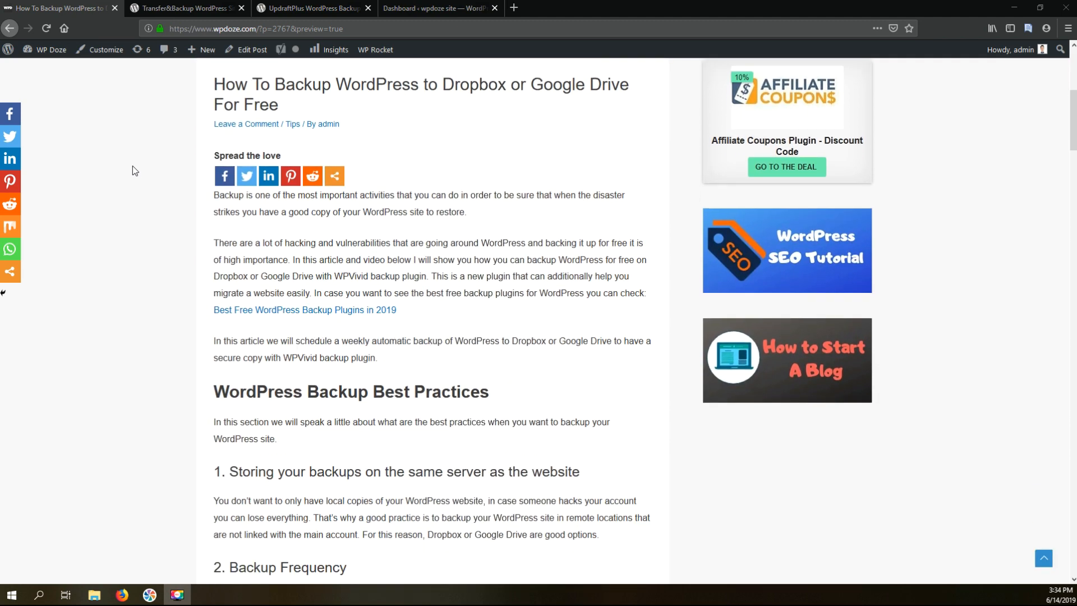
pyautogui.scroll(-3)
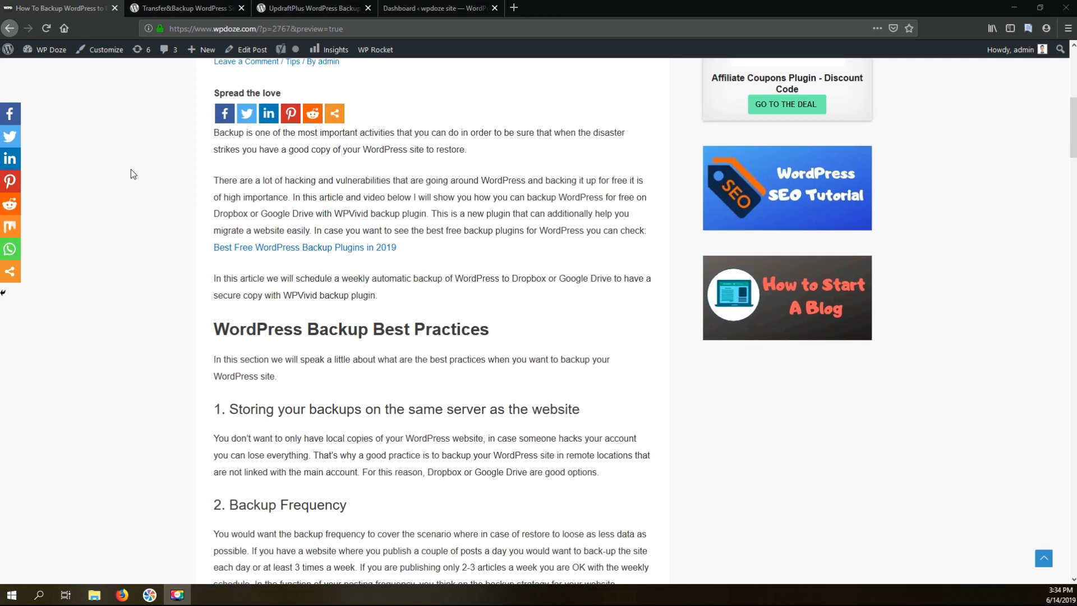
pyautogui.scroll(-3)
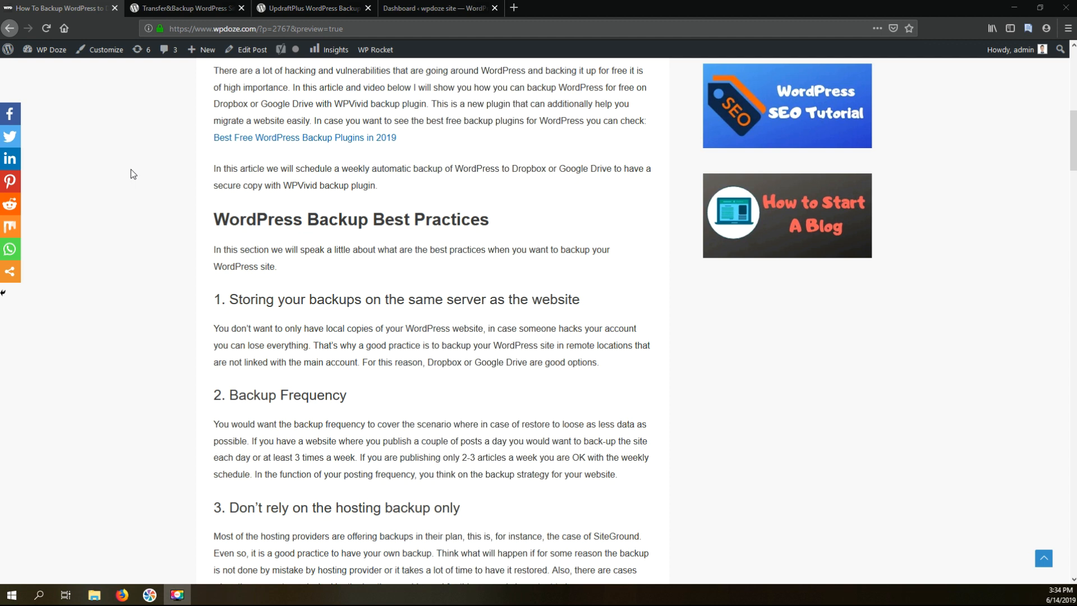
pyautogui.moveTo(482, 292)
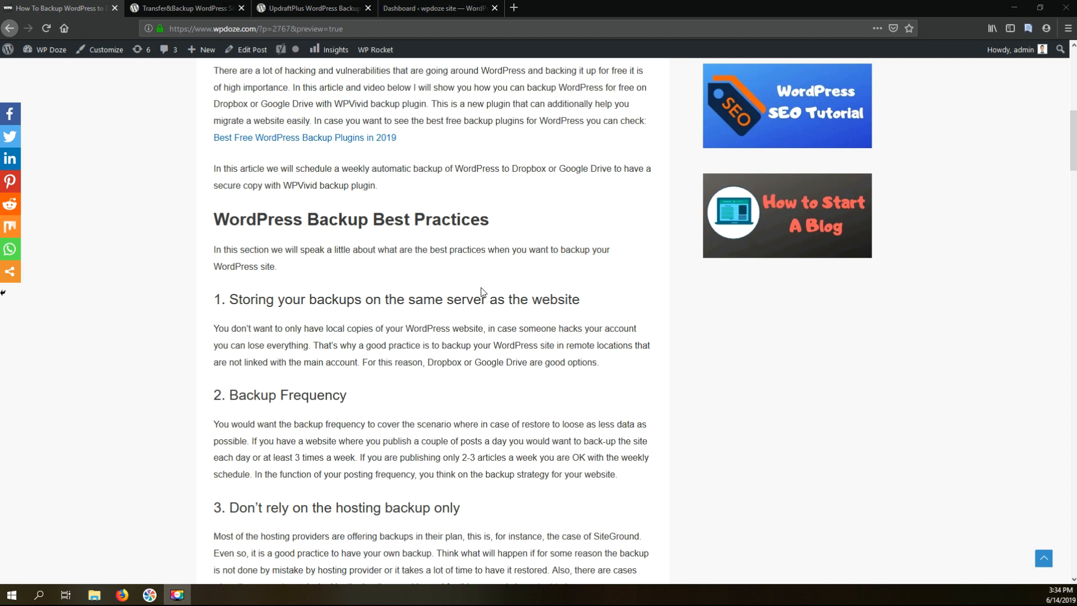
pyautogui.moveTo(495, 277)
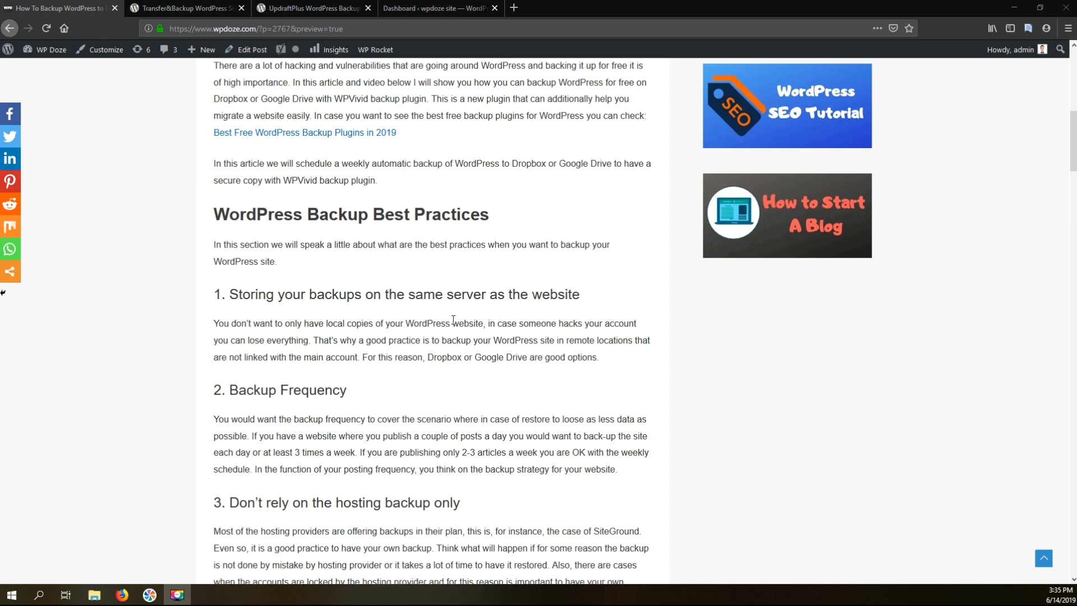
pyautogui.scroll(-3)
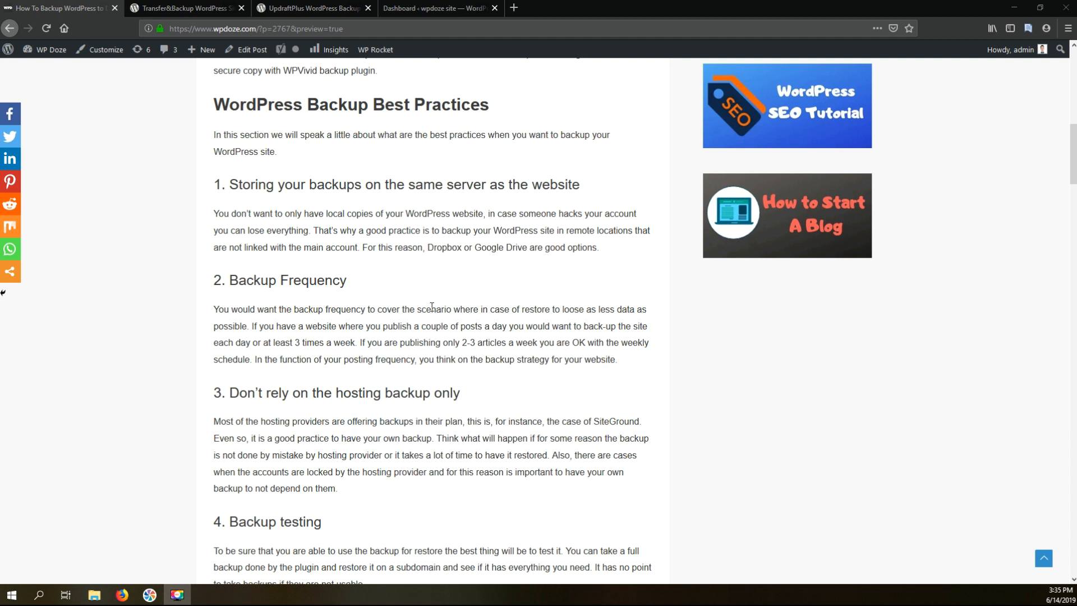
pyautogui.scroll(-3)
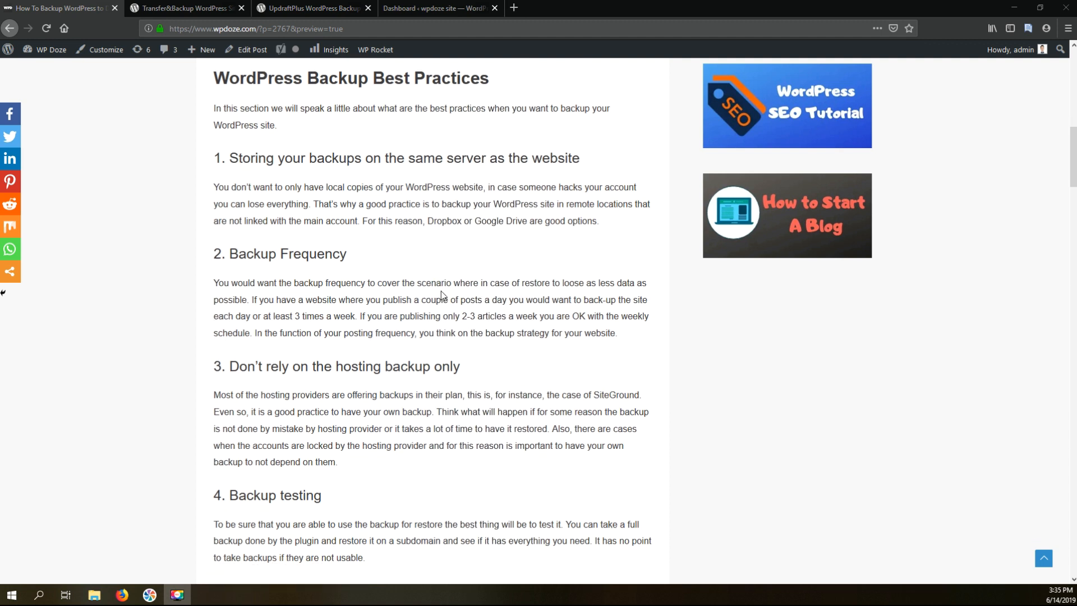
pyautogui.scroll(-3)
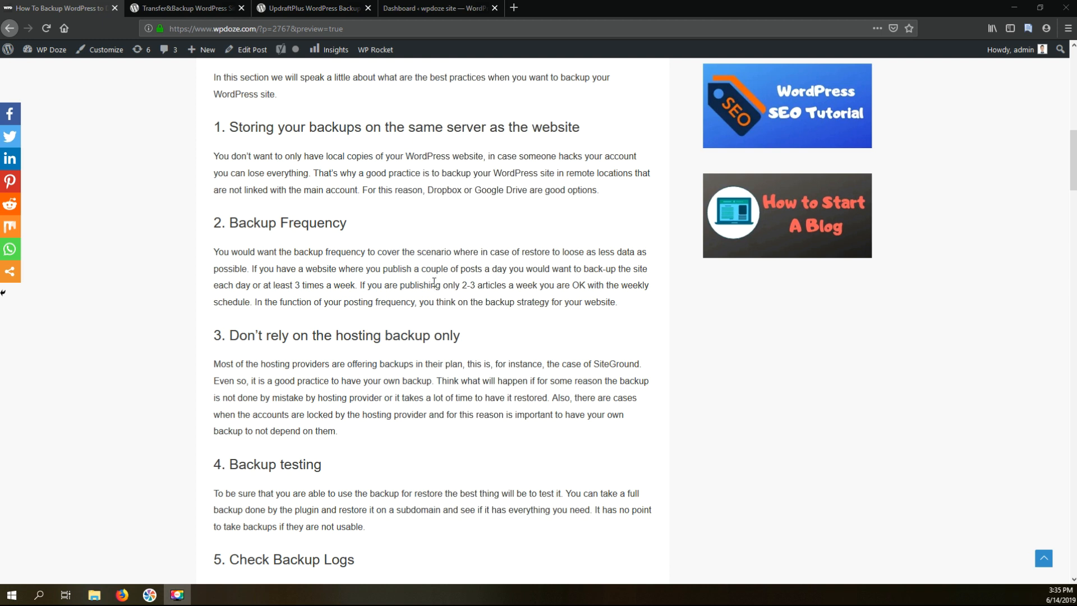
pyautogui.scroll(-3)
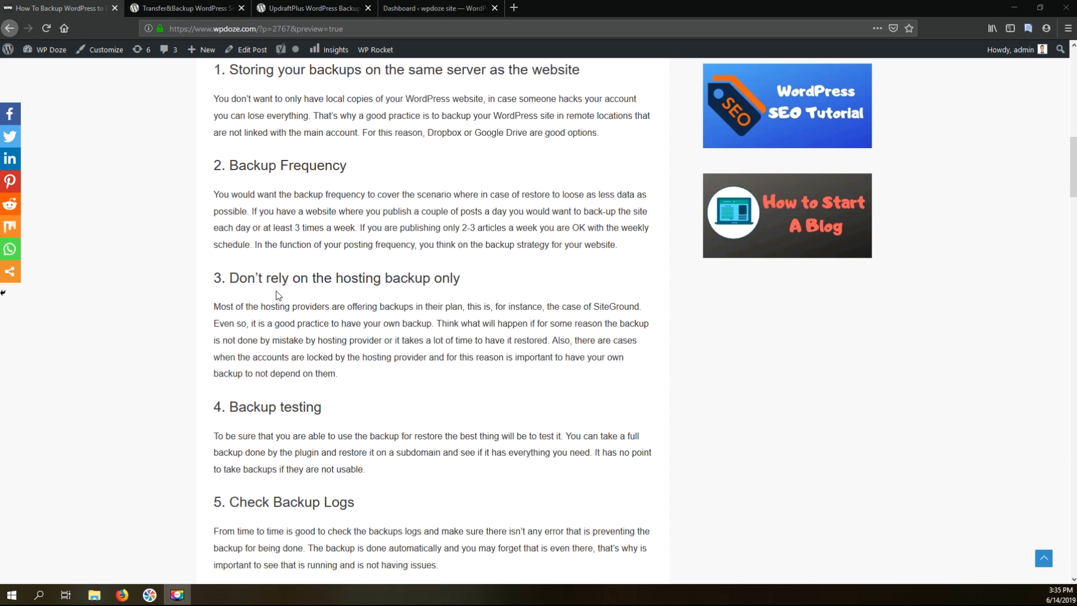
pyautogui.moveTo(313, 306)
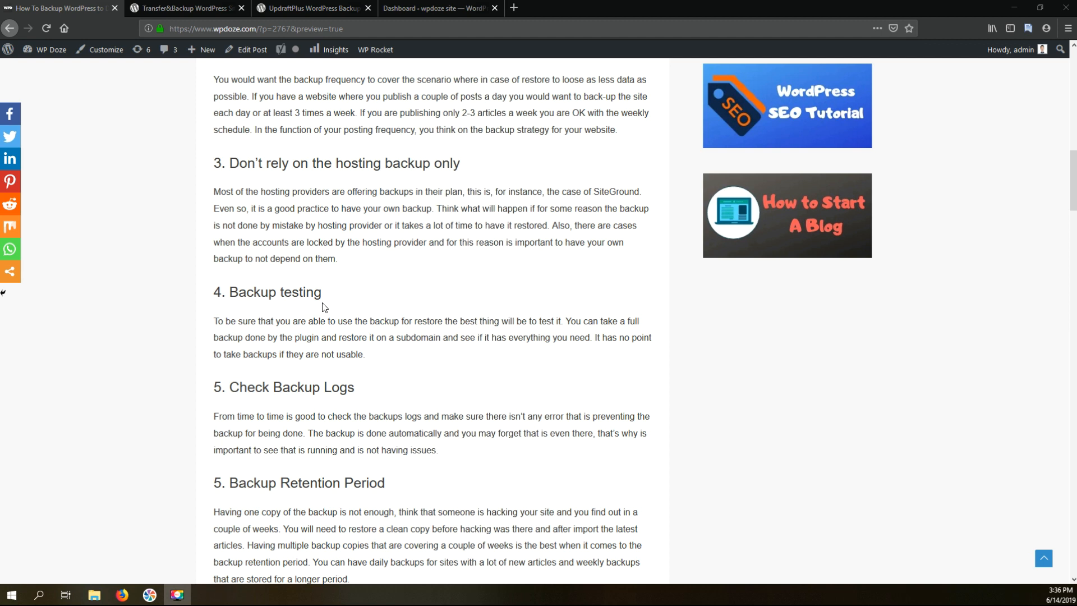
pyautogui.moveTo(316, 296)
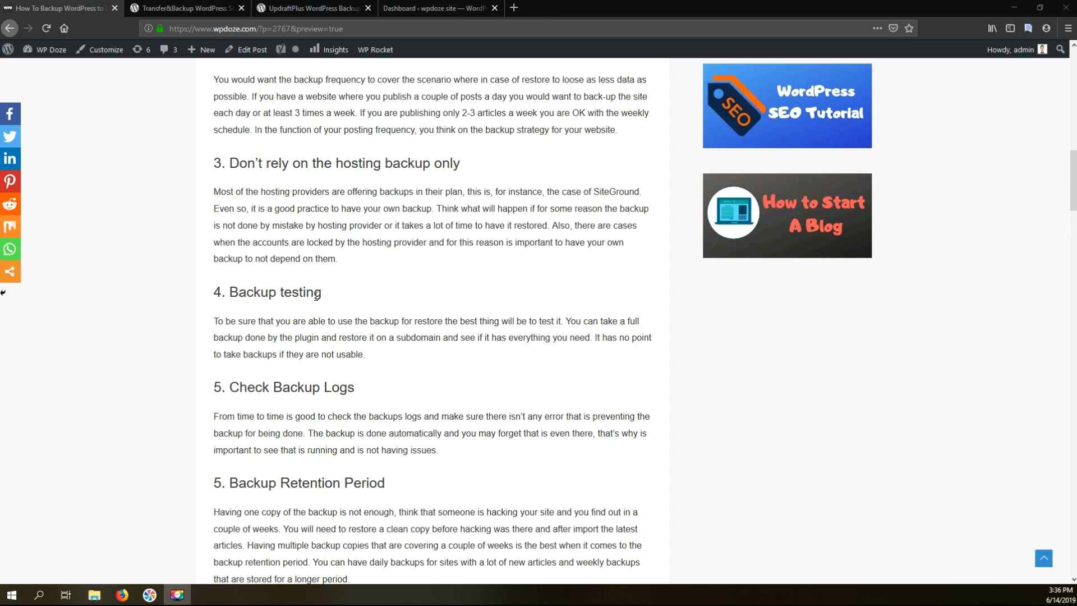
pyautogui.scroll(-3)
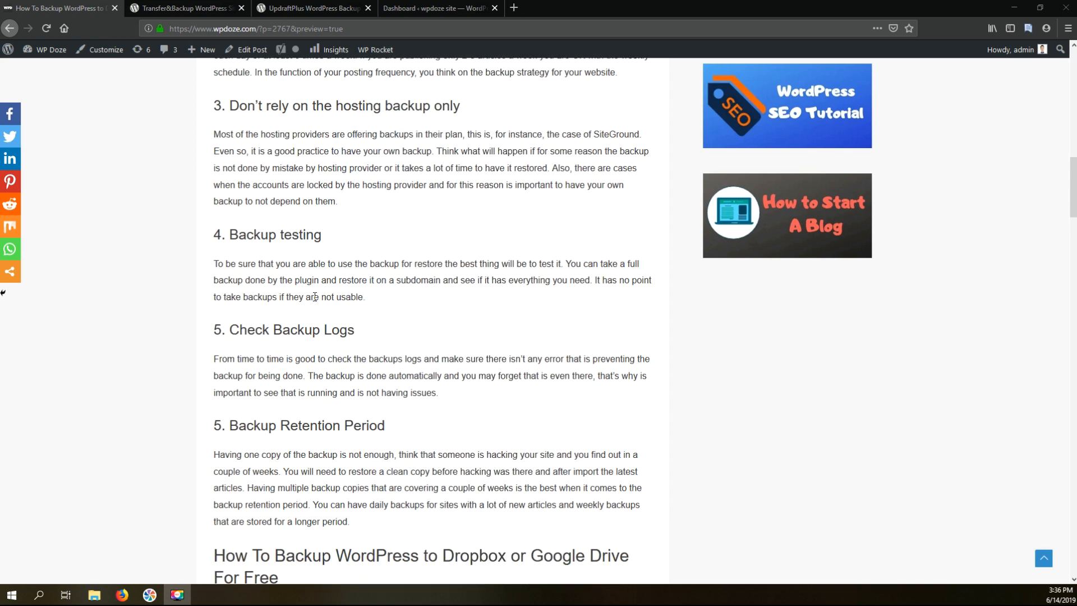
pyautogui.scroll(-3)
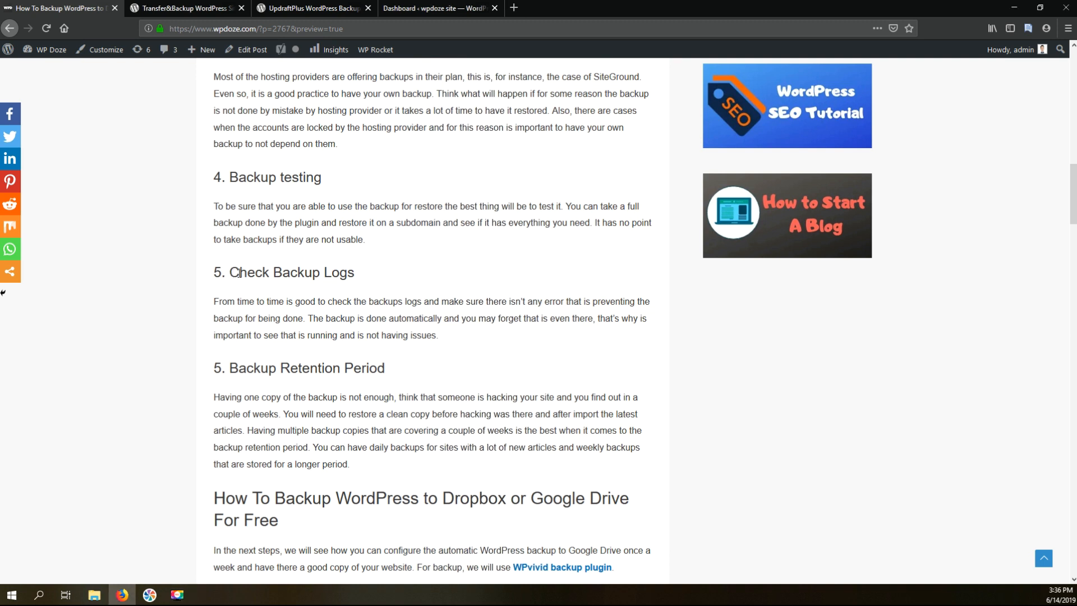
pyautogui.moveTo(286, 278)
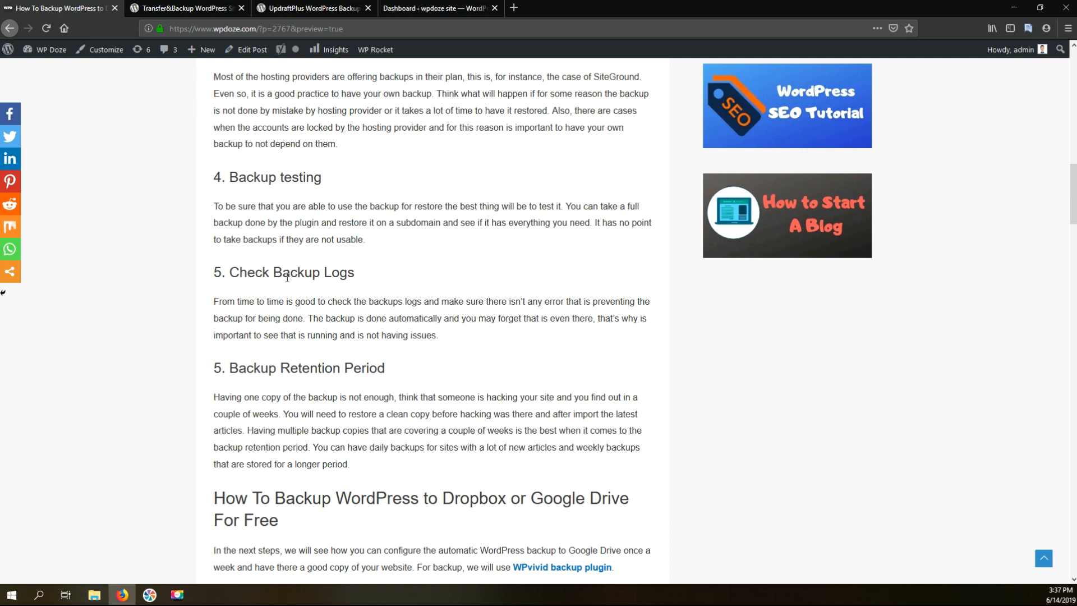
pyautogui.scroll(-3)
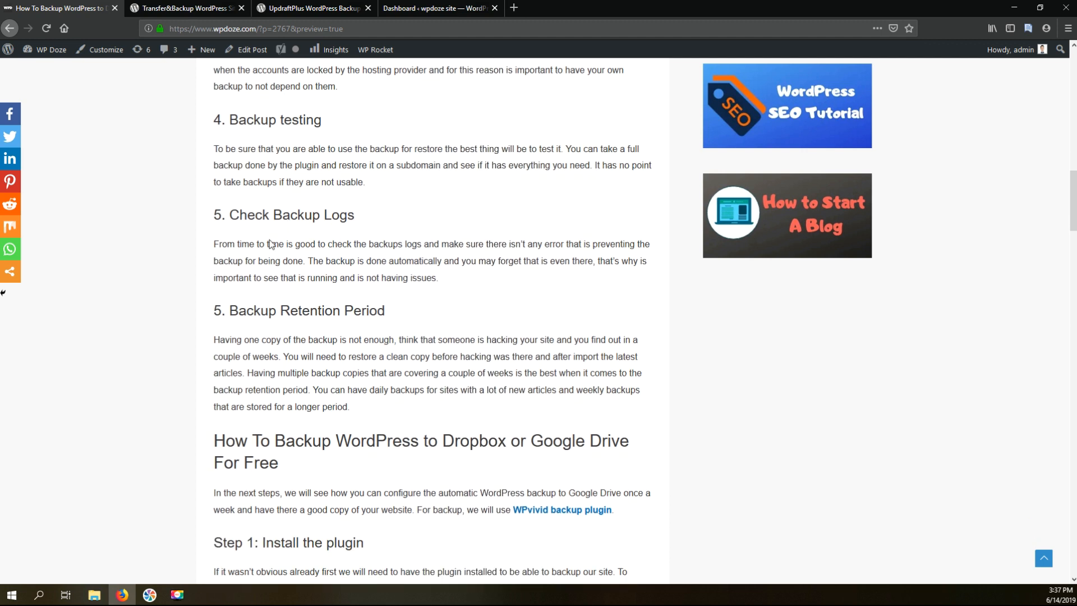
pyautogui.scroll(-3)
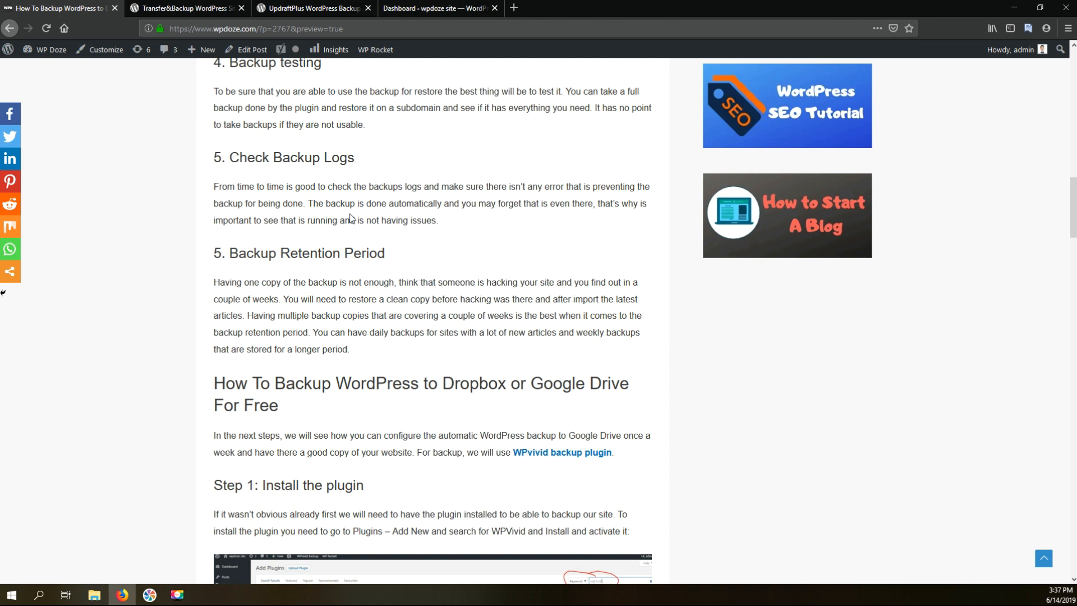
pyautogui.scroll(-3)
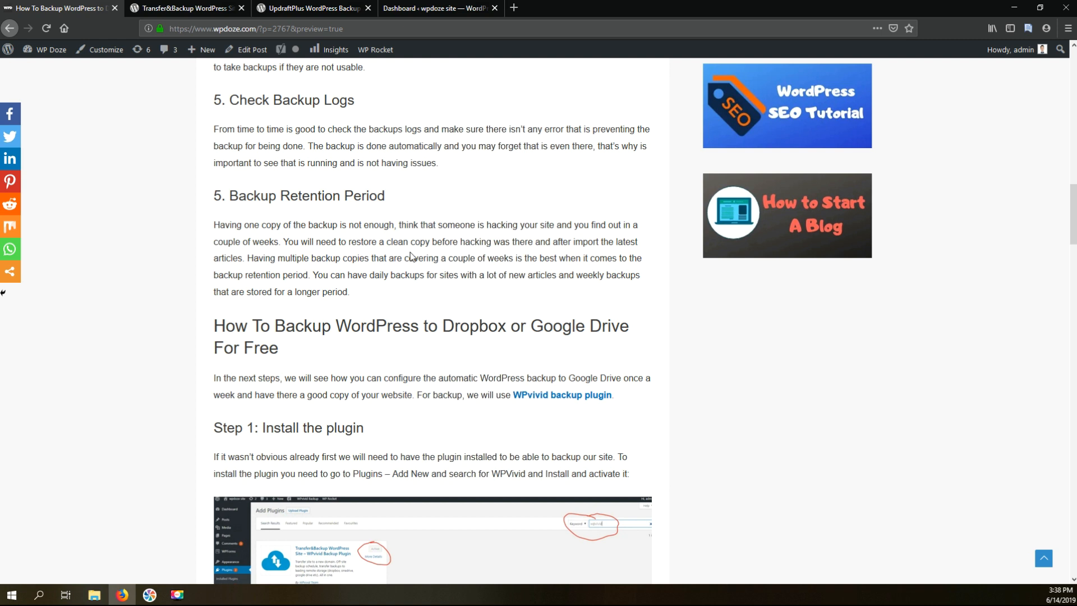
pyautogui.moveTo(493, 289)
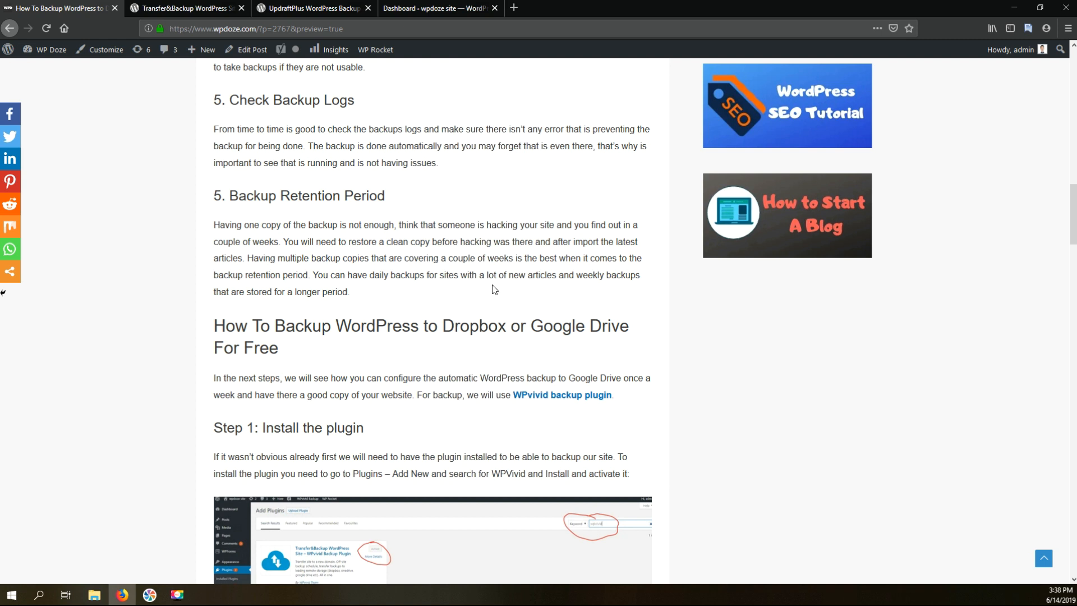
pyautogui.moveTo(535, 293)
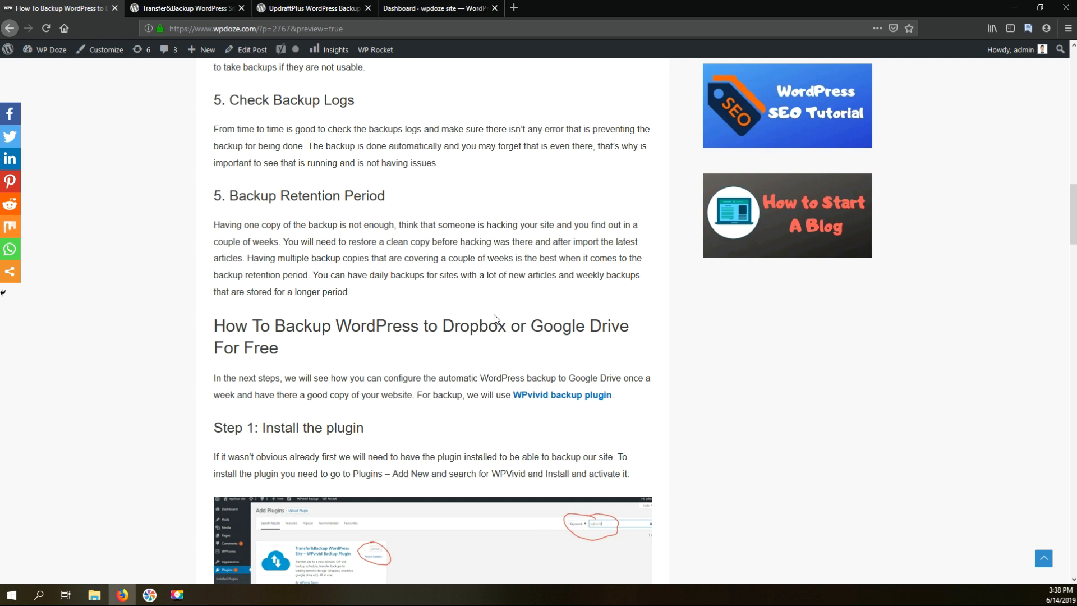
pyautogui.moveTo(493, 314)
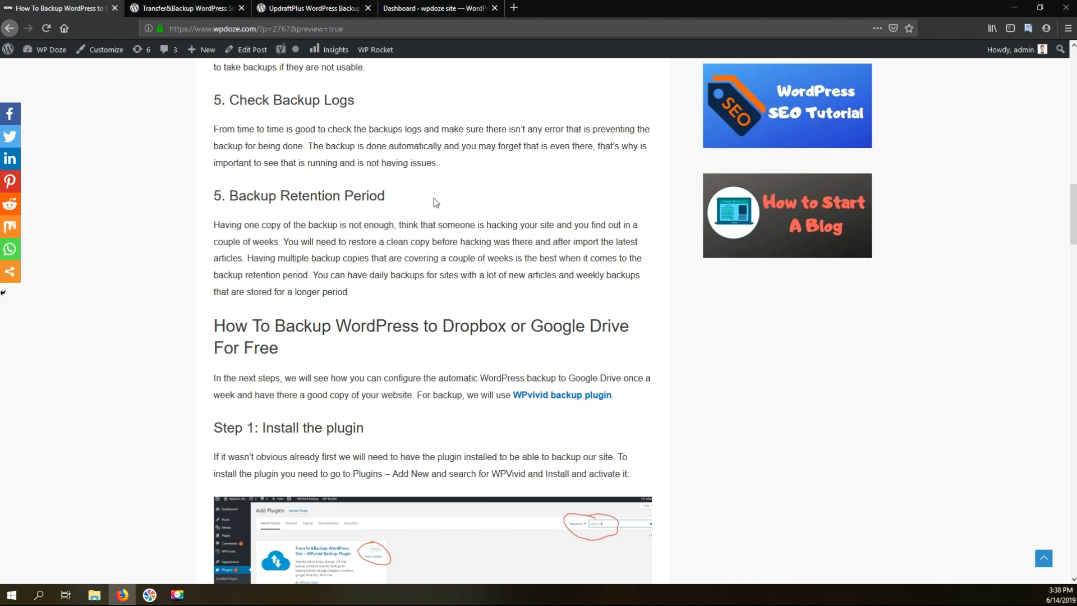
pyautogui.moveTo(406, 23)
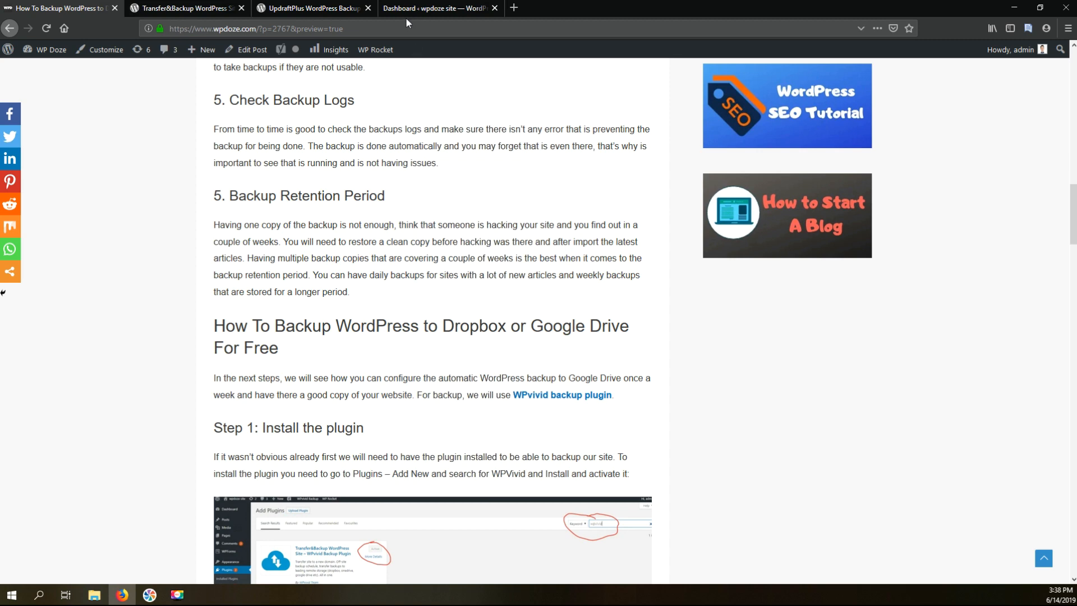
pyautogui.click(440, 8)
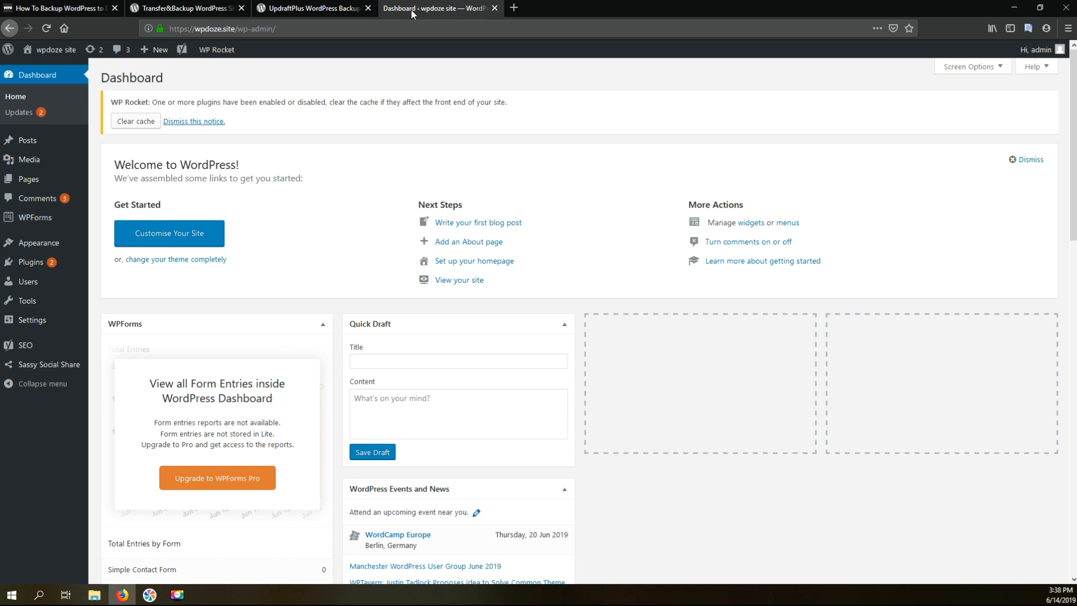
pyautogui.moveTo(355, 147)
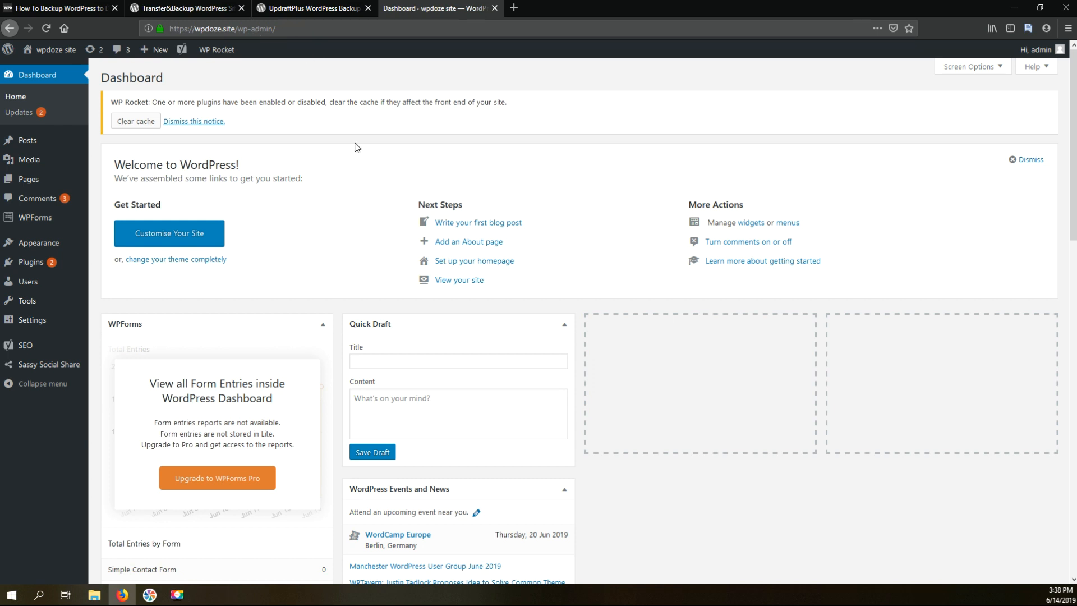
pyautogui.moveTo(29, 261)
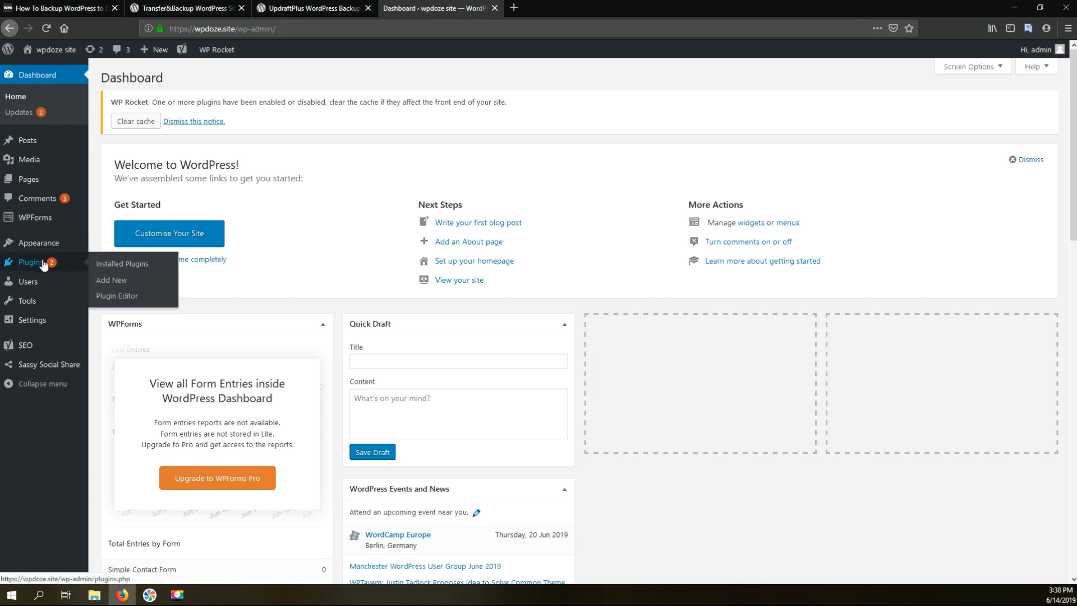
pyautogui.click(110, 280)
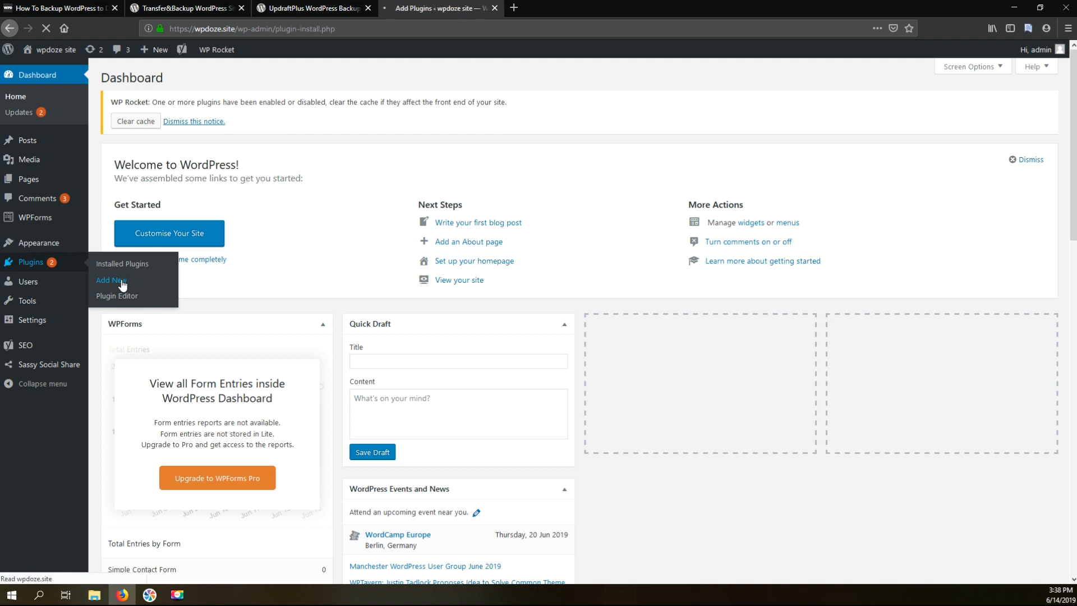
pyautogui.click(110, 280)
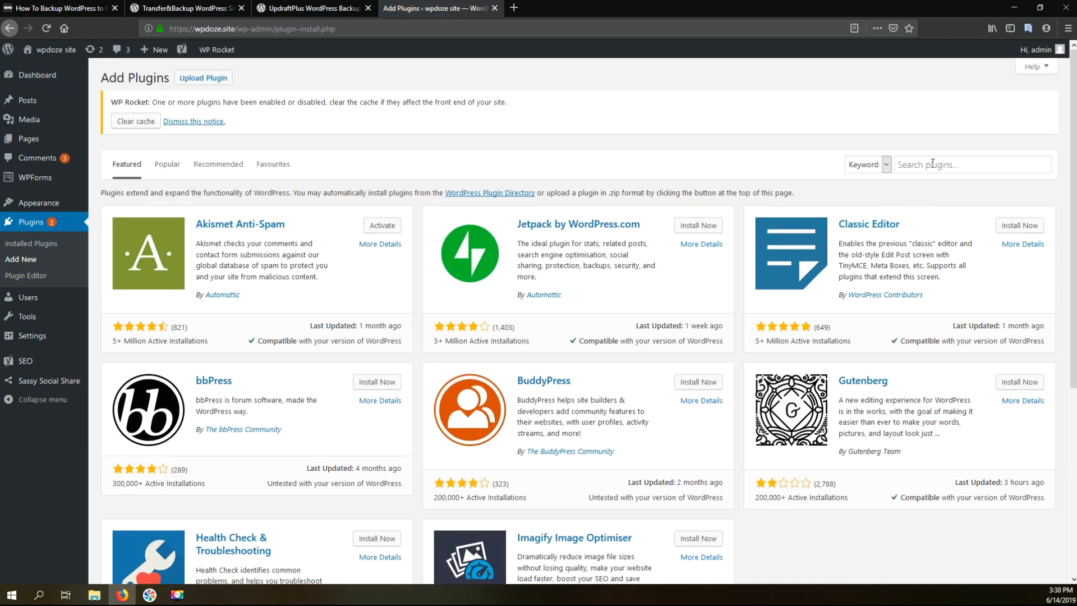
# - Search the plugin directory for 'wpvivid'
pyautogui.write('w')
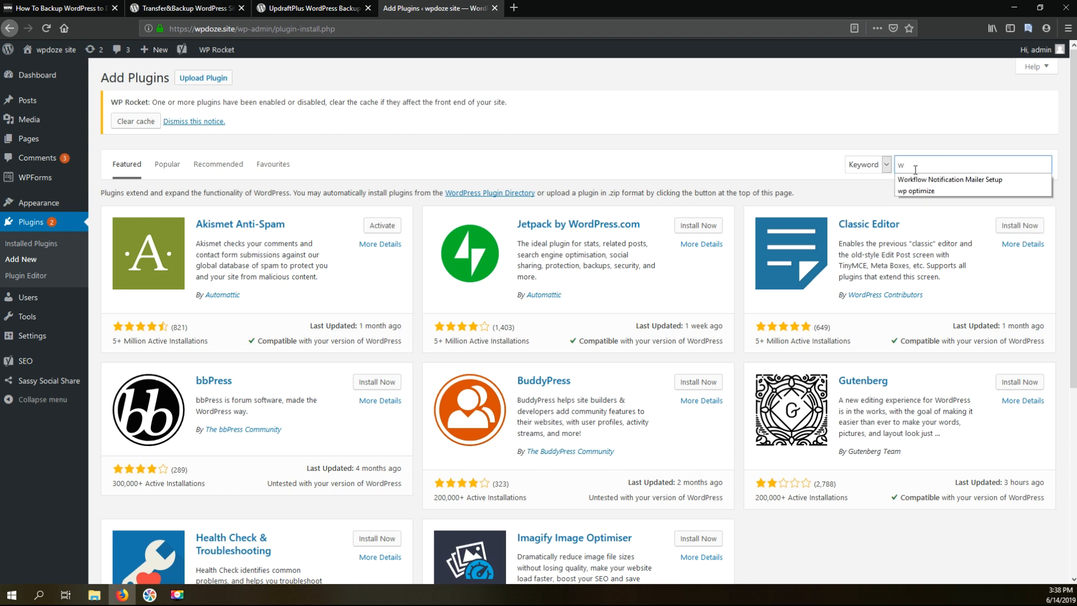
pyautogui.write('pvivid')
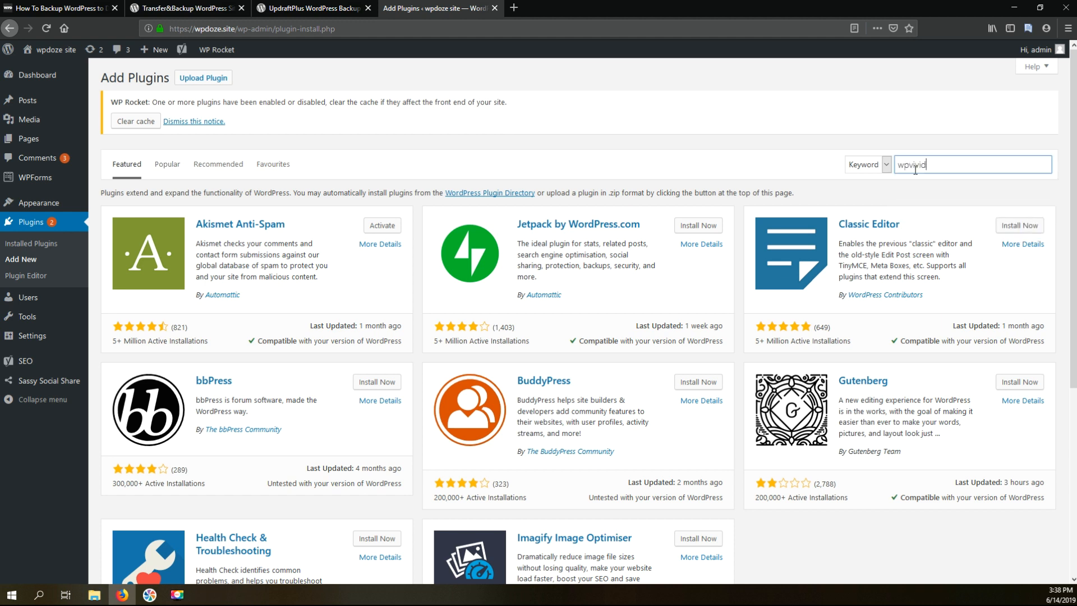
pyautogui.press('Enter')
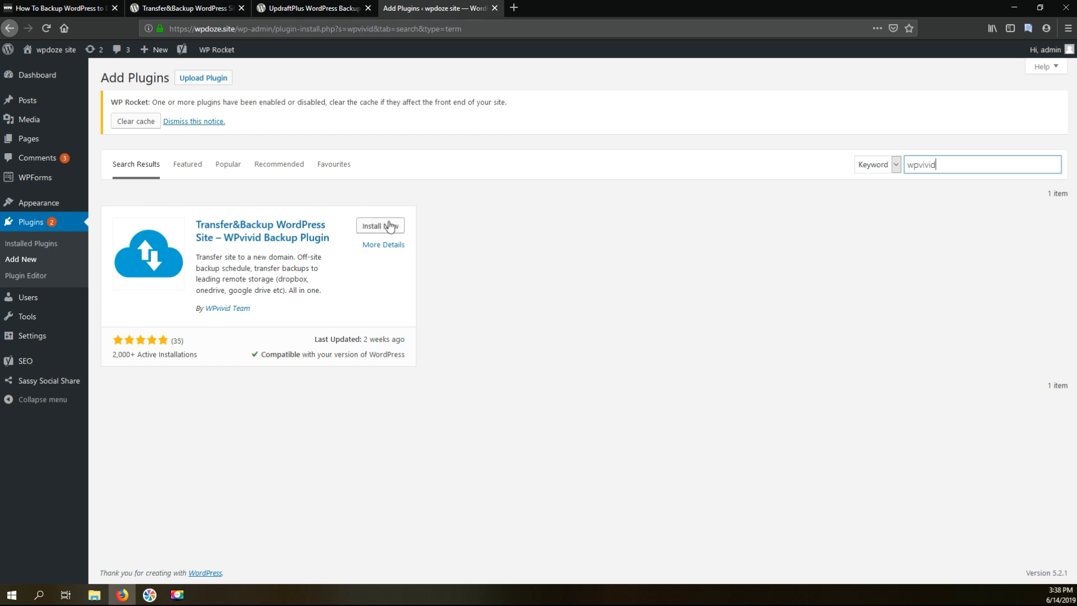
# - Install the WPvivid Backup Plugin from its search card and activate it
pyautogui.click(379, 225)
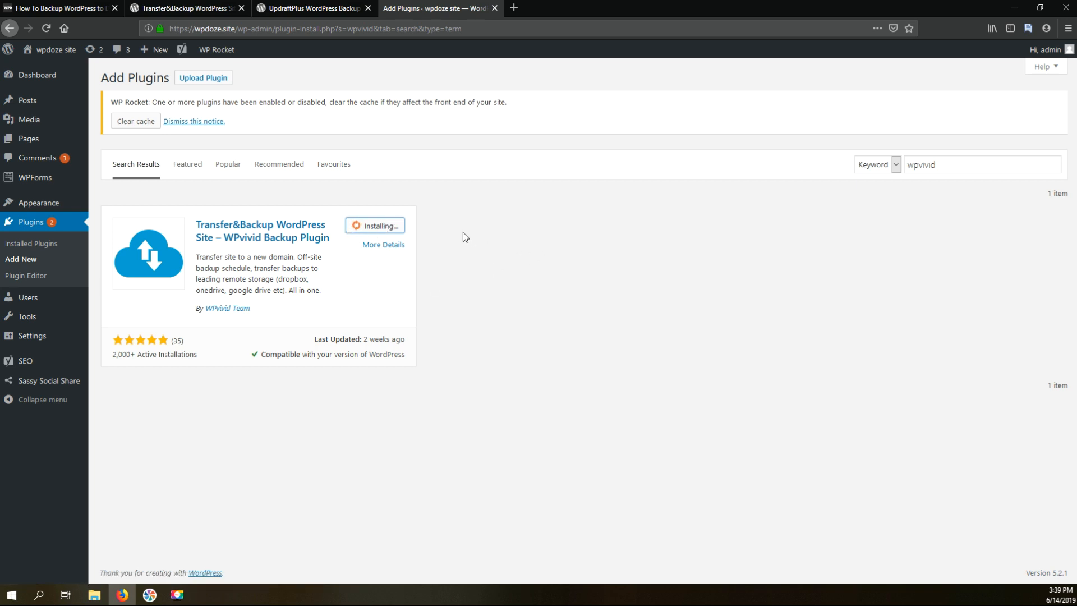
pyautogui.moveTo(402, 184)
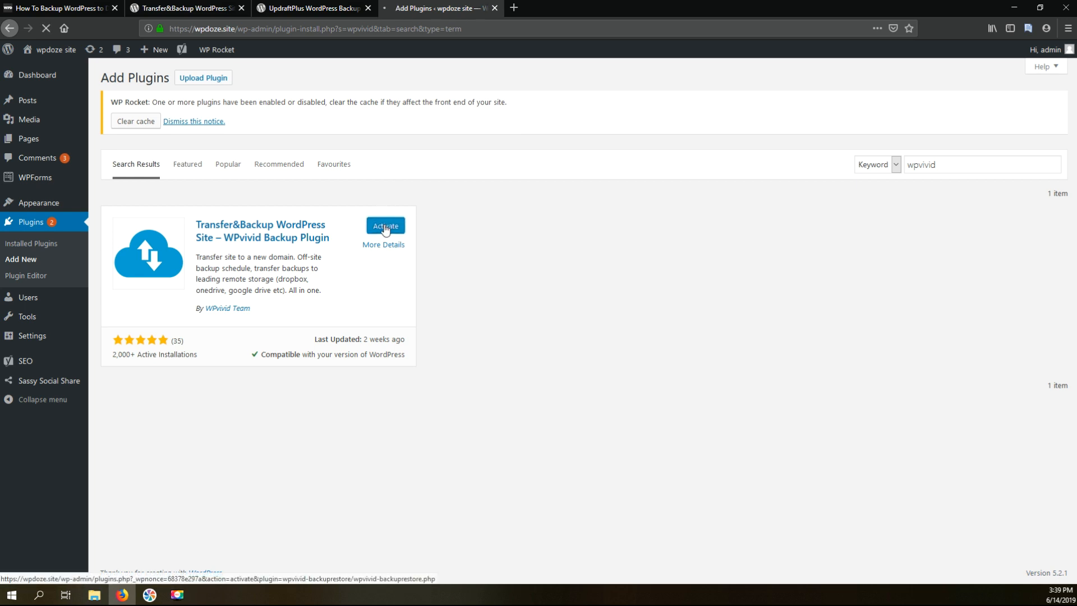
pyautogui.click(385, 225)
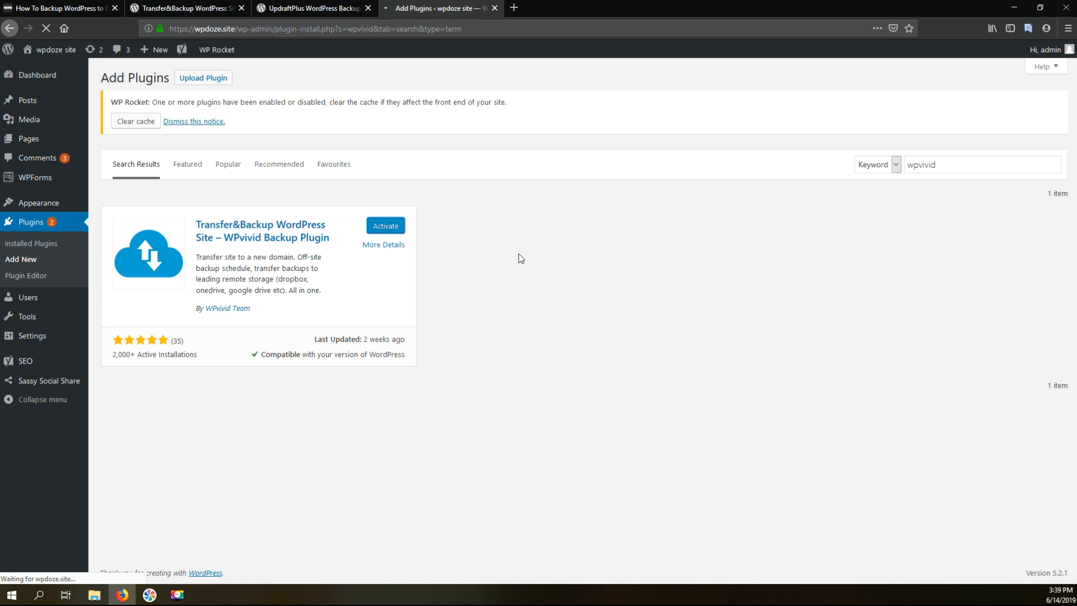
pyautogui.click(385, 226)
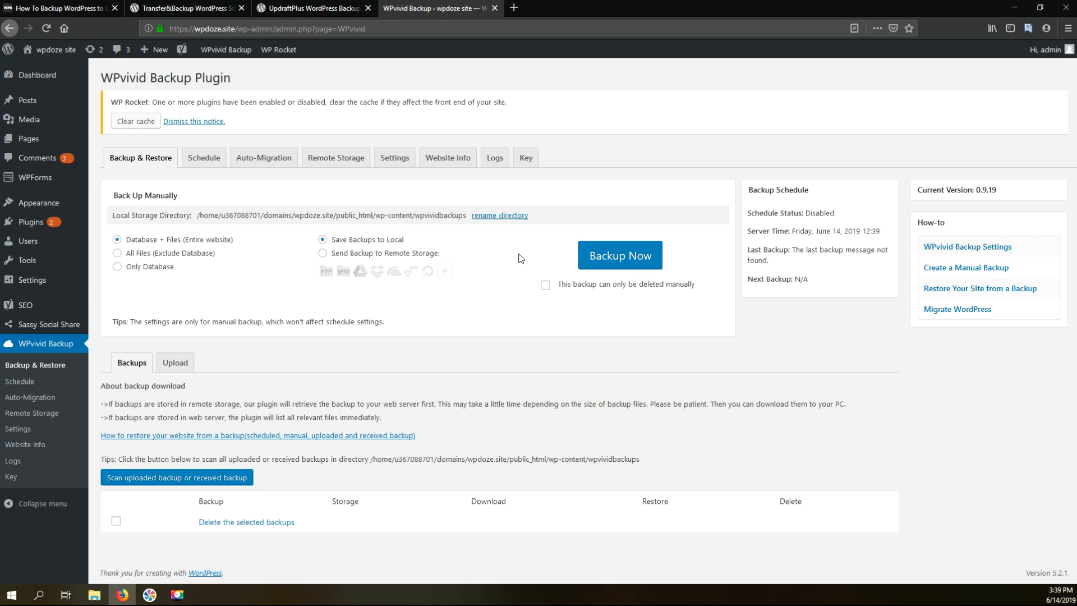
pyautogui.moveTo(248, 203)
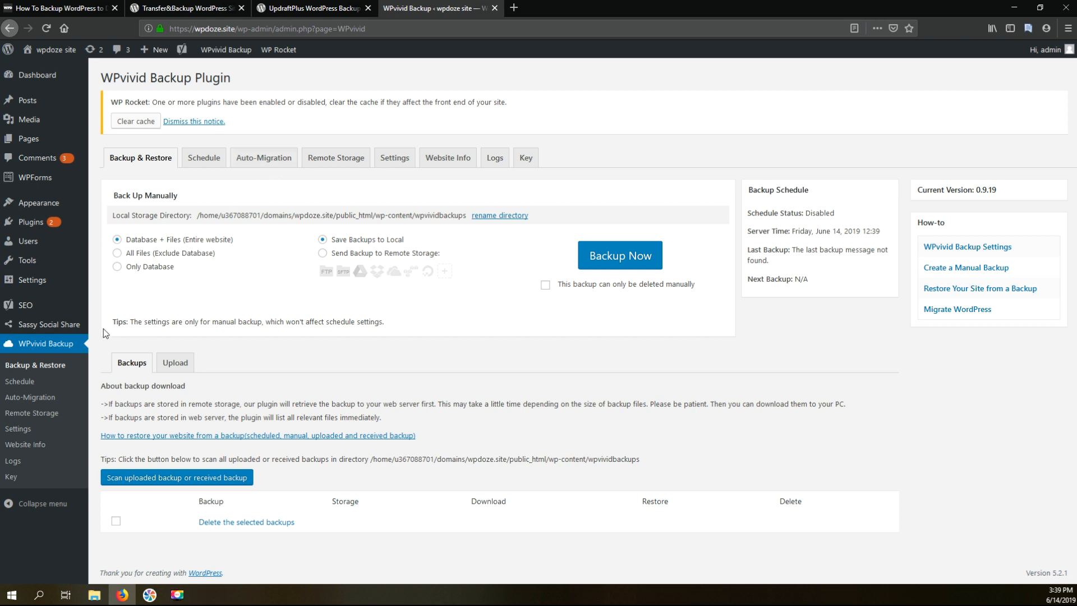
pyautogui.moveTo(81, 344)
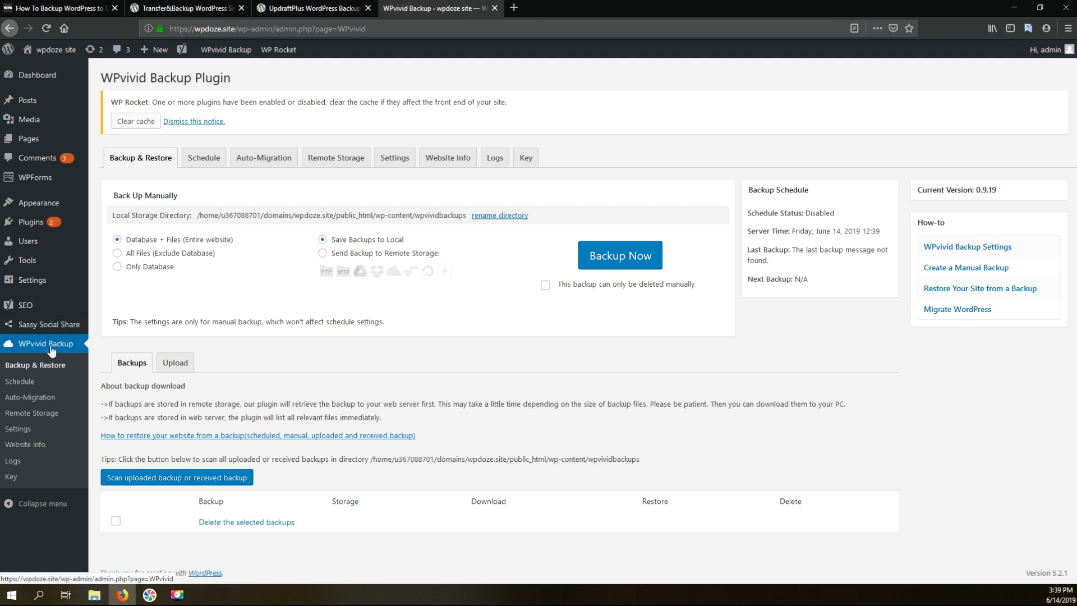
pyautogui.moveTo(86, 342)
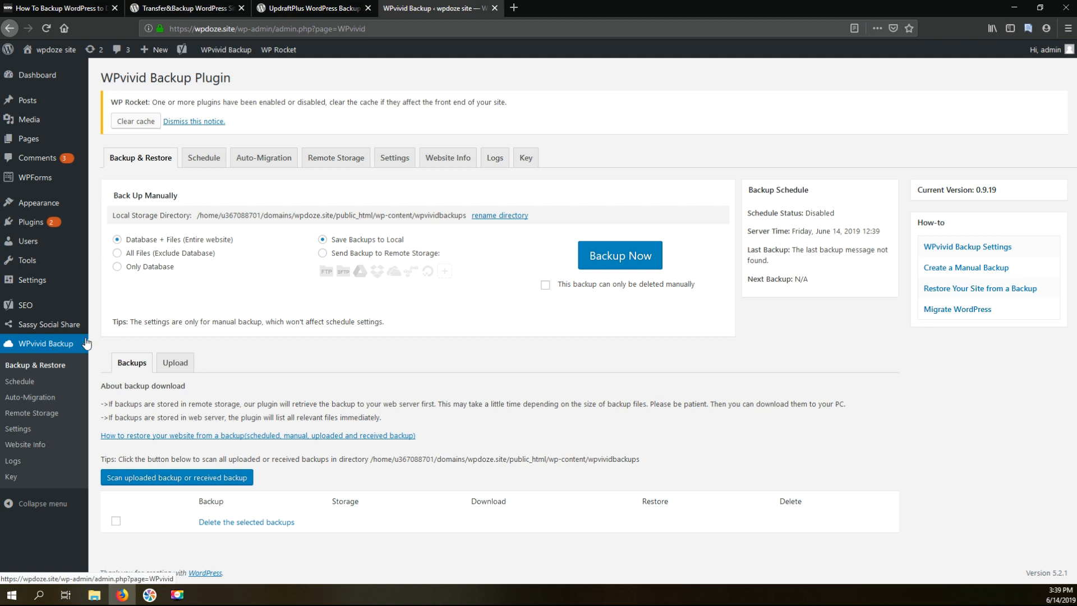
# - In Remote Storage, choose Google Drive and enter the alias 'wpdozesite' as default storage
pyautogui.click(335, 157)
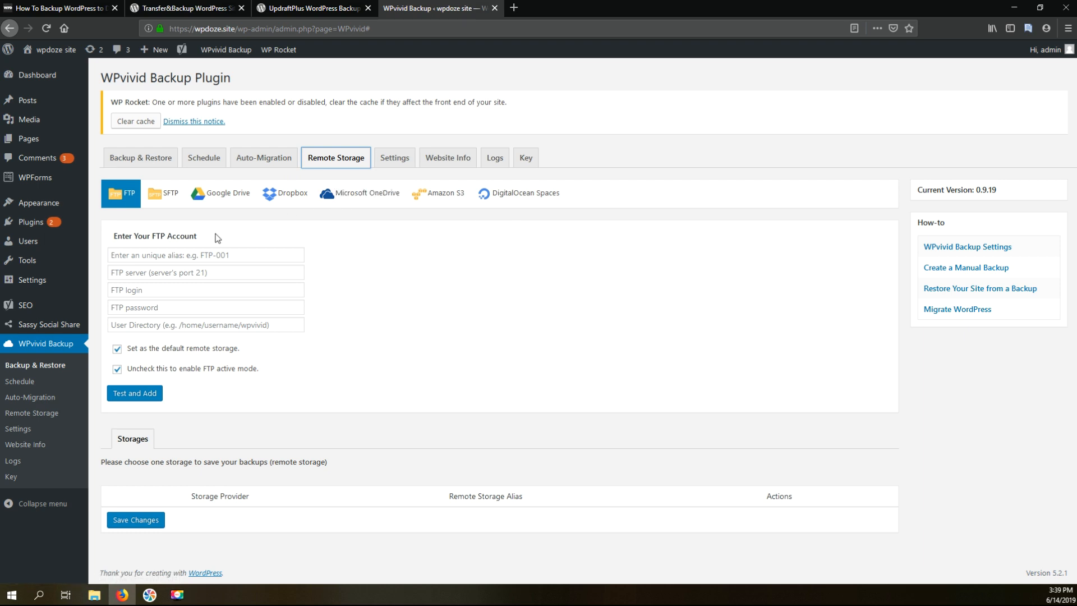
pyautogui.moveTo(221, 244)
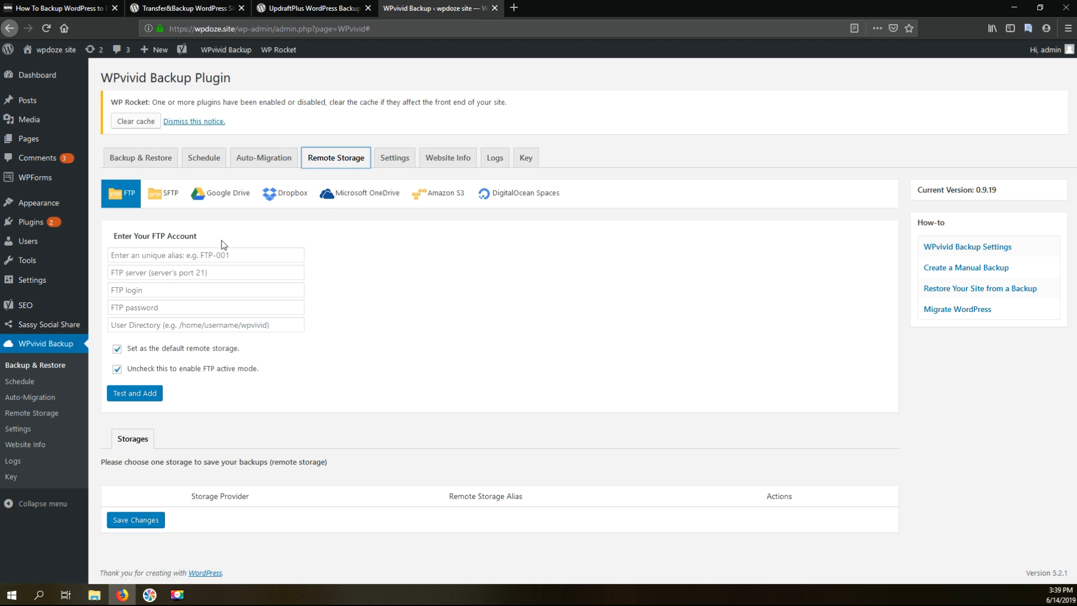
pyautogui.moveTo(437, 193)
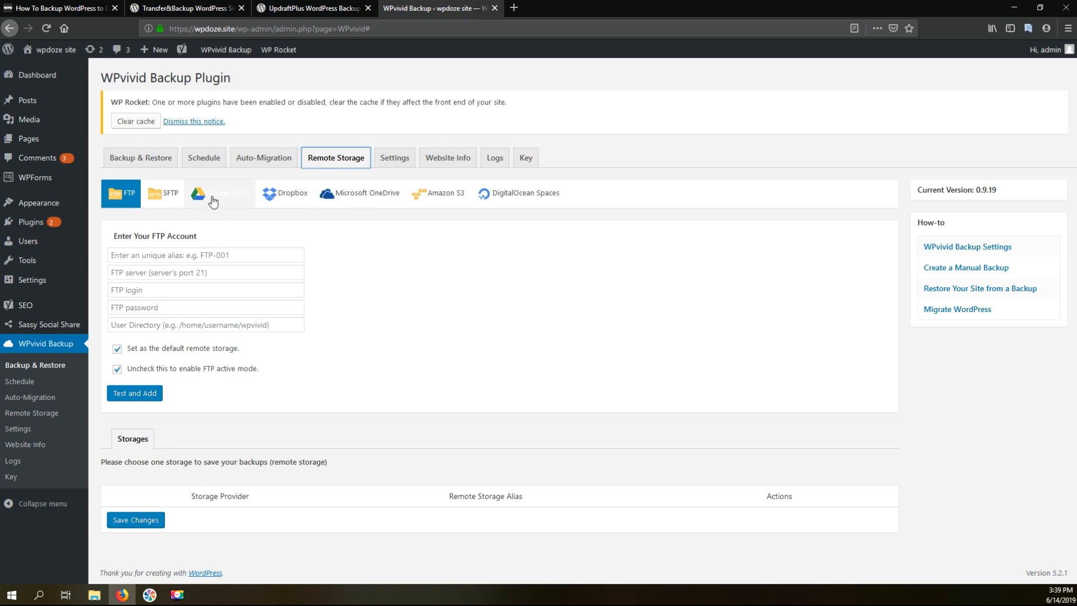
pyautogui.click(220, 193)
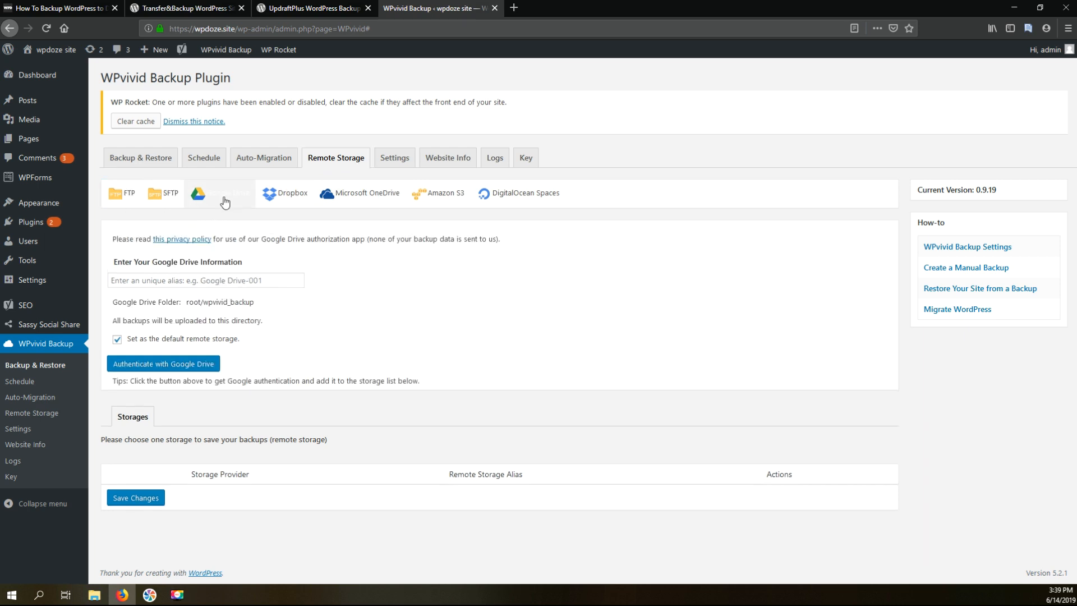
pyautogui.click(288, 192)
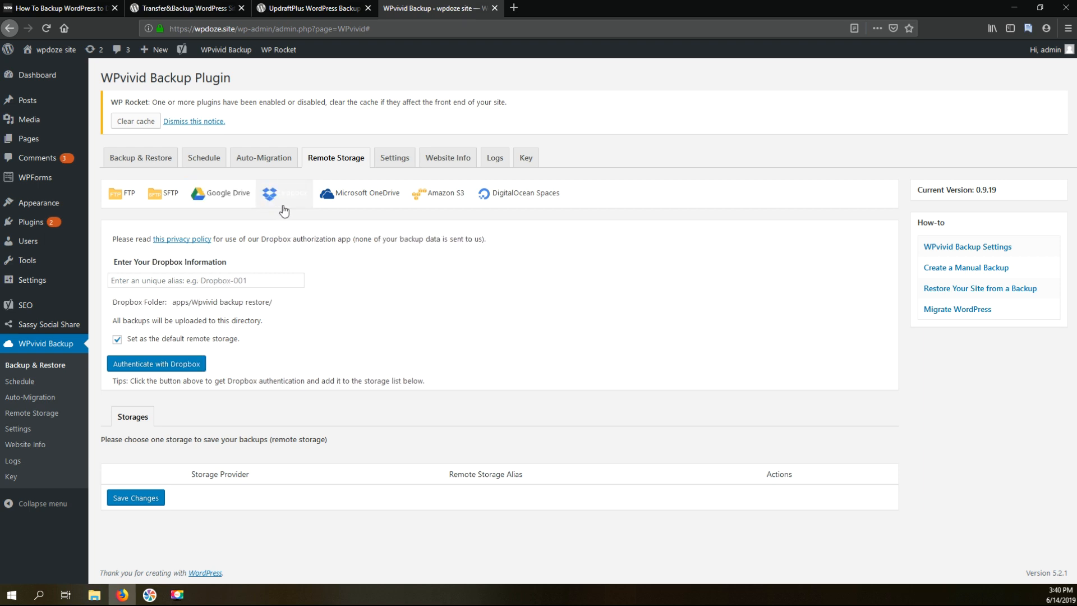
pyautogui.click(224, 193)
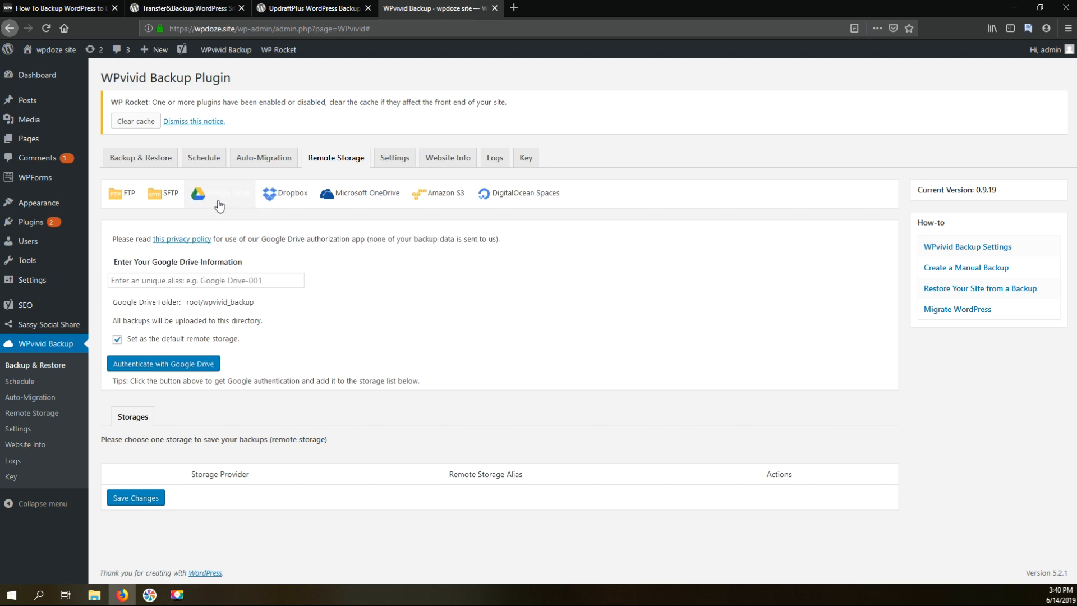
pyautogui.click(219, 193)
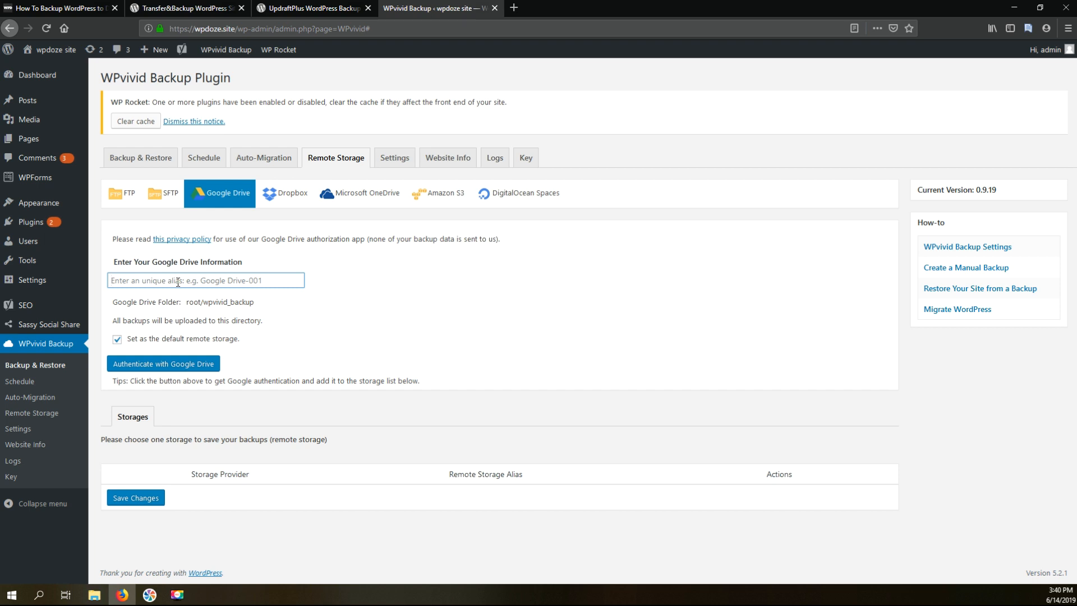
pyautogui.write('w')
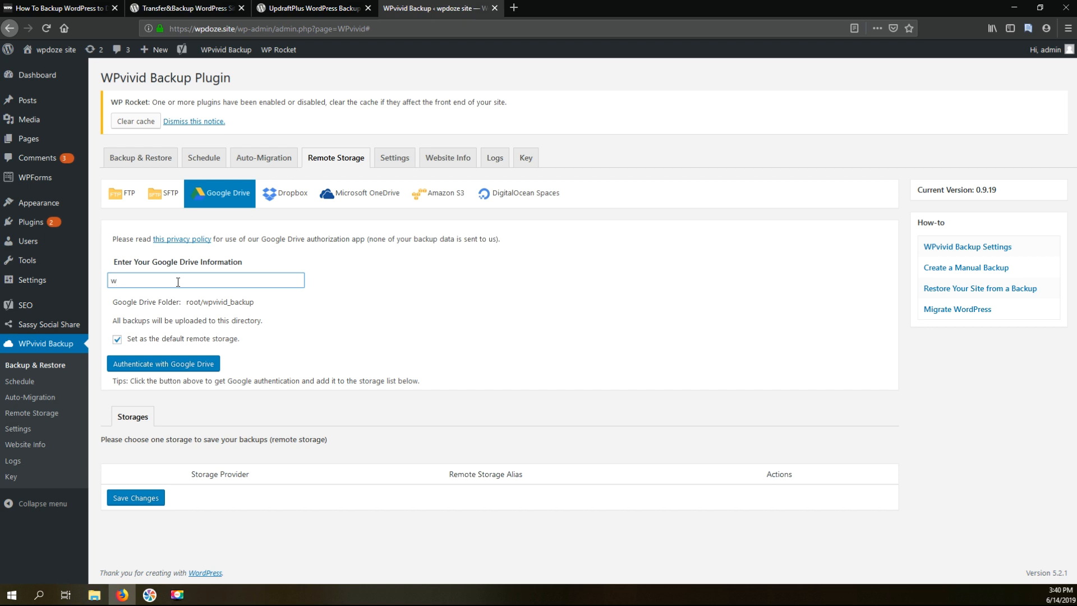
pyautogui.write('pdoz')
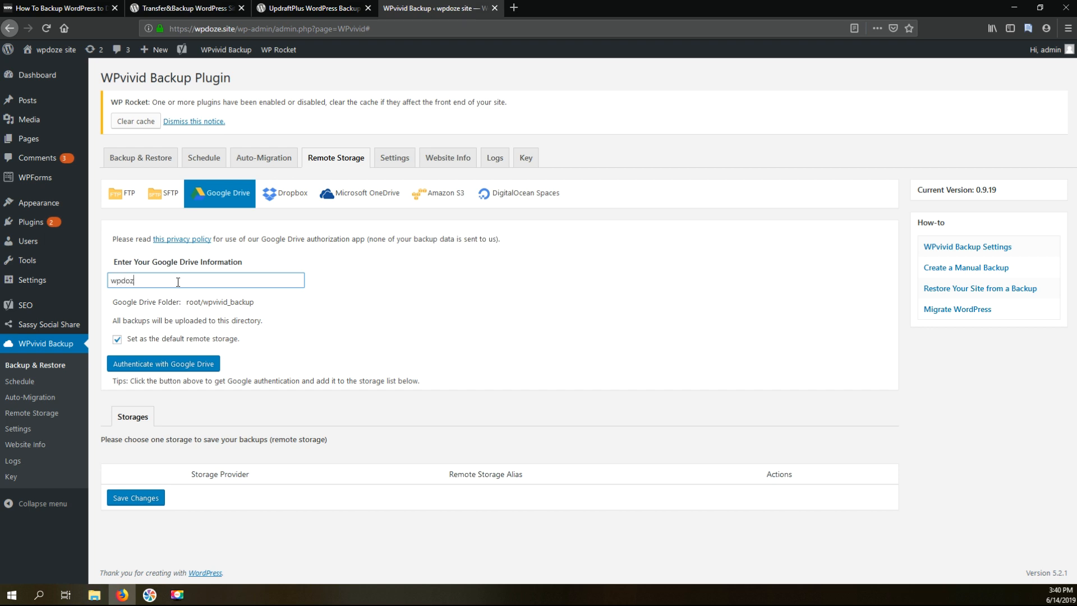
pyautogui.write('site')
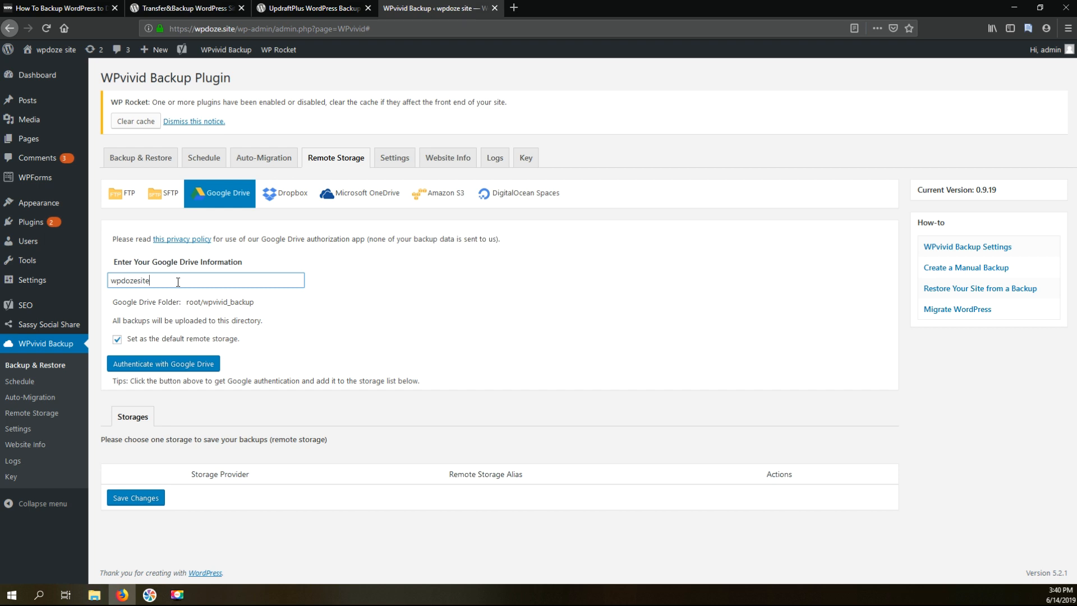
pyautogui.moveTo(161, 339)
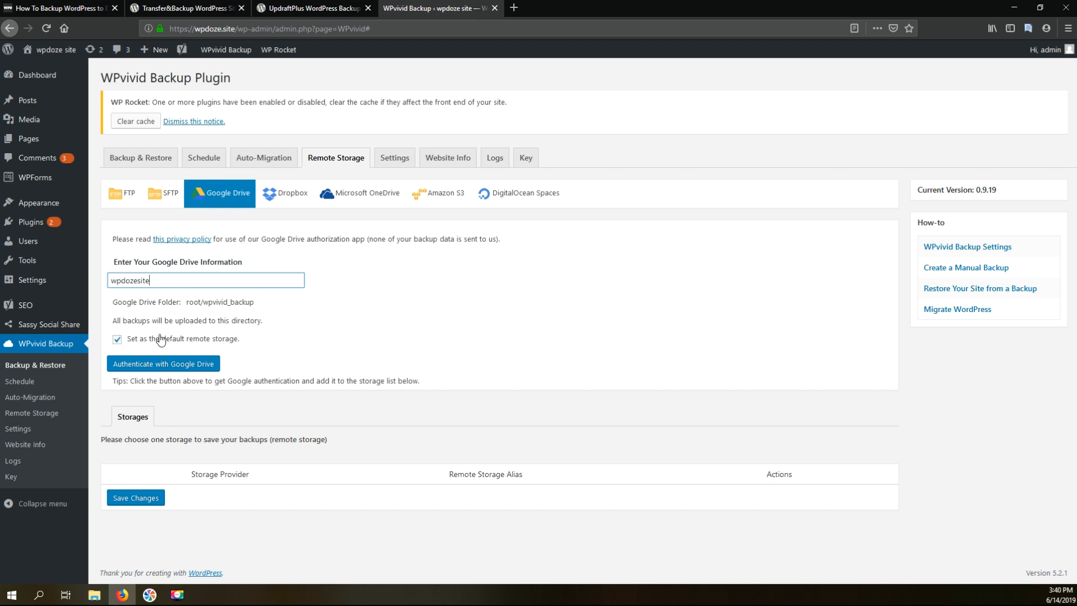
pyautogui.moveTo(219, 336)
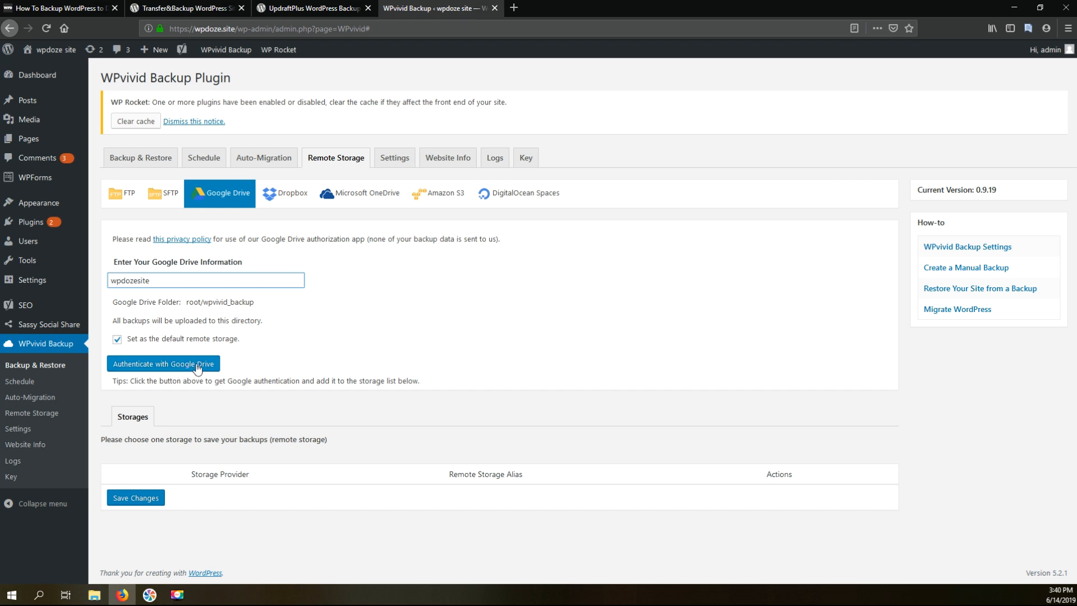
# - Authenticate with the Google account and allow wpvivid.com access to Google Drive
pyautogui.click(163, 363)
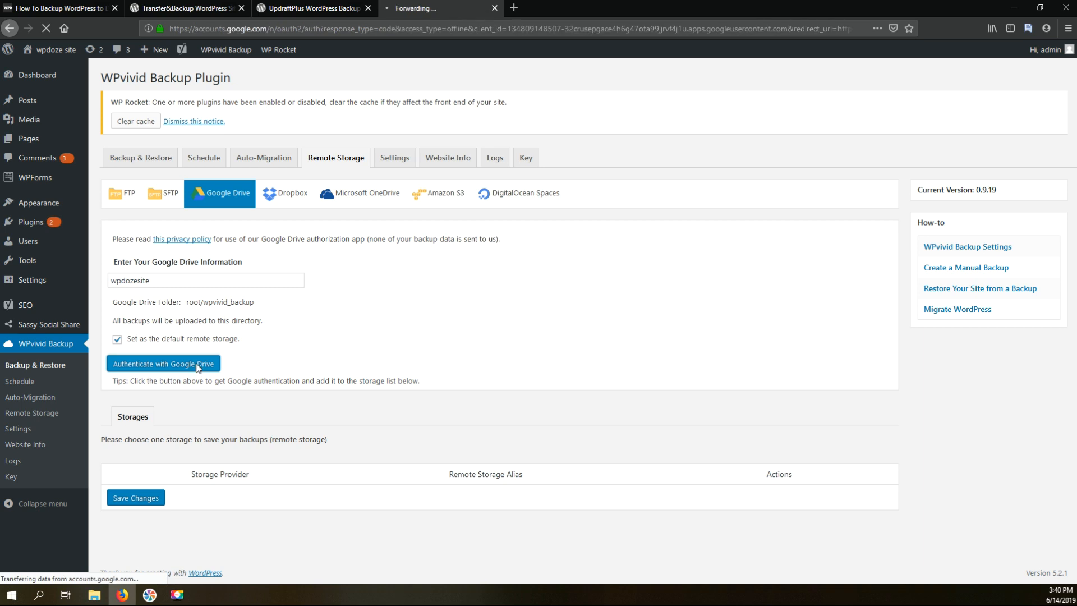
pyautogui.click(163, 364)
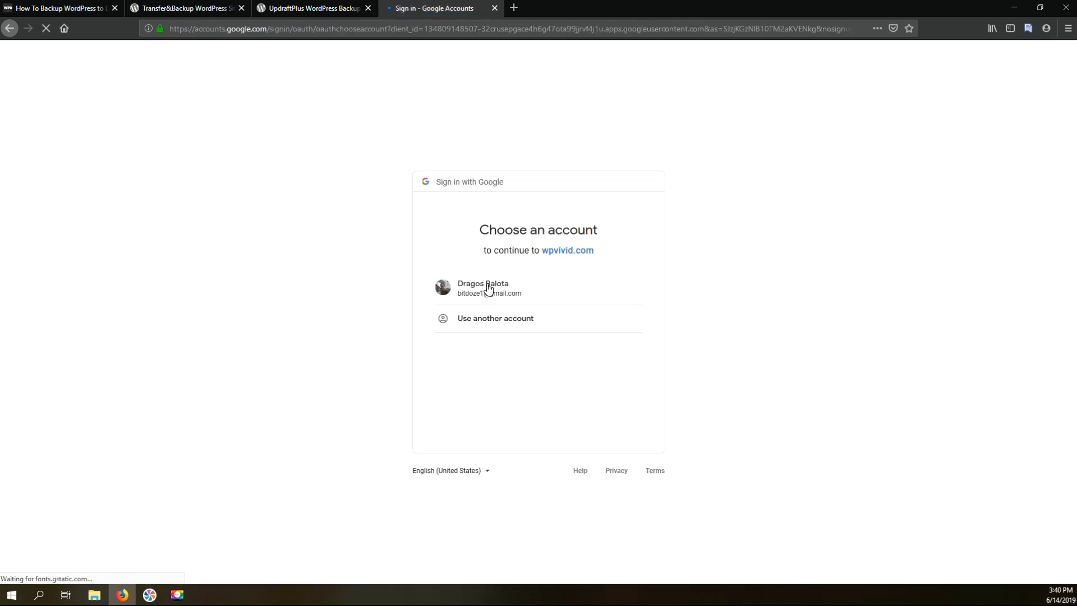
pyautogui.click(482, 287)
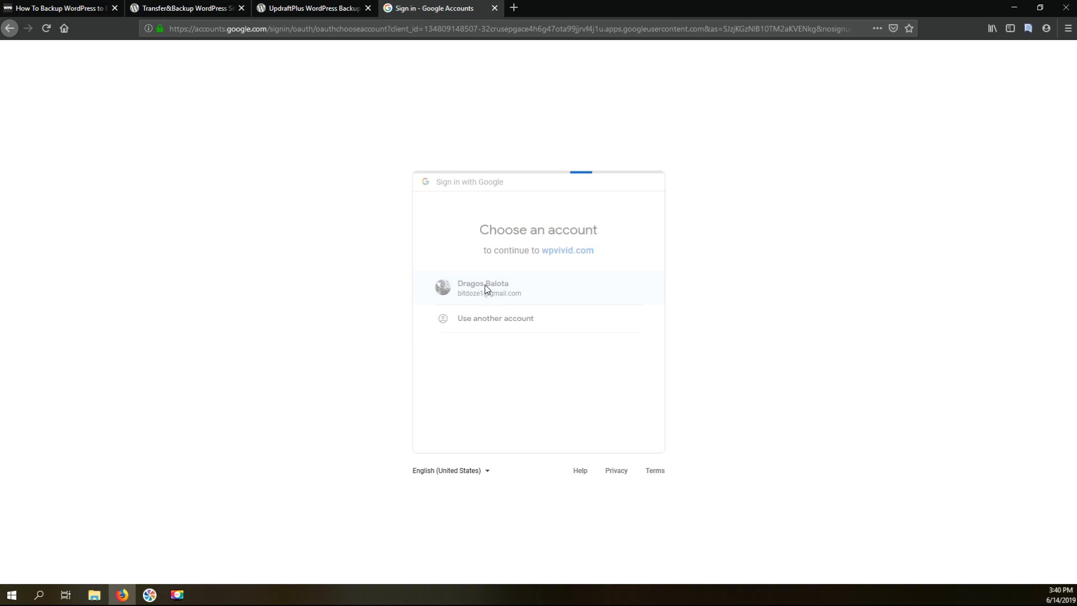
pyautogui.click(482, 288)
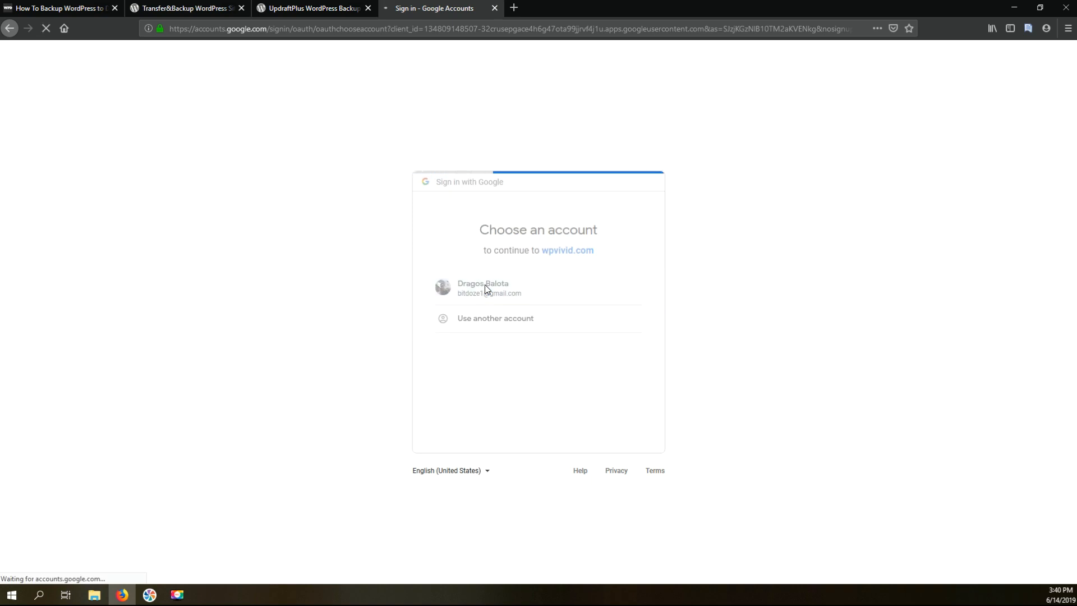
pyautogui.click(482, 288)
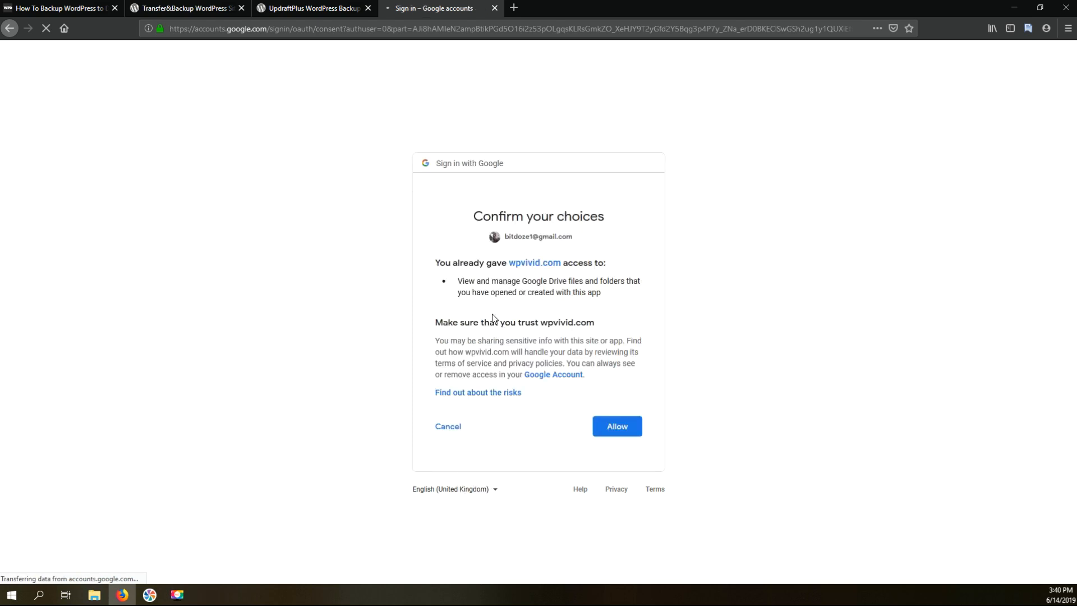
pyautogui.click(615, 426)
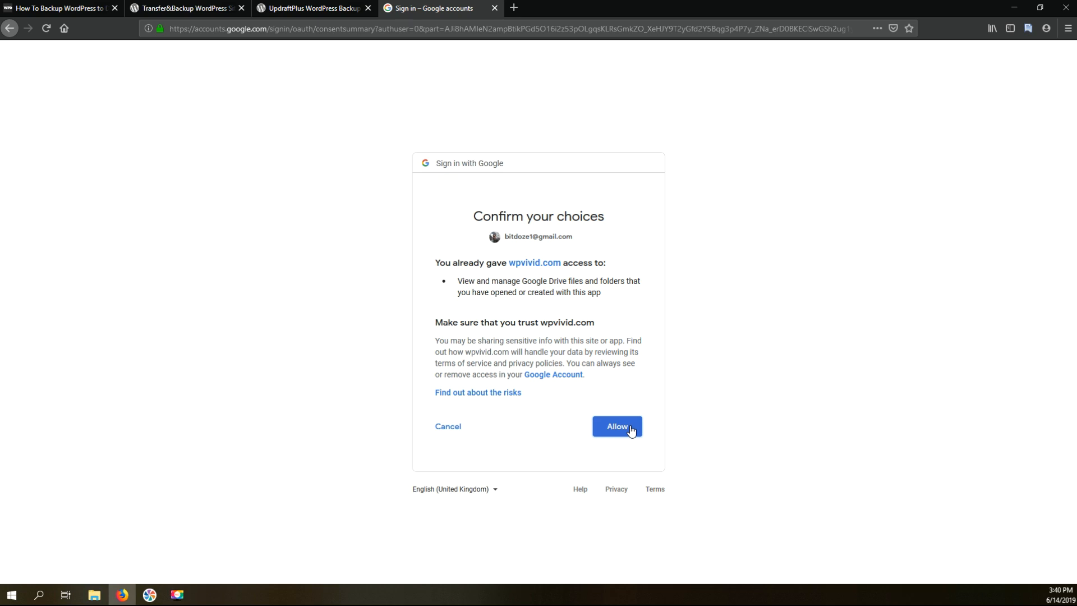
pyautogui.moveTo(629, 430)
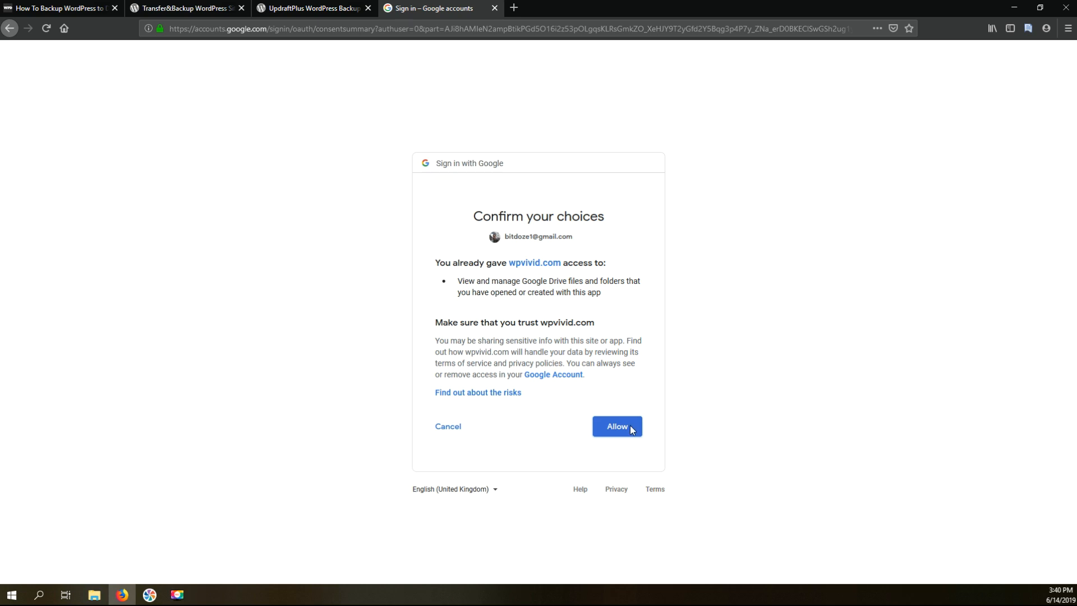
pyautogui.click(616, 426)
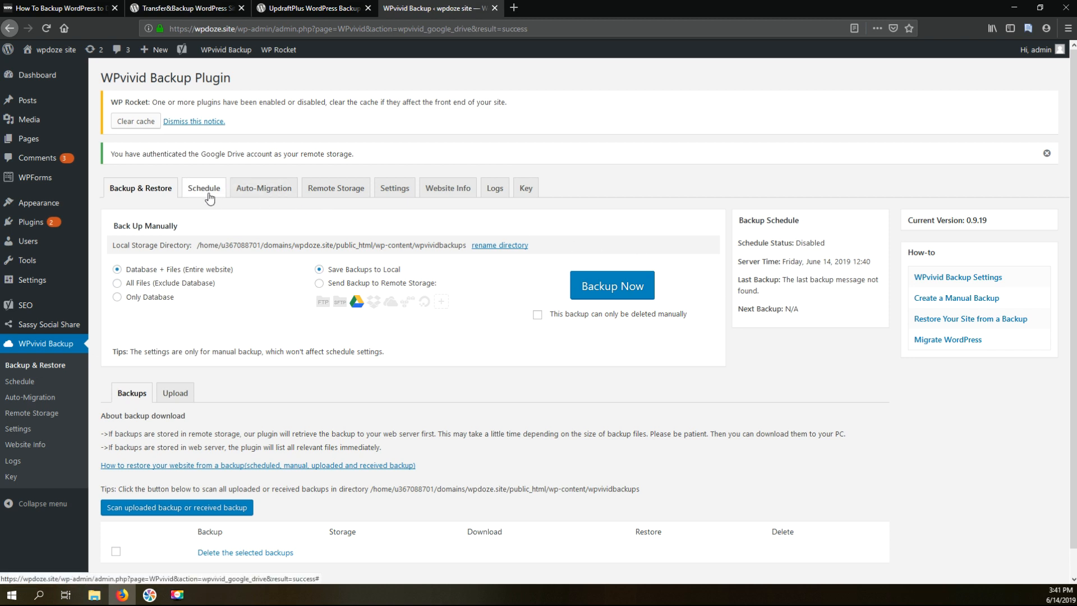
# - Enable a weekly backup schedule sent to Google Drive remote storage and save changes
pyautogui.click(203, 187)
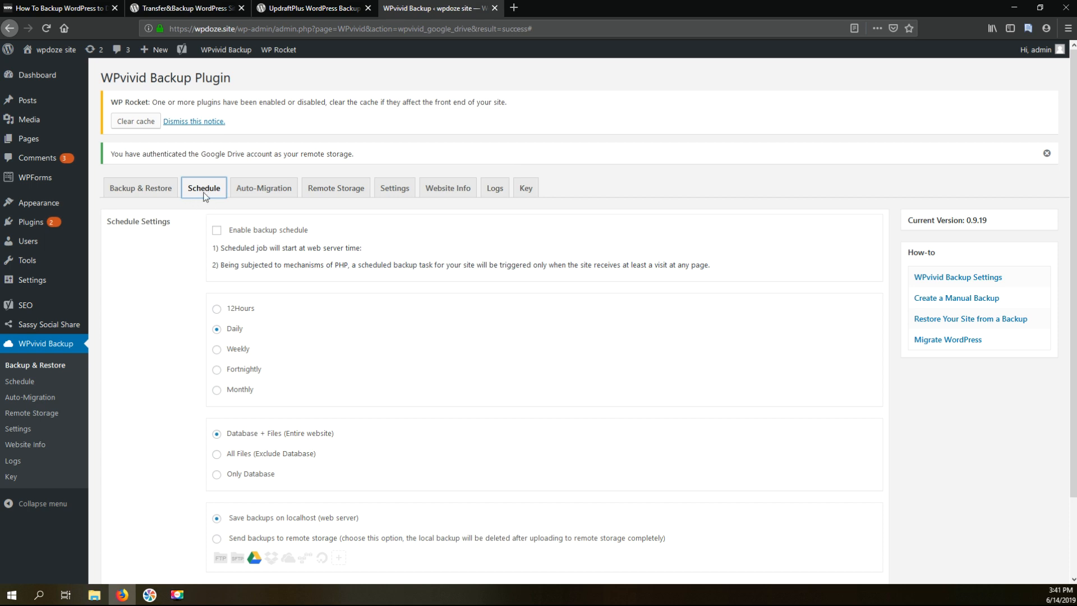
pyautogui.moveTo(184, 226)
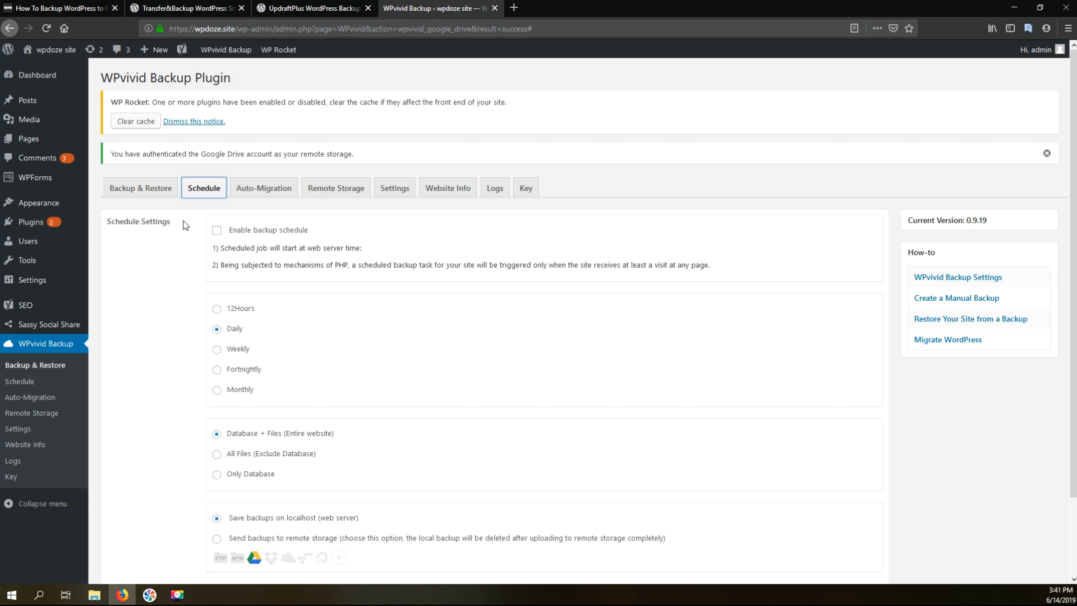
pyautogui.click(217, 230)
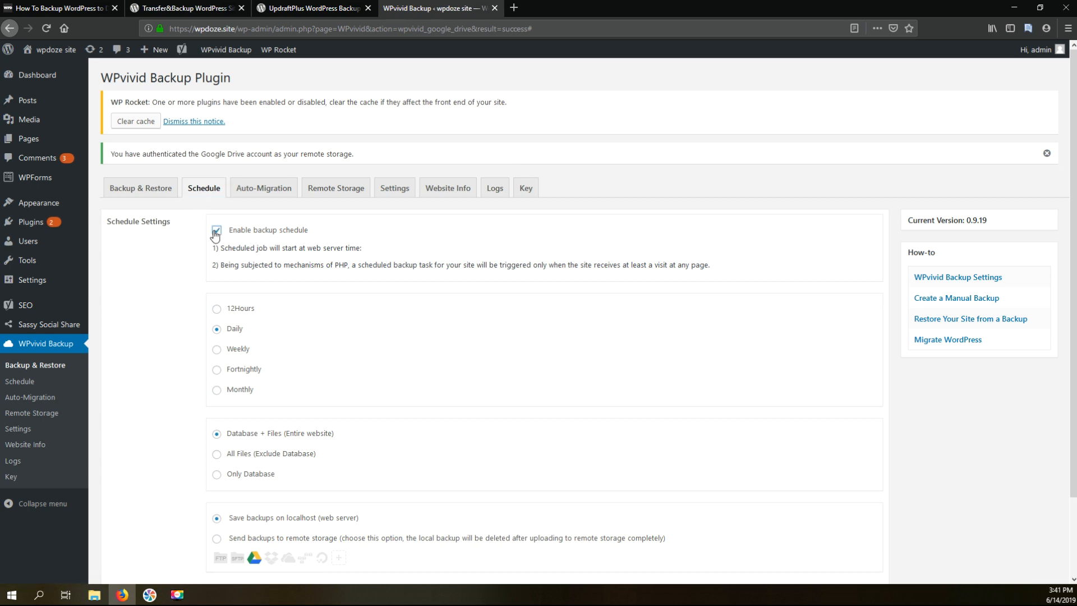
pyautogui.click(216, 228)
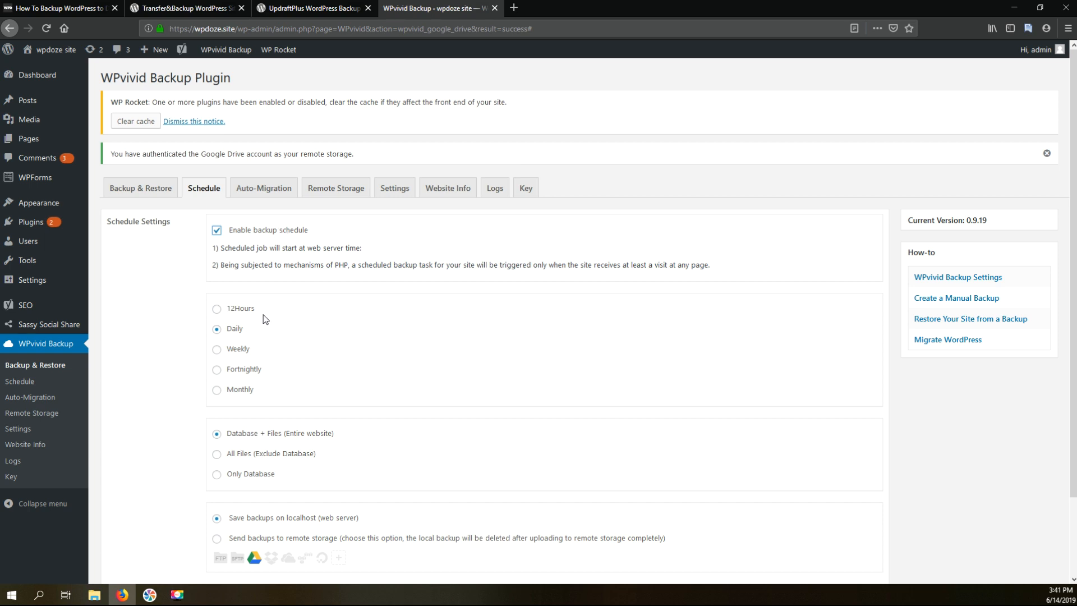
pyautogui.moveTo(217, 314)
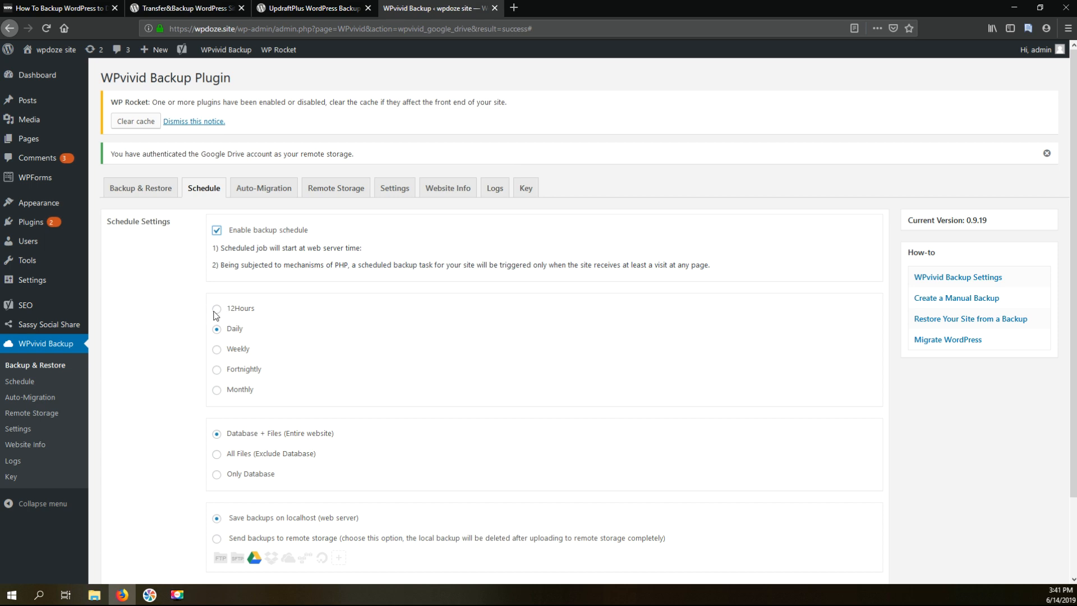
pyautogui.moveTo(242, 328)
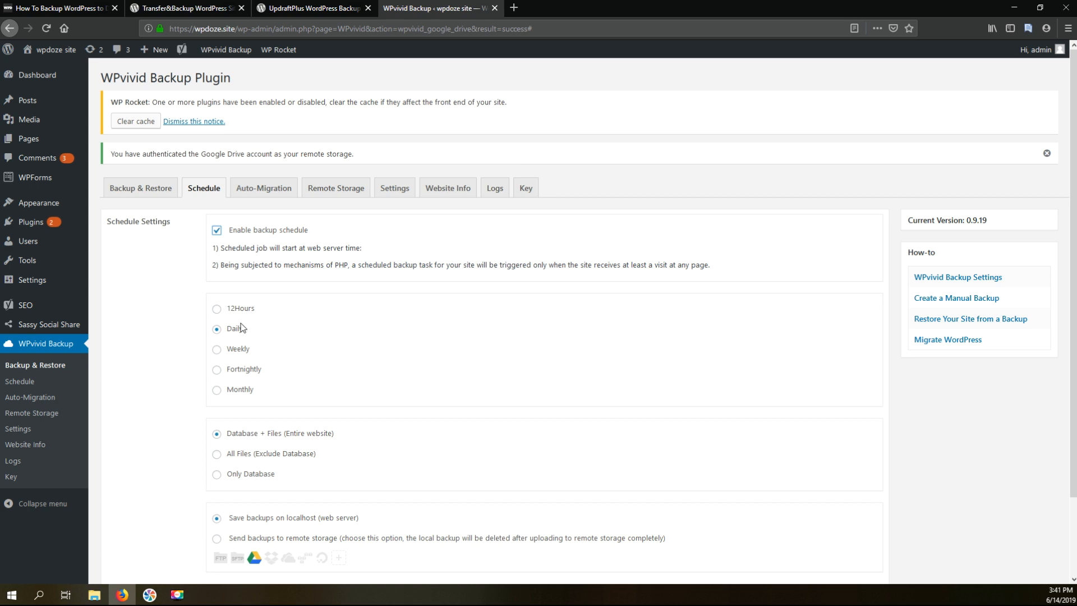
pyautogui.moveTo(216, 371)
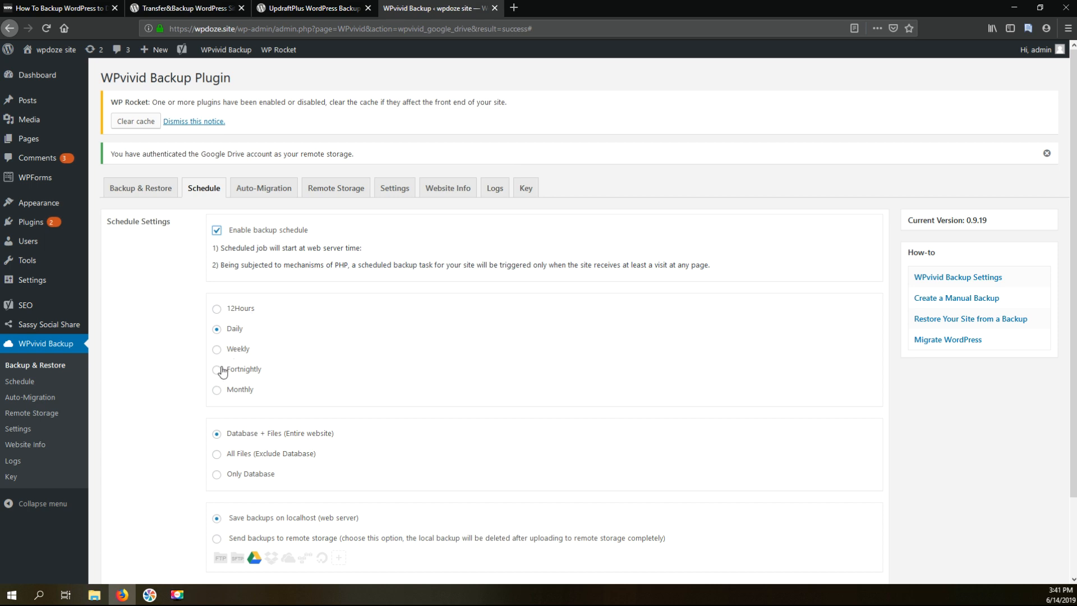
pyautogui.moveTo(215, 397)
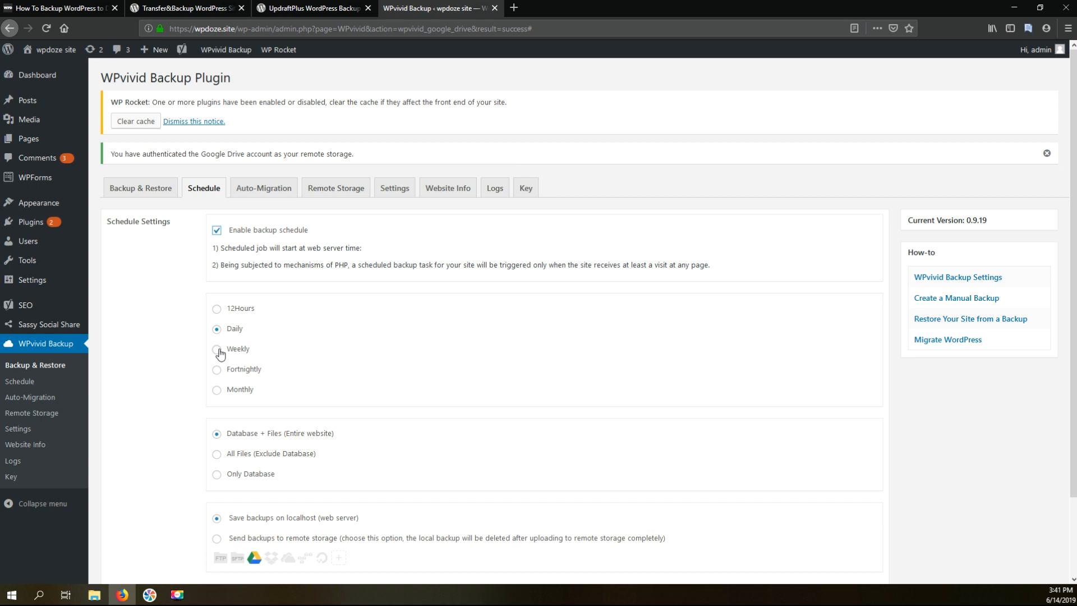
pyautogui.click(217, 350)
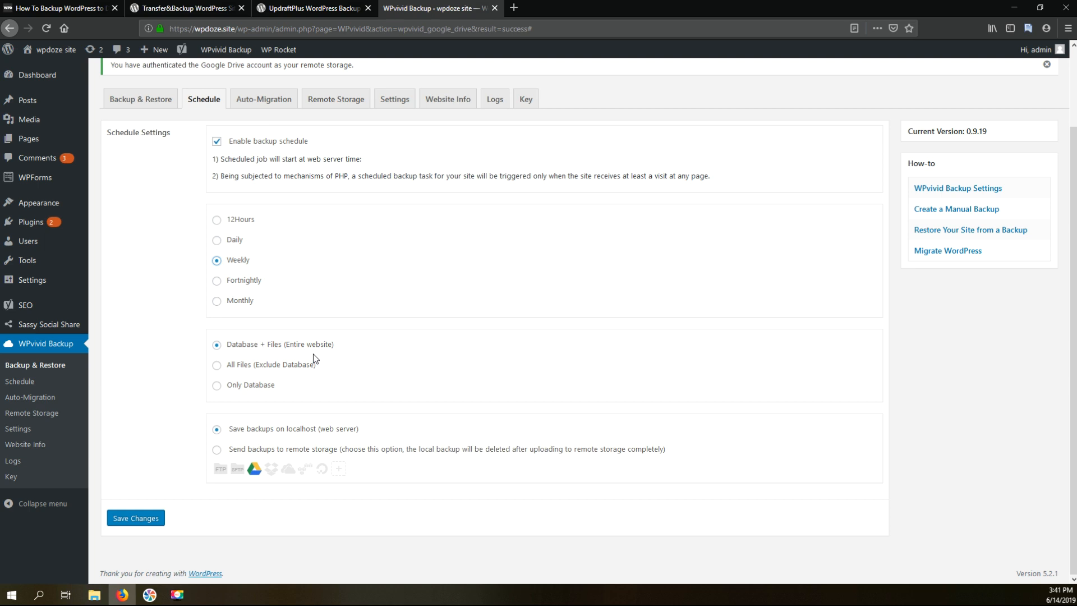
pyautogui.moveTo(274, 332)
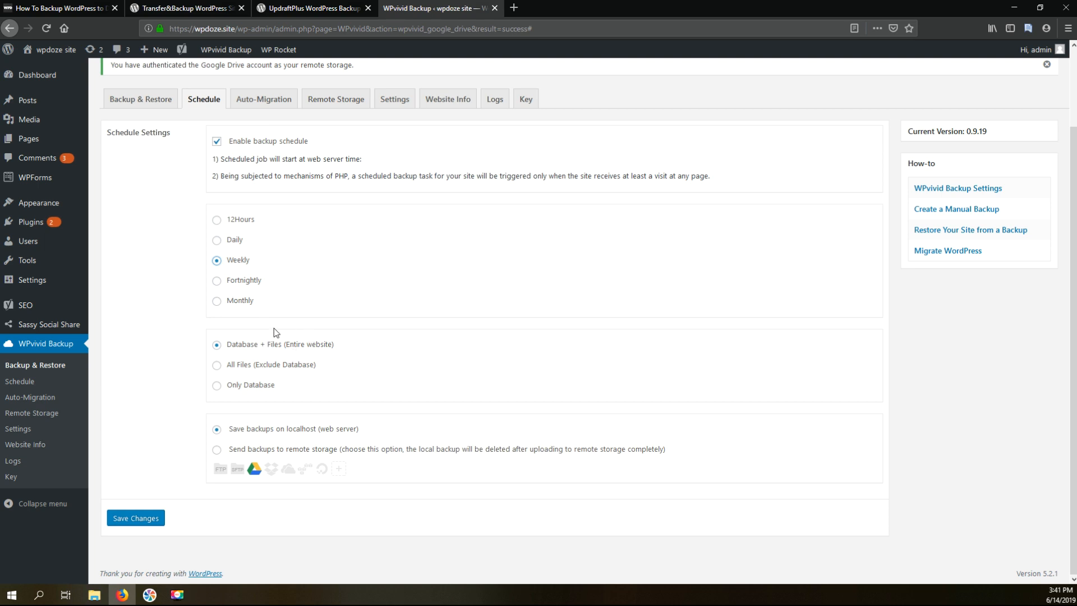
pyautogui.moveTo(307, 351)
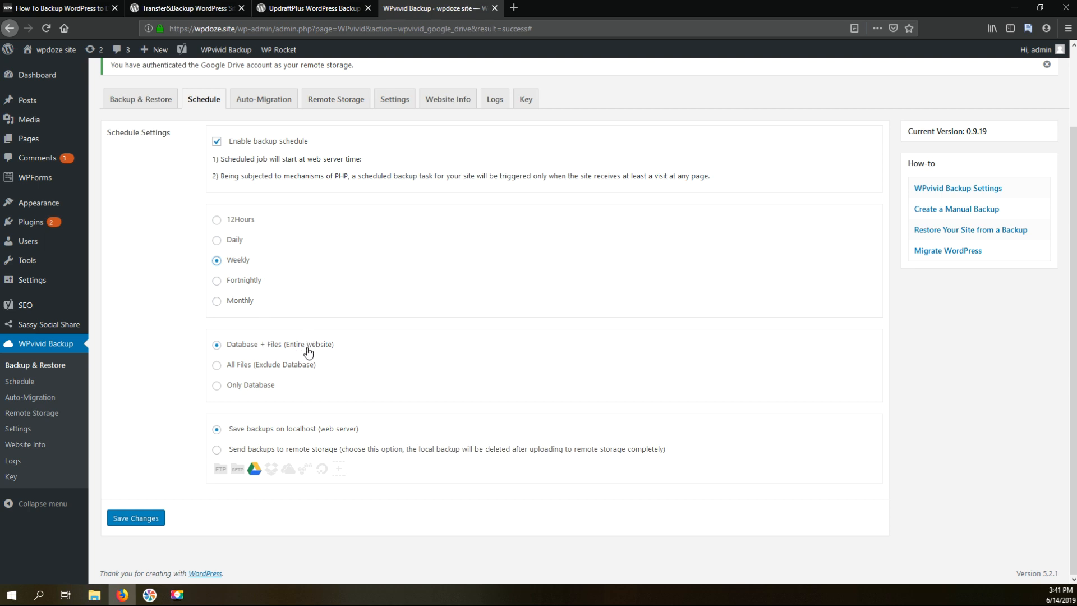
pyautogui.moveTo(219, 458)
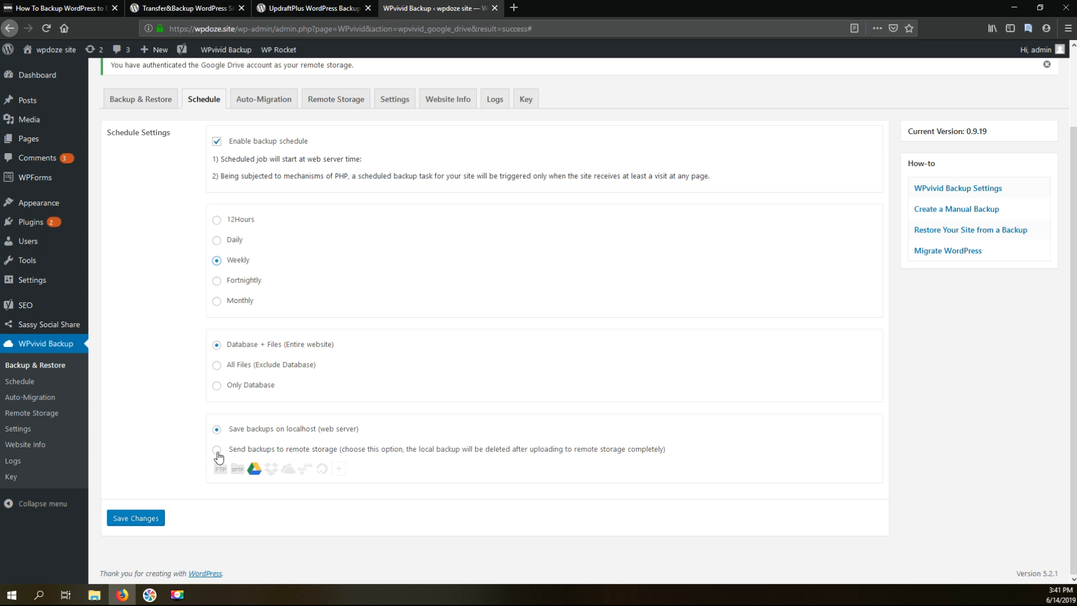
pyautogui.click(217, 448)
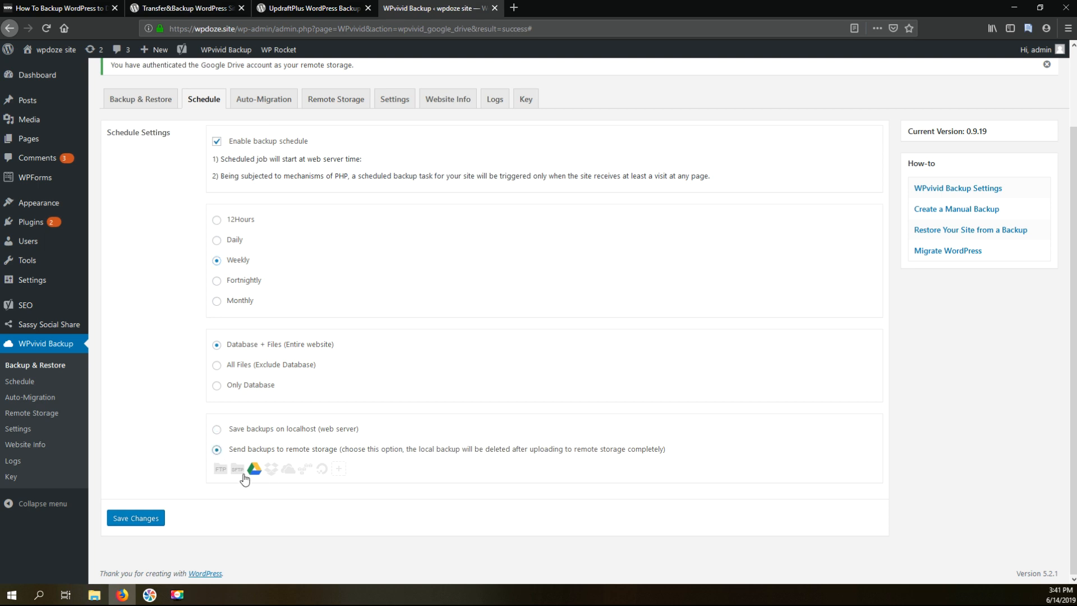
pyautogui.moveTo(259, 472)
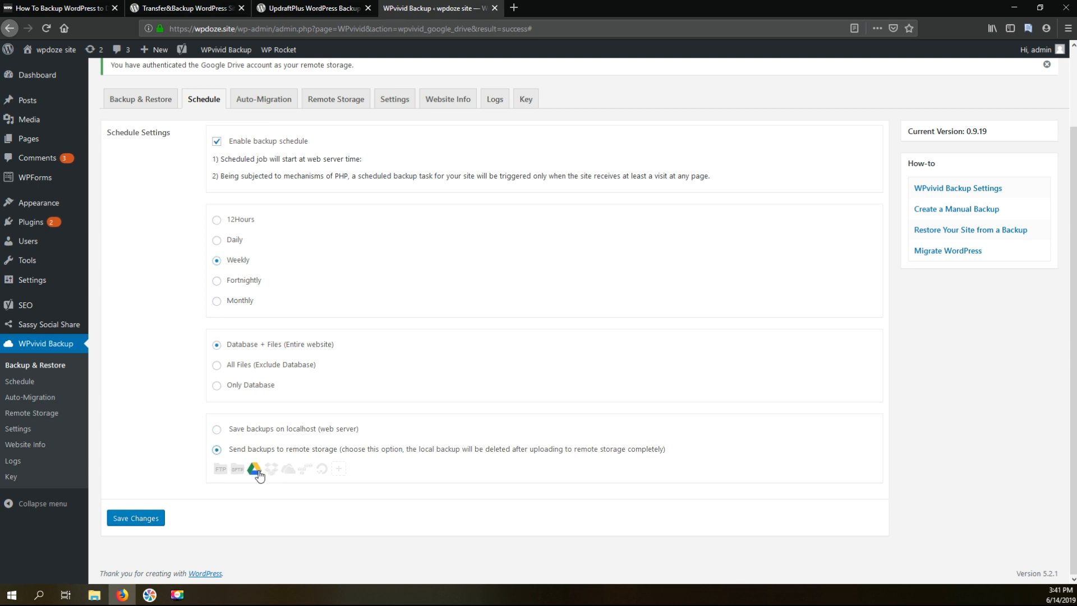
pyautogui.click(136, 517)
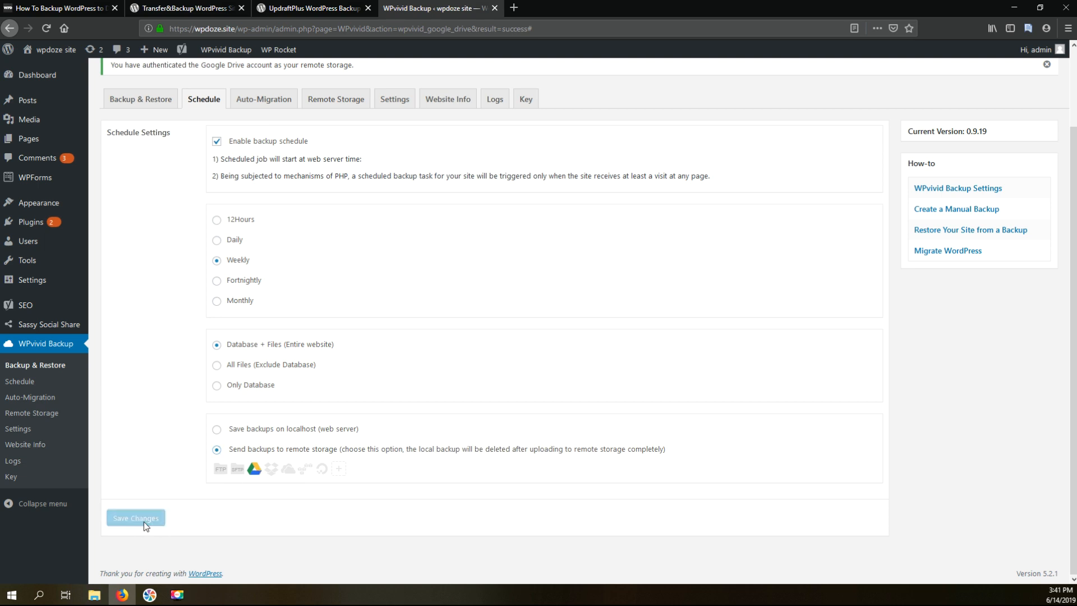
pyautogui.click(136, 518)
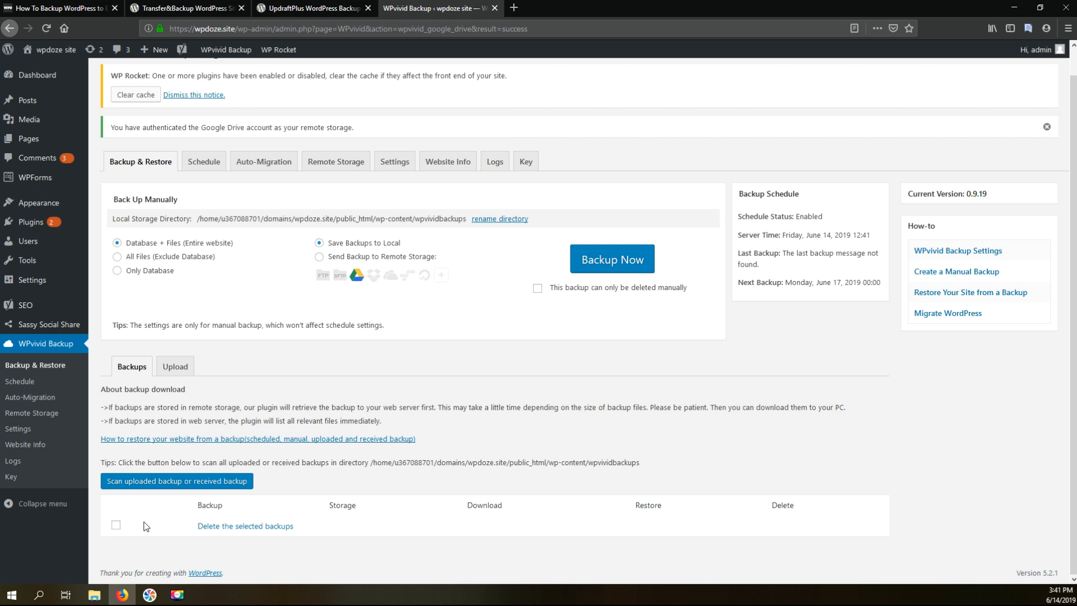
pyautogui.moveTo(262, 482)
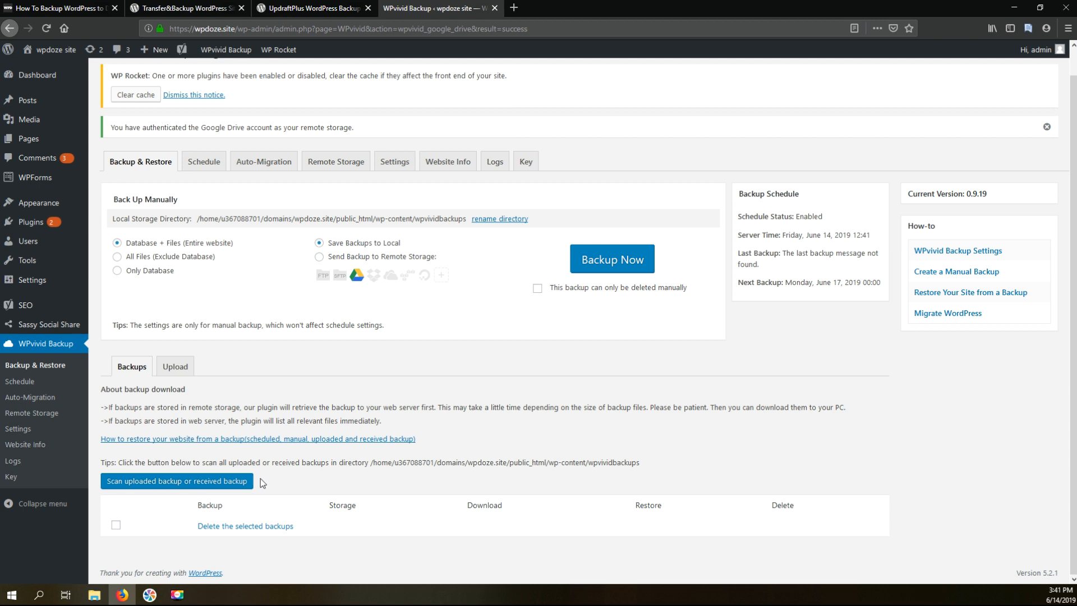
pyautogui.moveTo(781, 233)
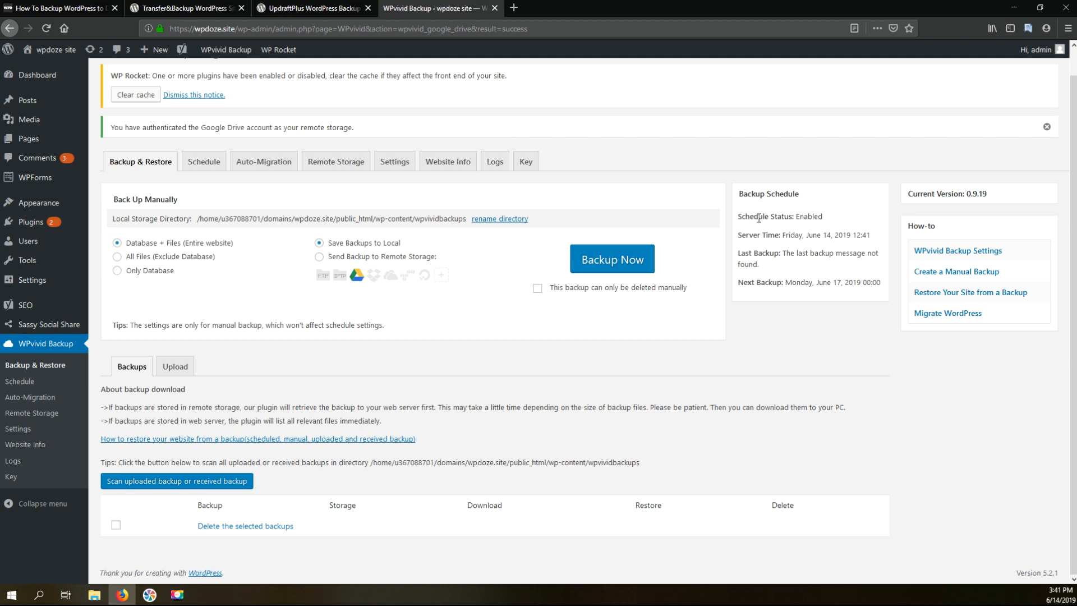
pyautogui.moveTo(752, 217); pyautogui.dragTo(812, 217)
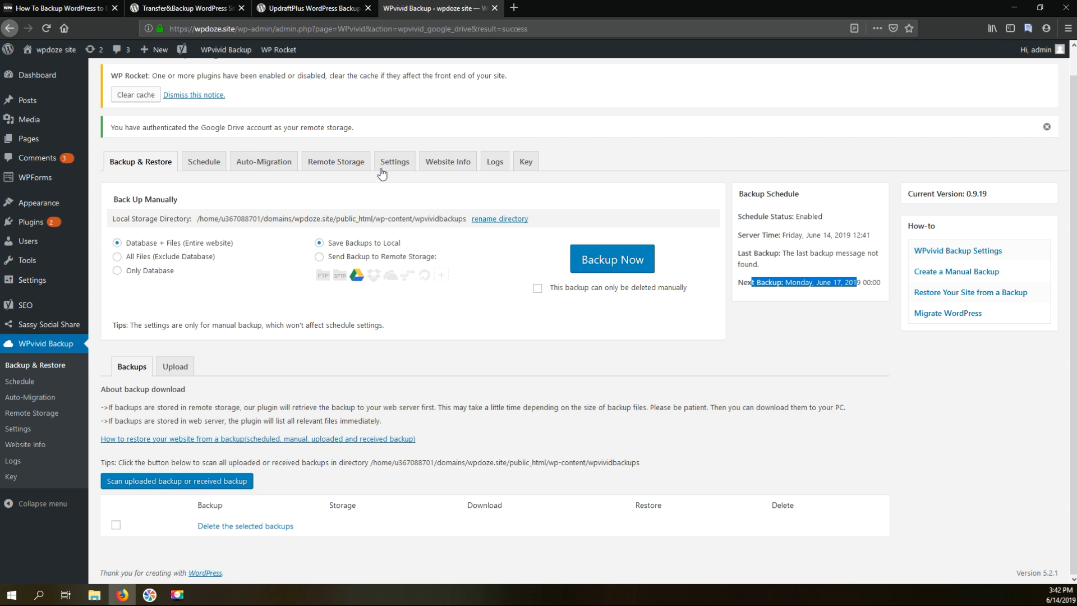
# - In WPvivid general settings, set the compress file size value to 50
pyautogui.click(394, 161)
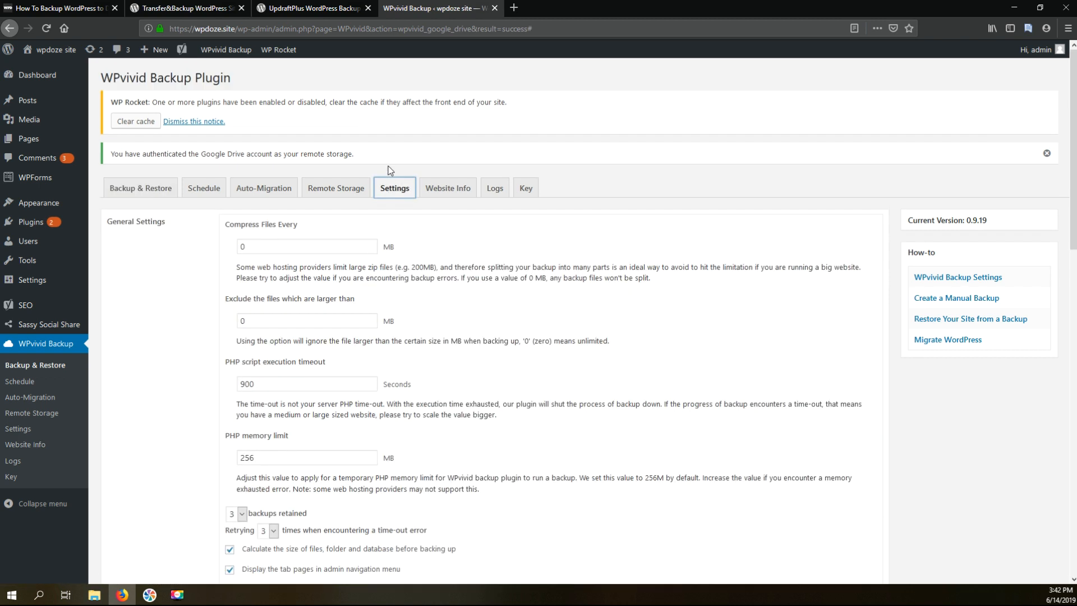
pyautogui.click(306, 247)
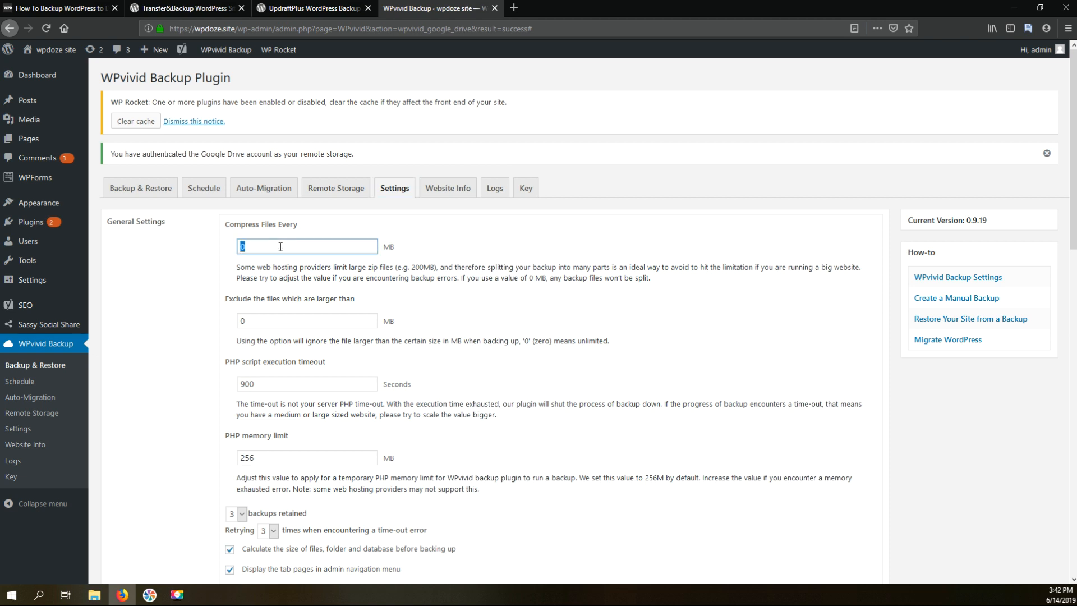
pyautogui.write('500')
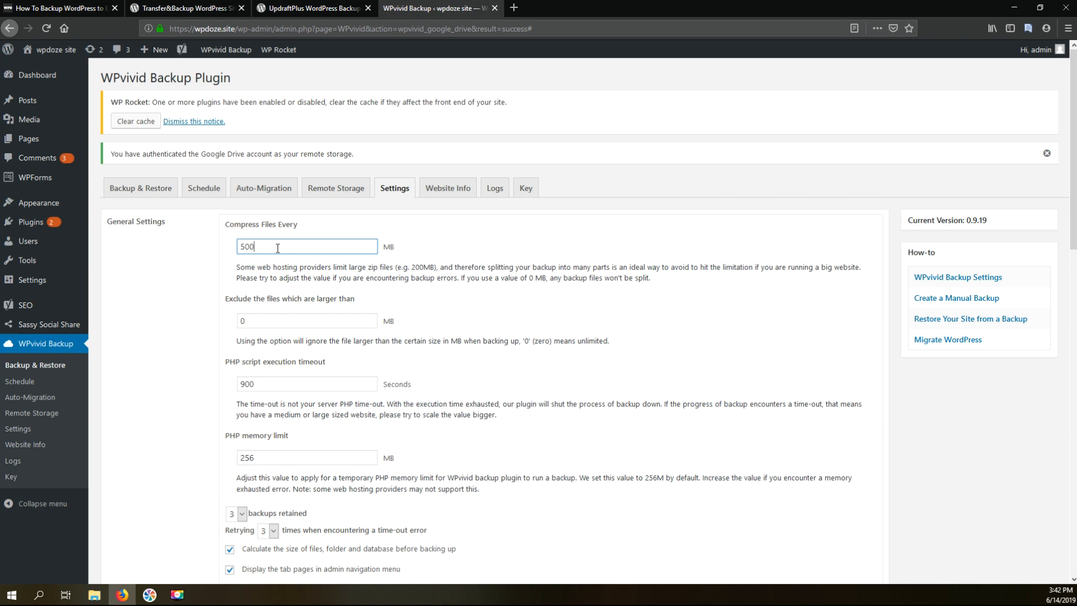
pyautogui.scroll(-3)
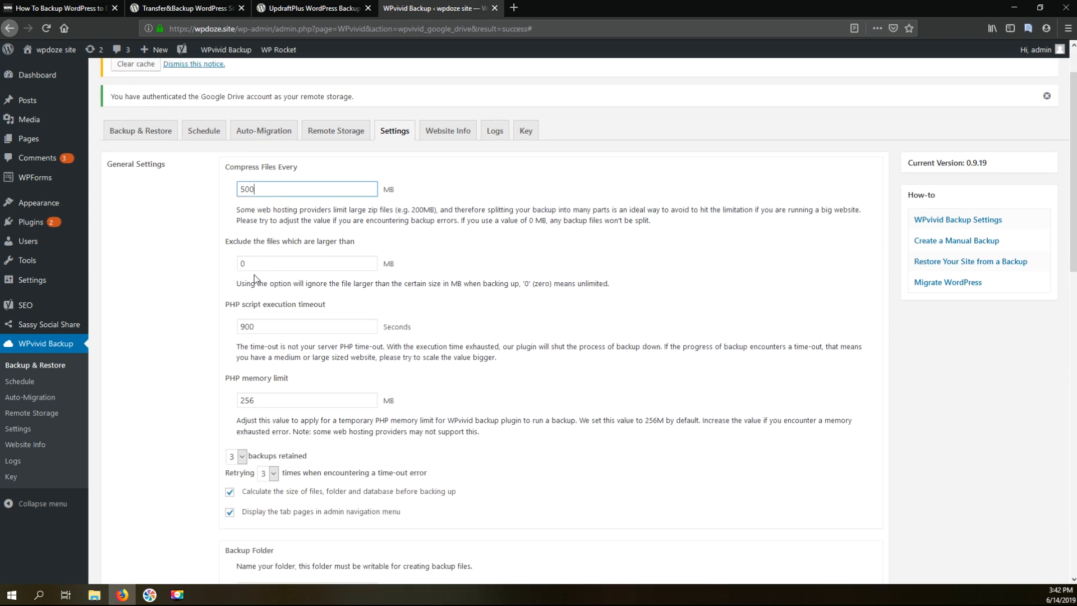
pyautogui.moveTo(282, 280)
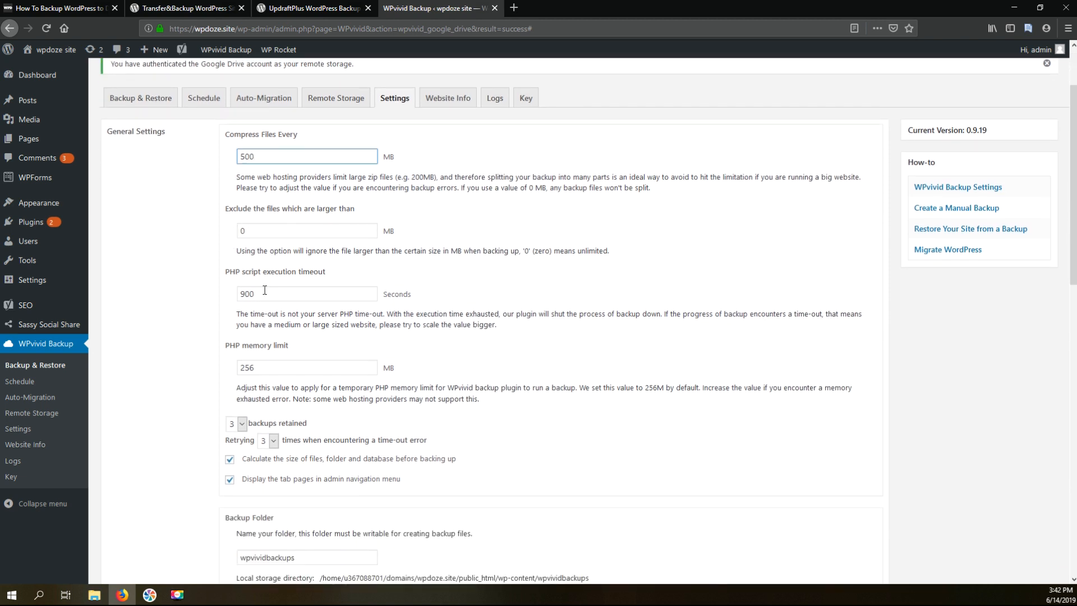
pyautogui.click(1047, 62)
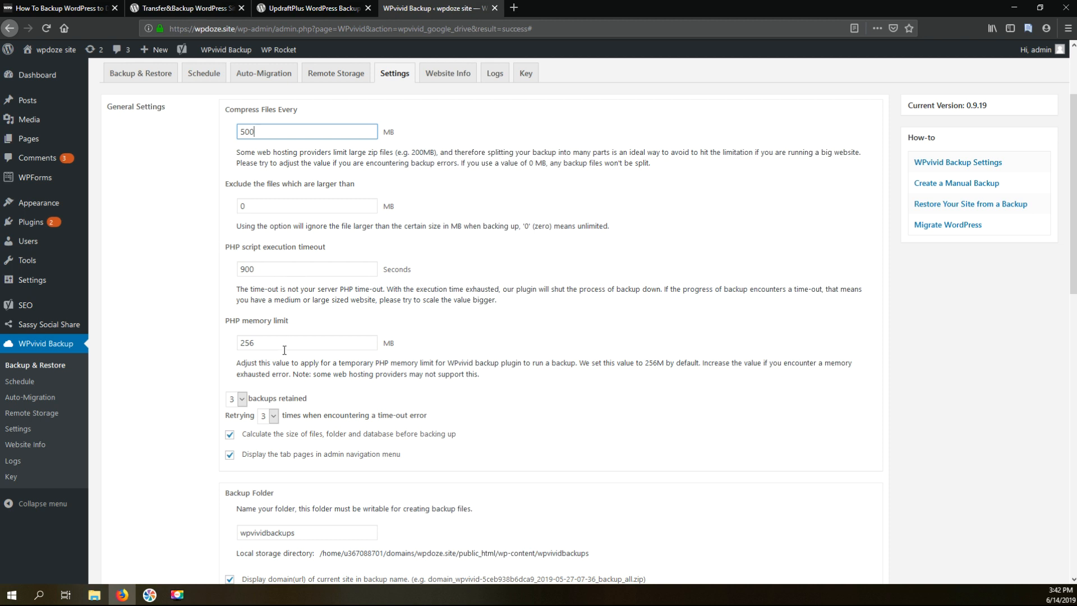
# - Set backups retained to 5 instead of 3 and save the settings
pyautogui.scroll(-3)
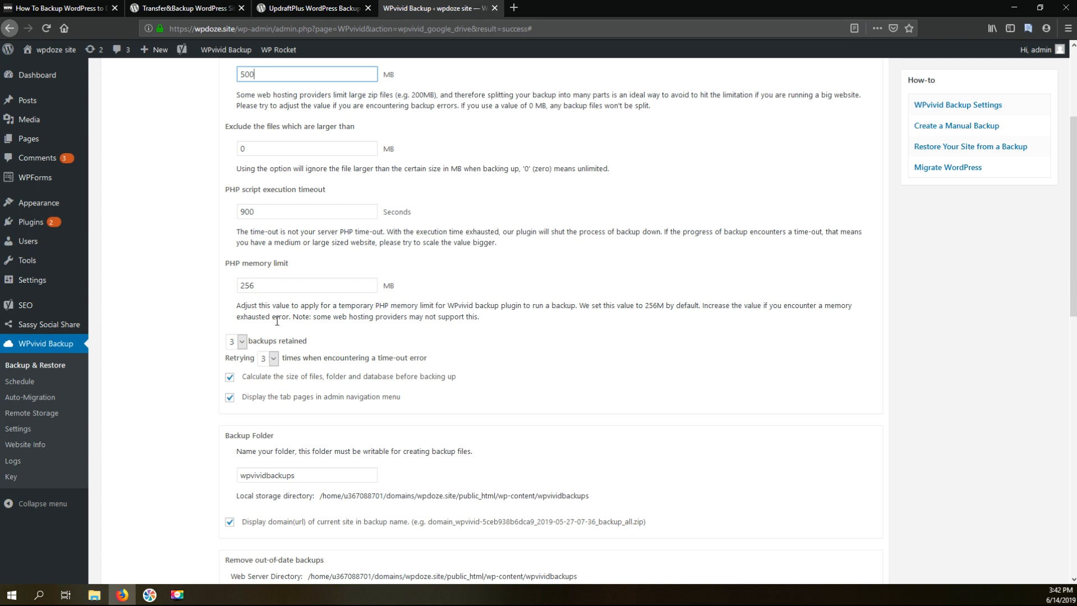
pyautogui.click(235, 341)
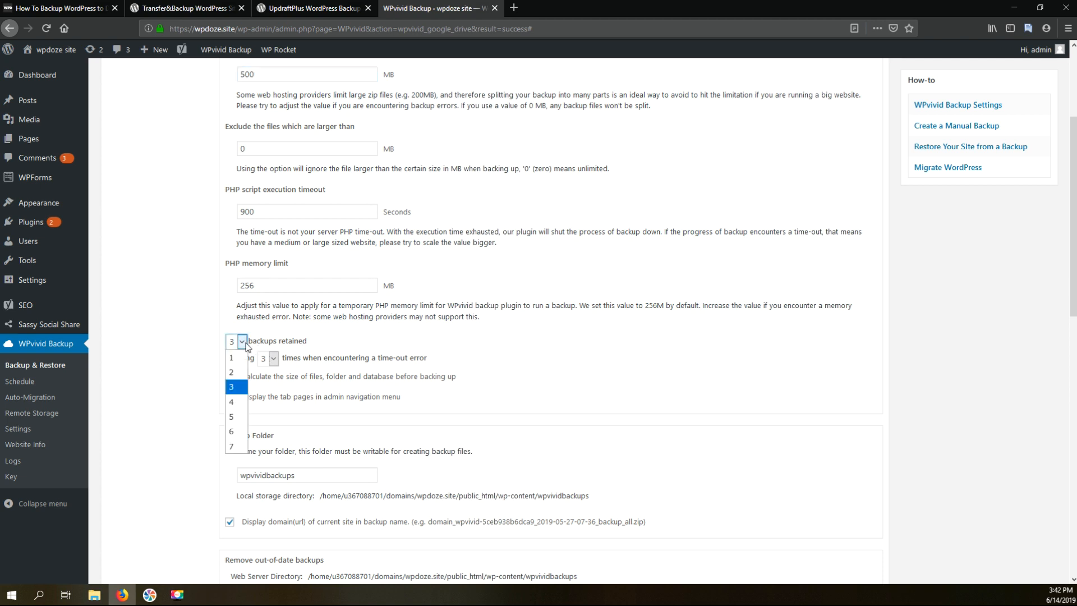
pyautogui.click(231, 416)
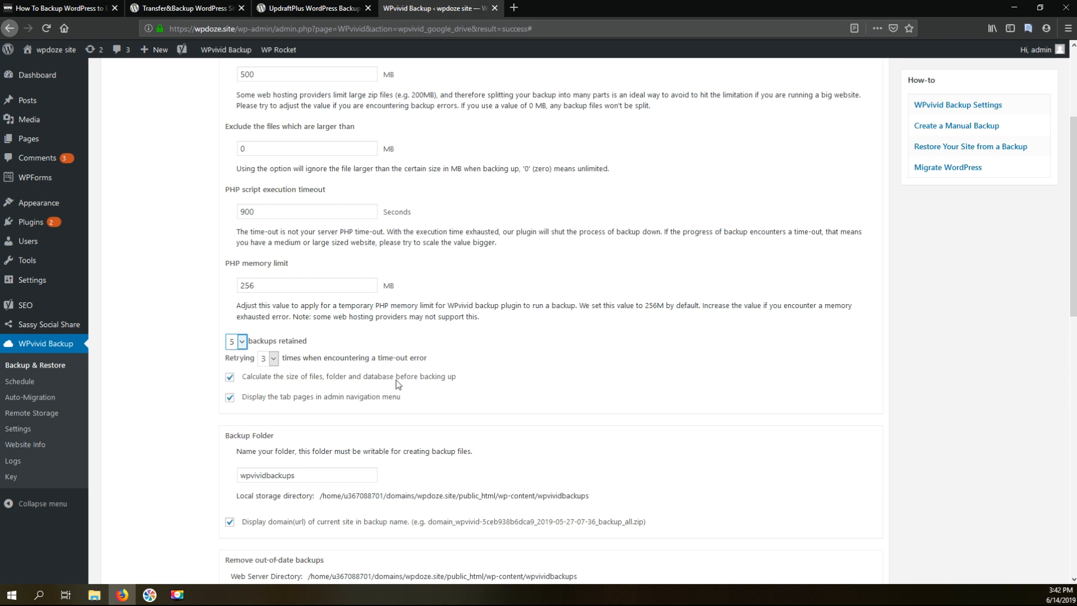
pyautogui.moveTo(365, 337)
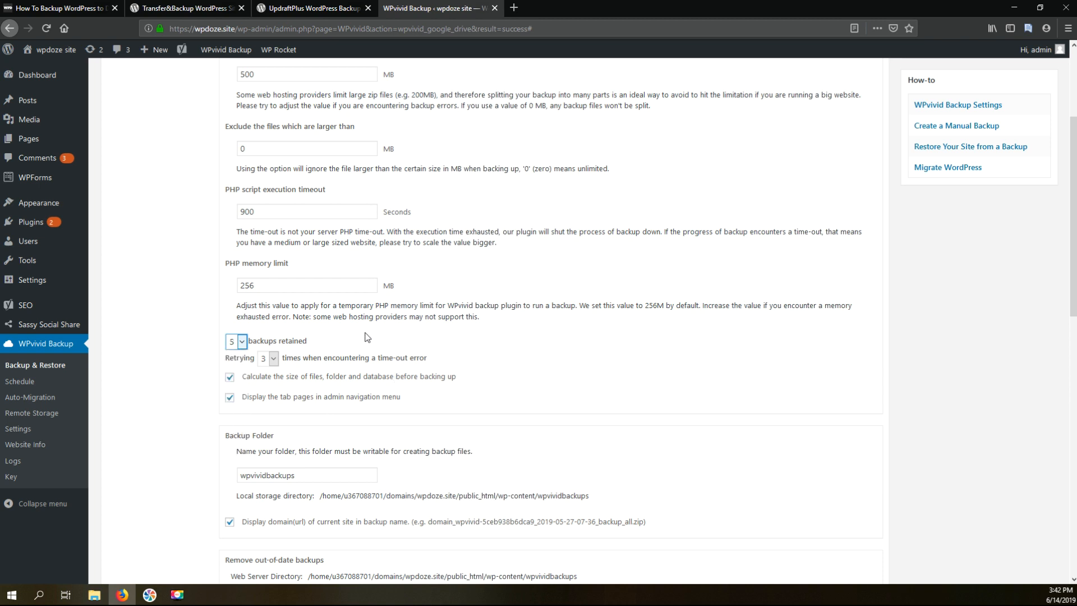
pyautogui.moveTo(183, 313)
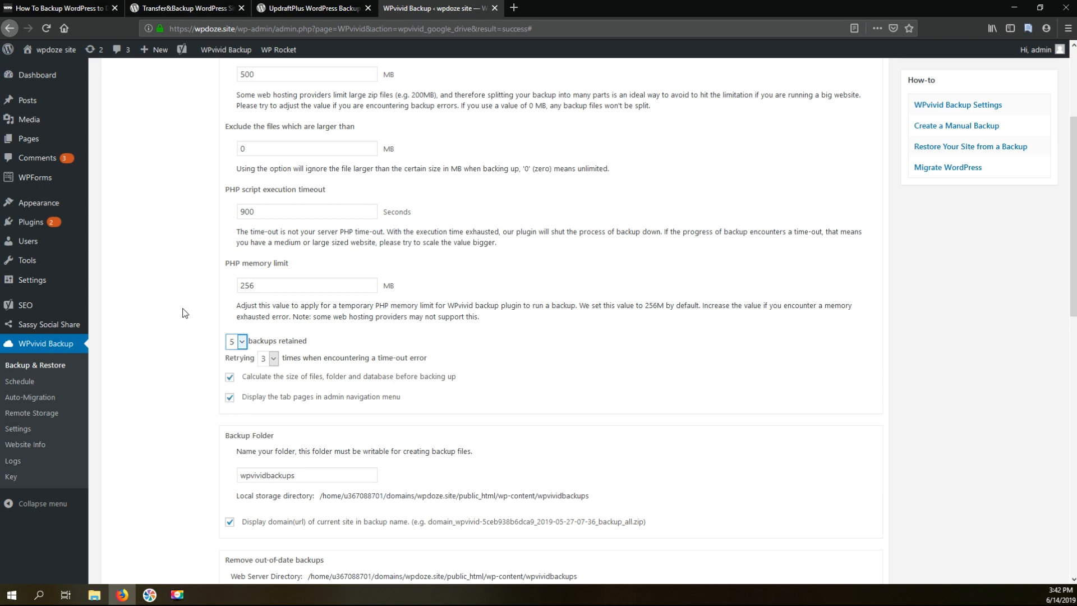
pyautogui.scroll(-3)
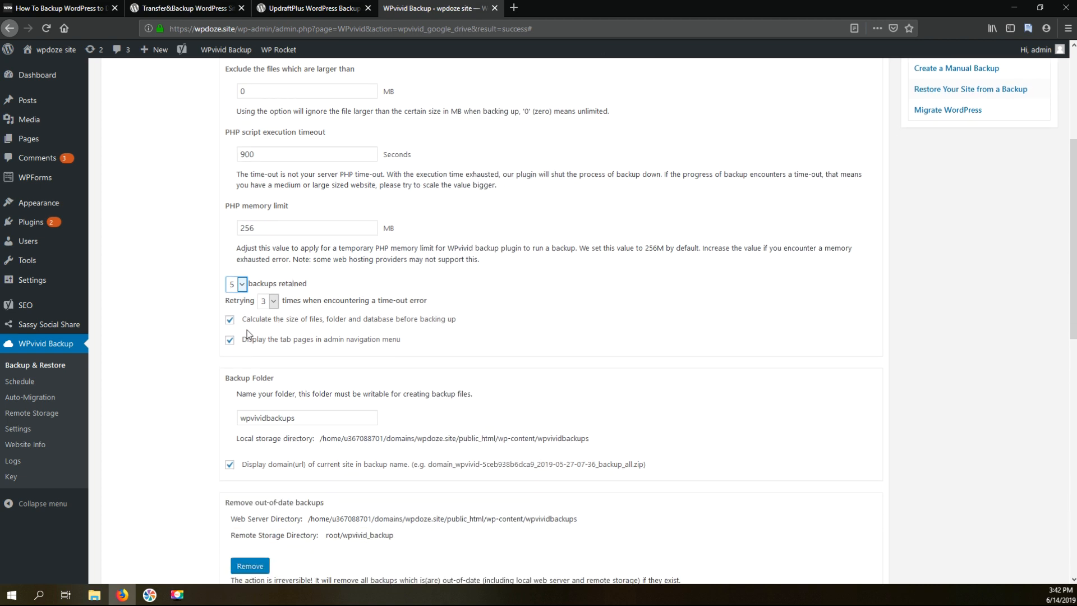
pyautogui.moveTo(313, 452)
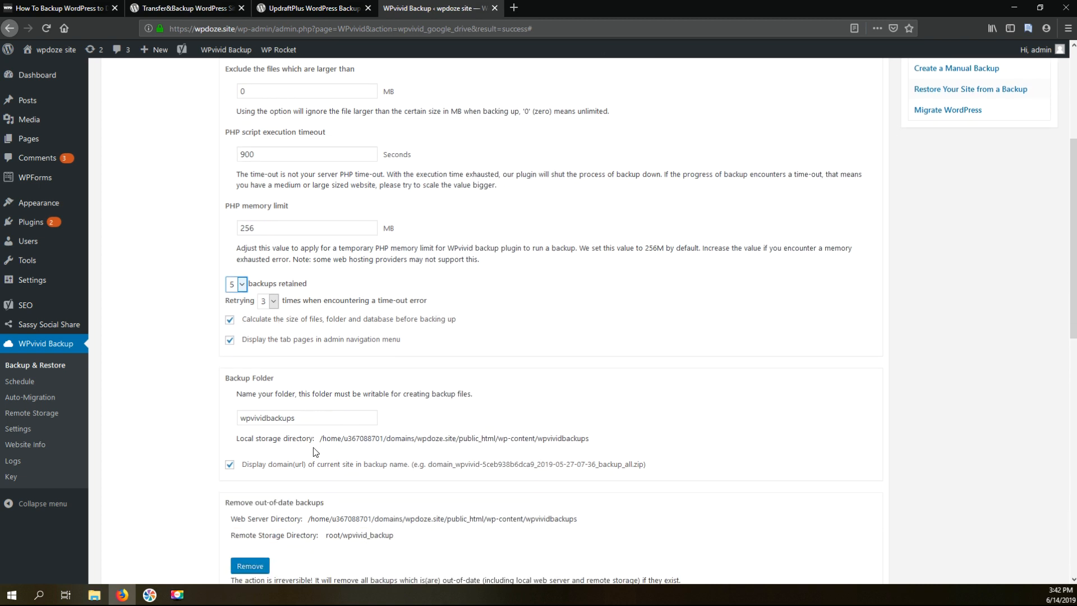
pyautogui.scroll(-3)
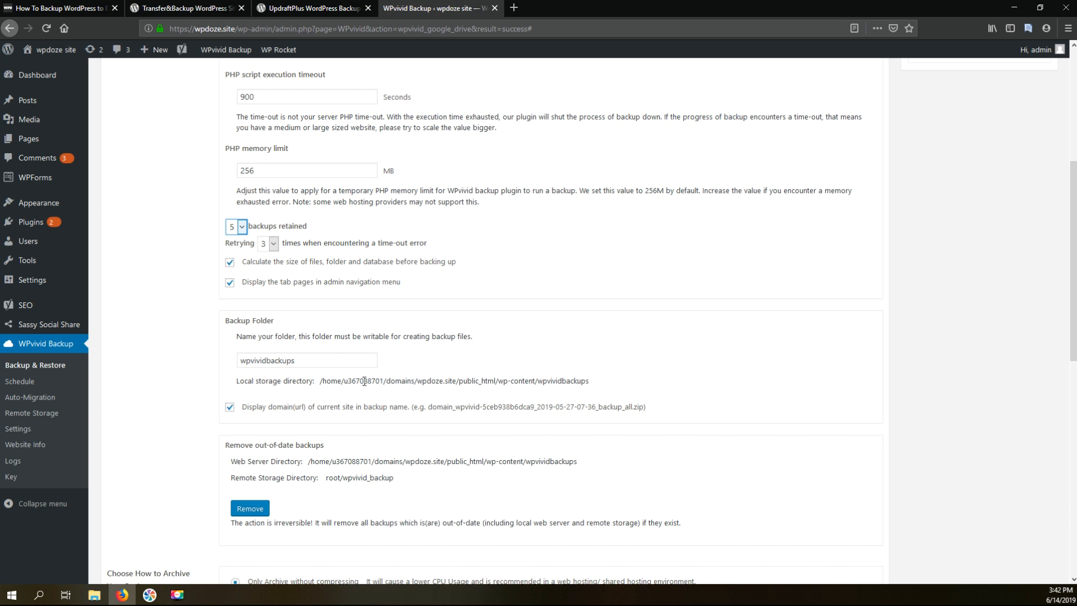
pyautogui.scroll(-3)
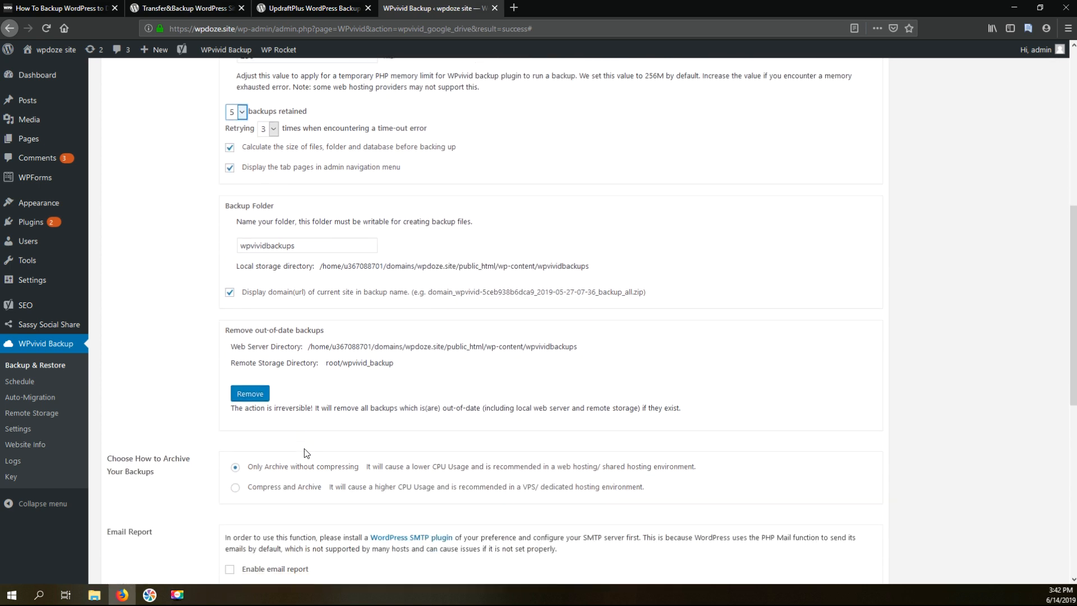
pyautogui.scroll(-3)
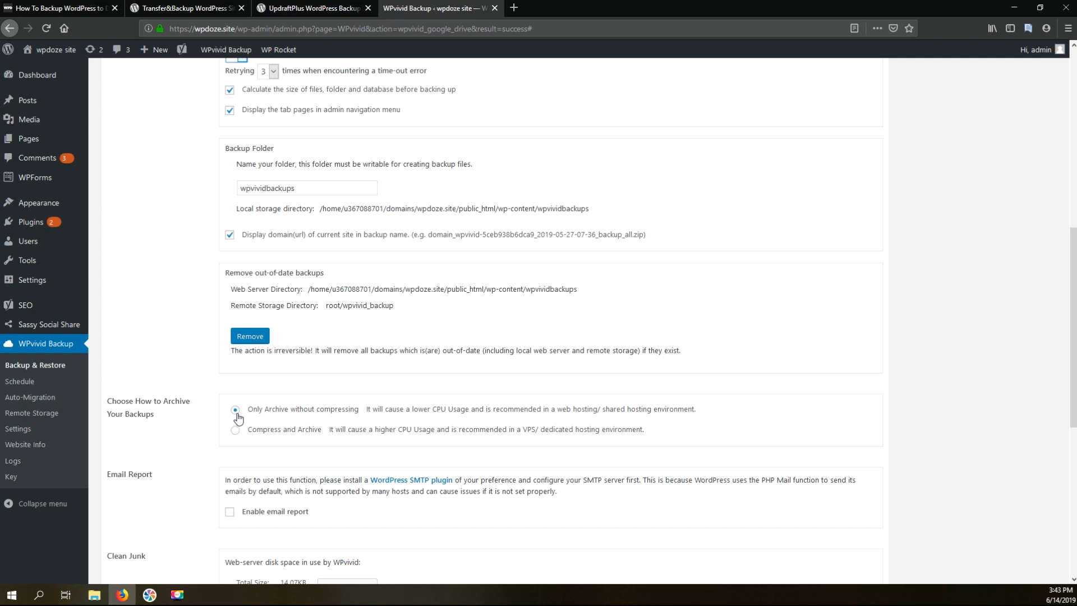
pyautogui.moveTo(252, 390)
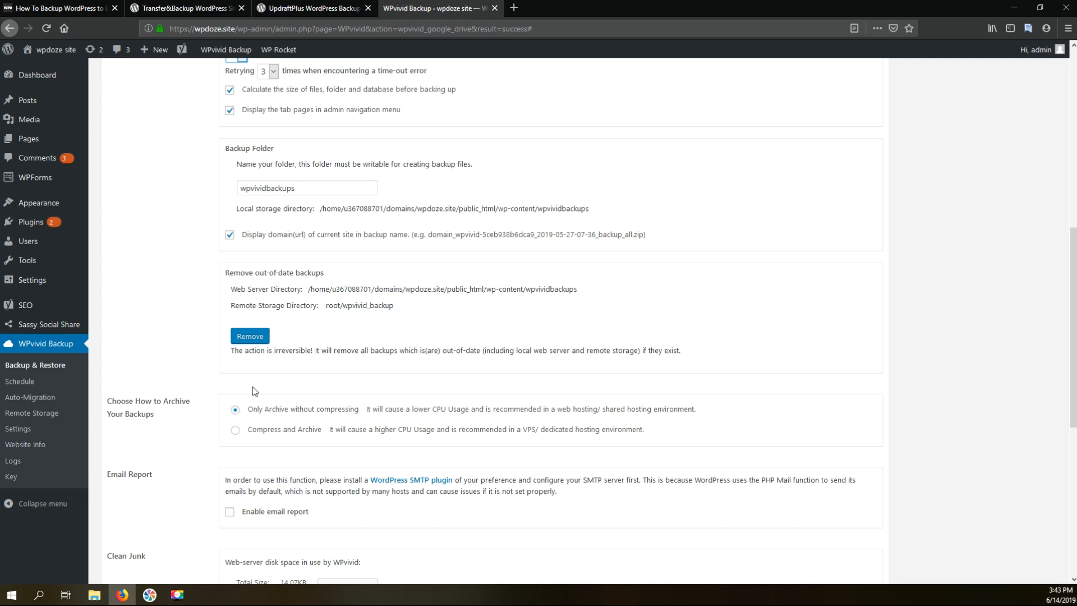
pyautogui.moveTo(430, 459)
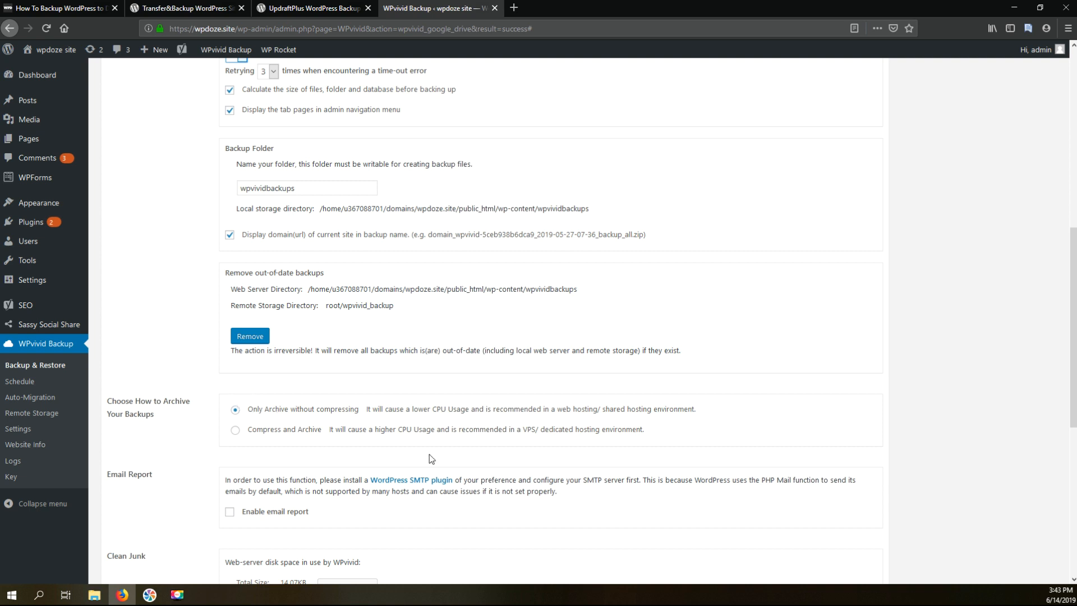
pyautogui.scroll(-3)
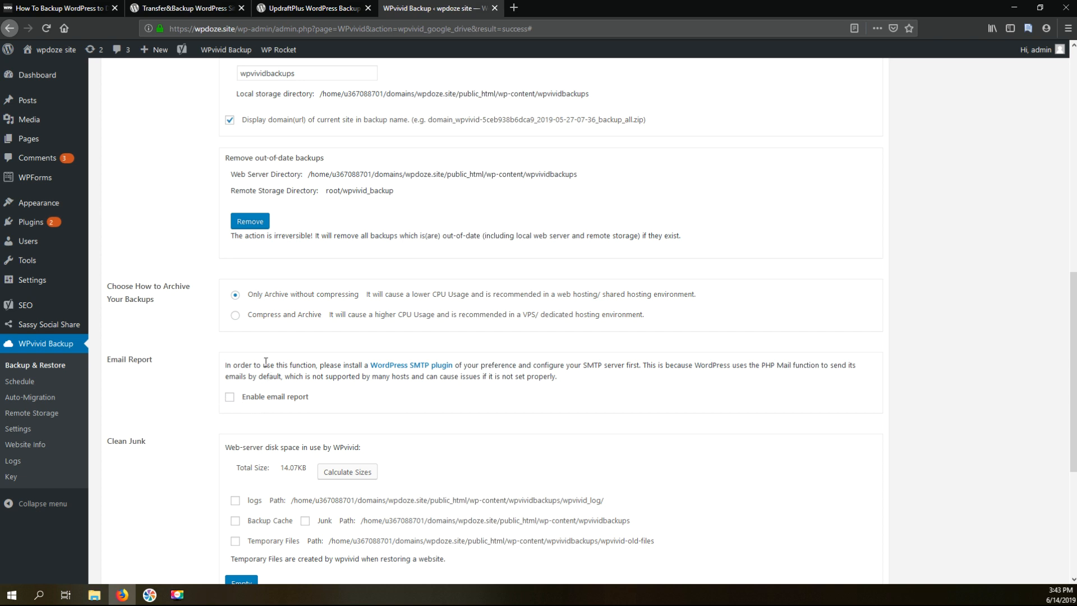
pyautogui.scroll(-3)
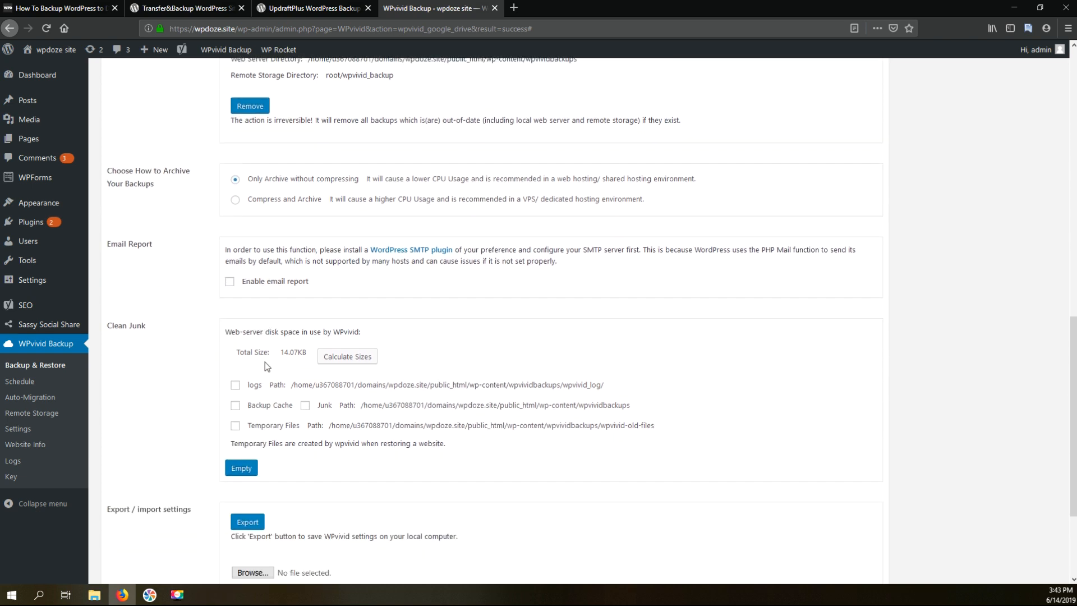
pyautogui.scroll(-3)
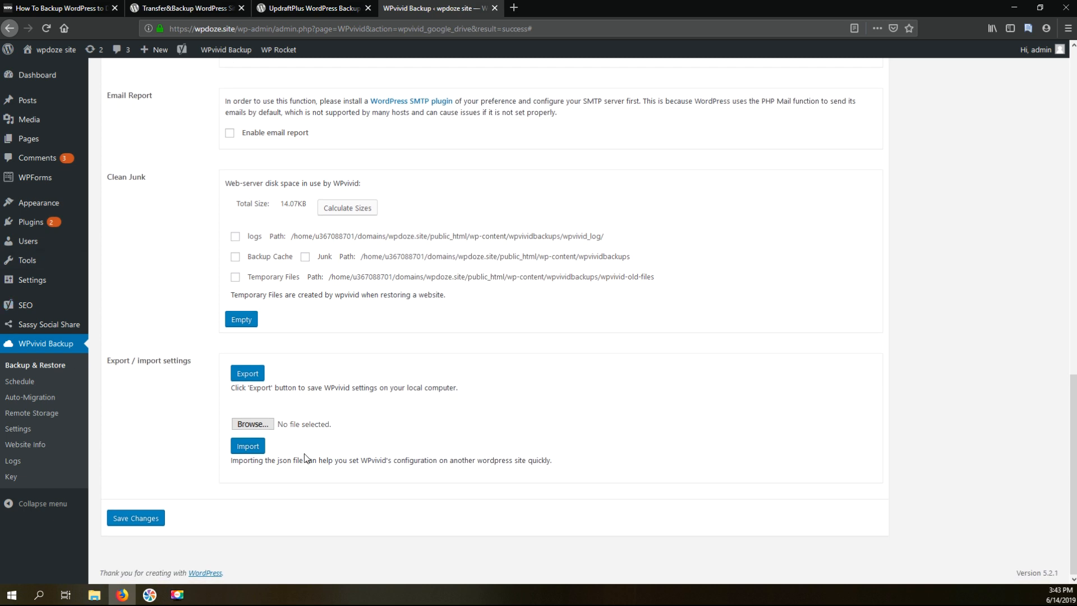
pyautogui.moveTo(191, 536)
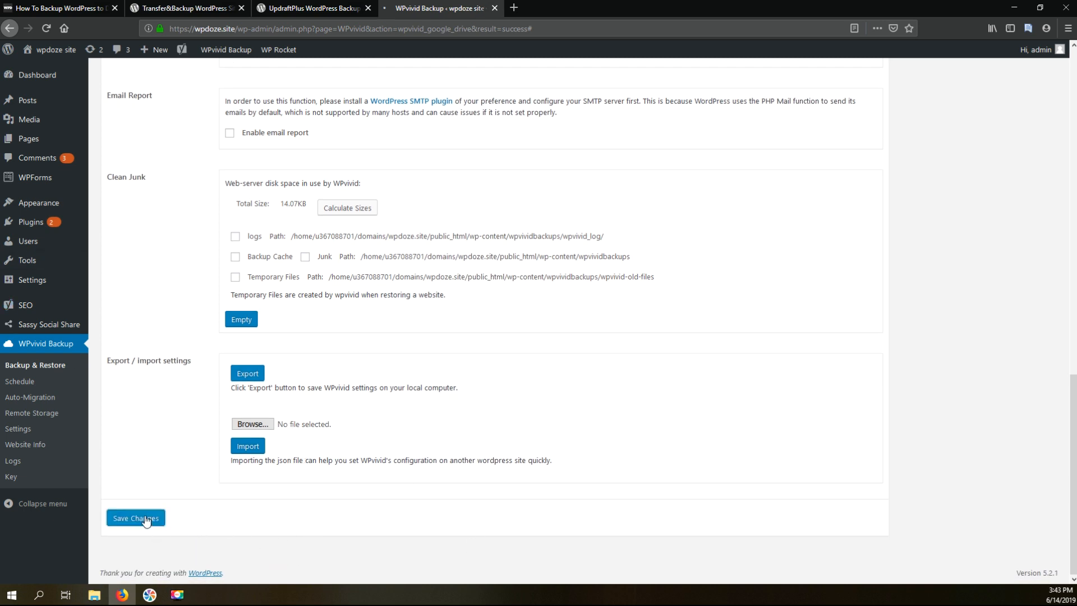
pyautogui.click(136, 519)
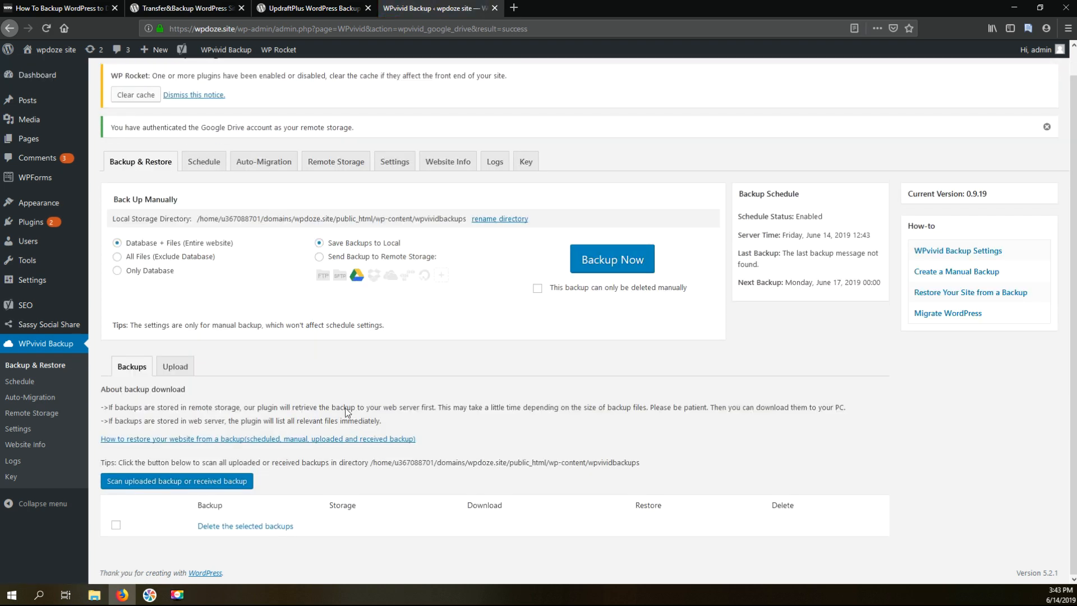
pyautogui.moveTo(268, 258)
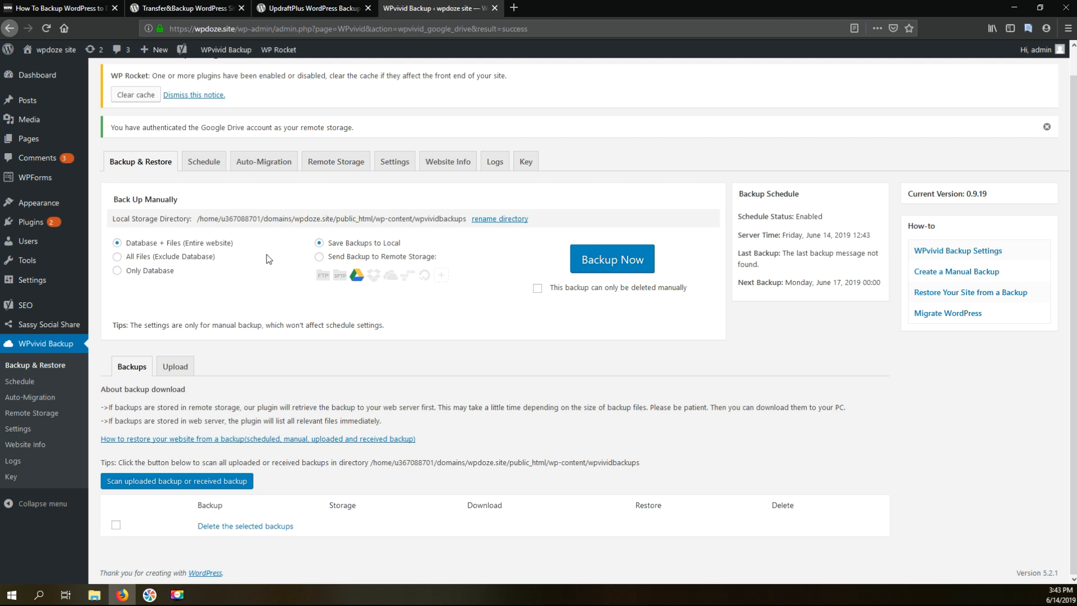
pyautogui.moveTo(272, 256)
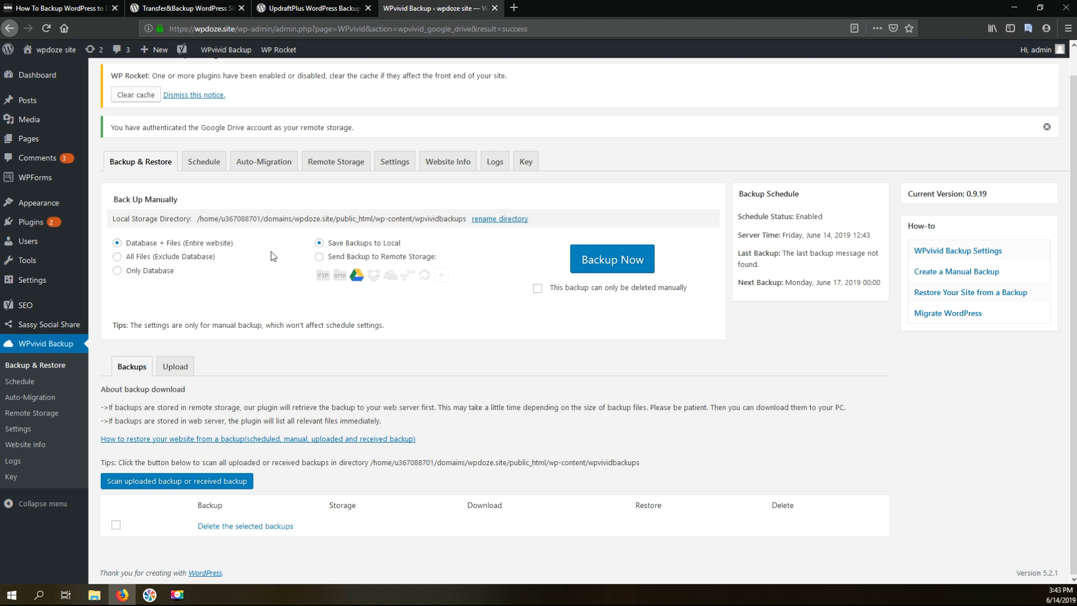
pyautogui.moveTo(249, 255)
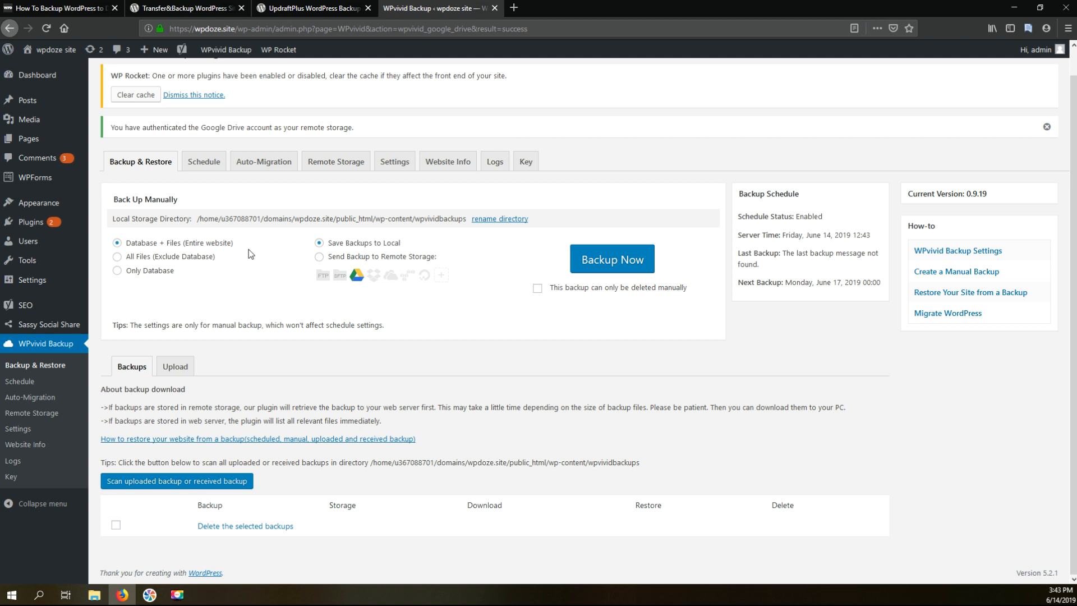
pyautogui.moveTo(749, 360)
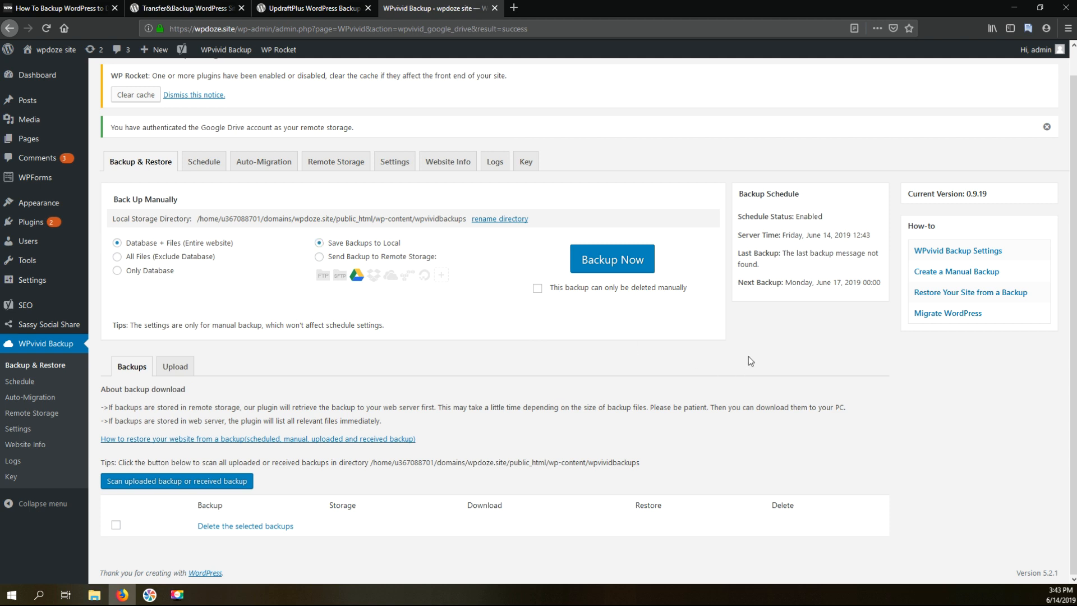
pyautogui.moveTo(424, 284)
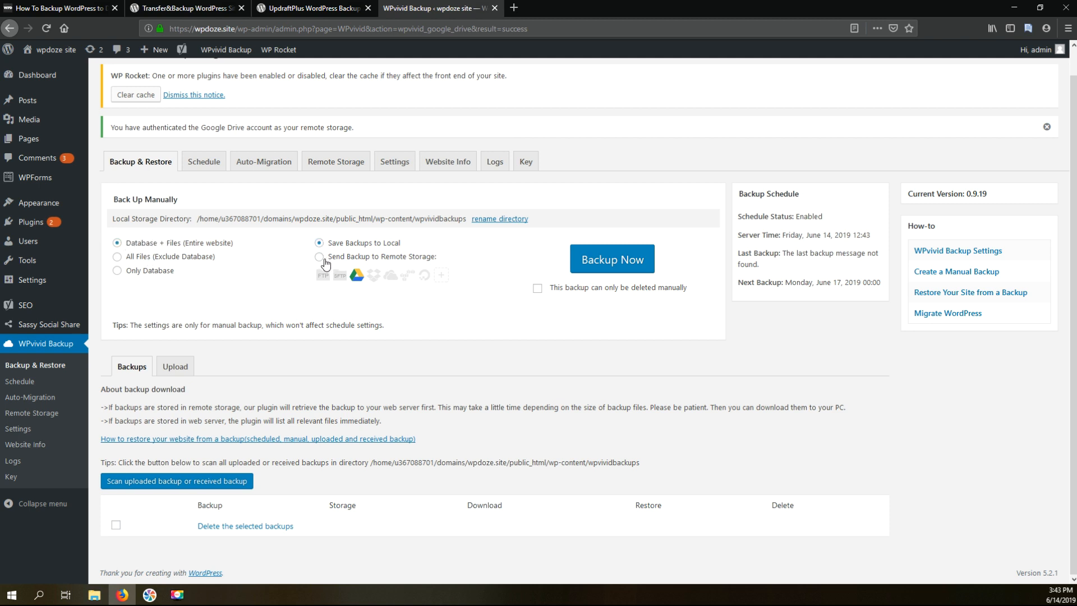
# - Choose 'Send Backup to Remote Storage' and start the manual backup with Backup Now
pyautogui.click(318, 256)
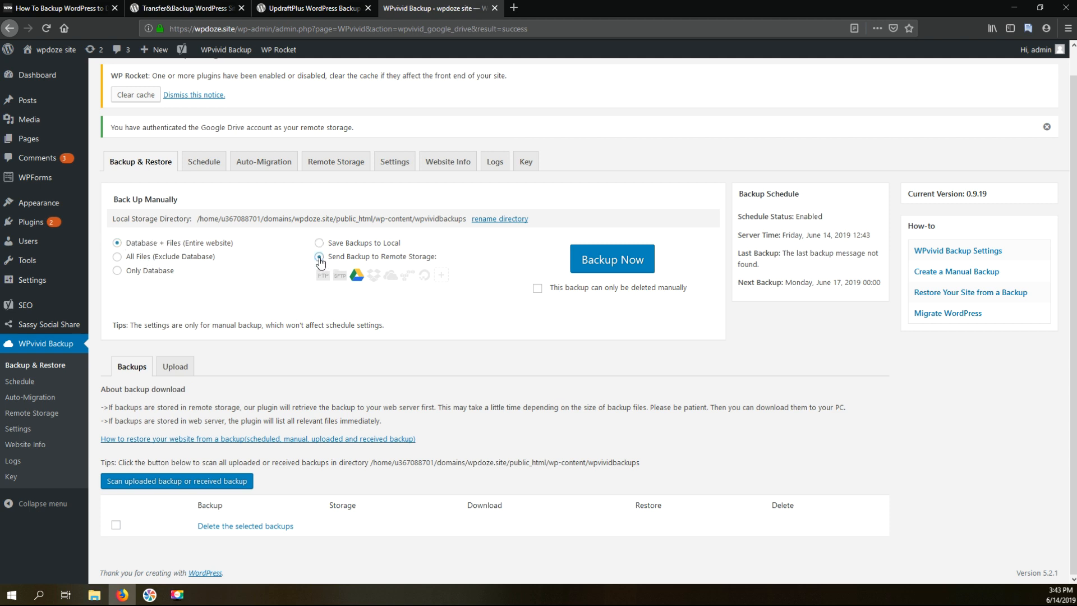
pyautogui.click(318, 256)
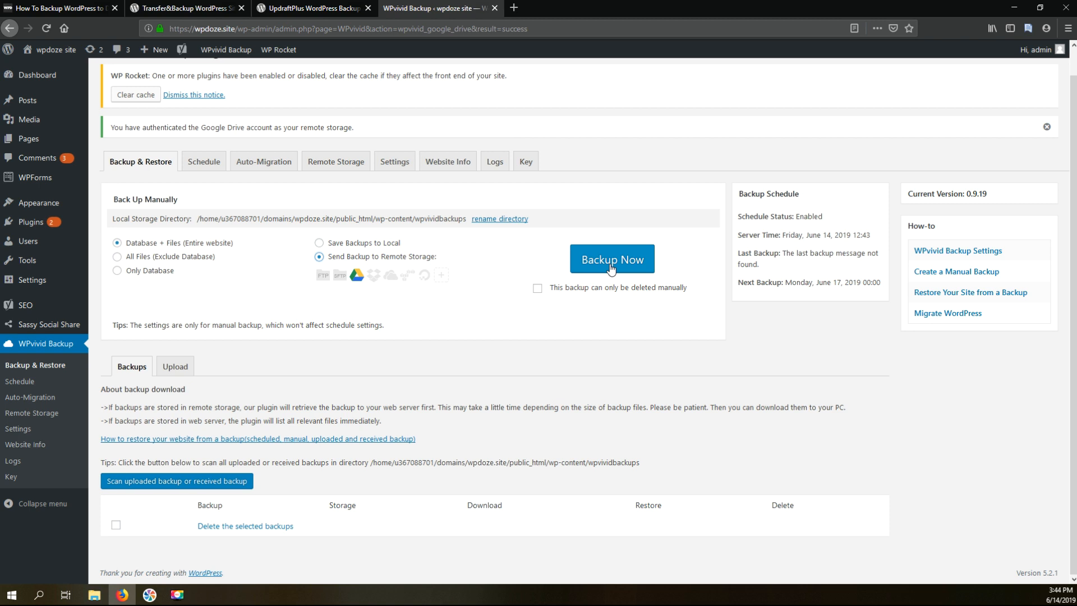
pyautogui.click(612, 259)
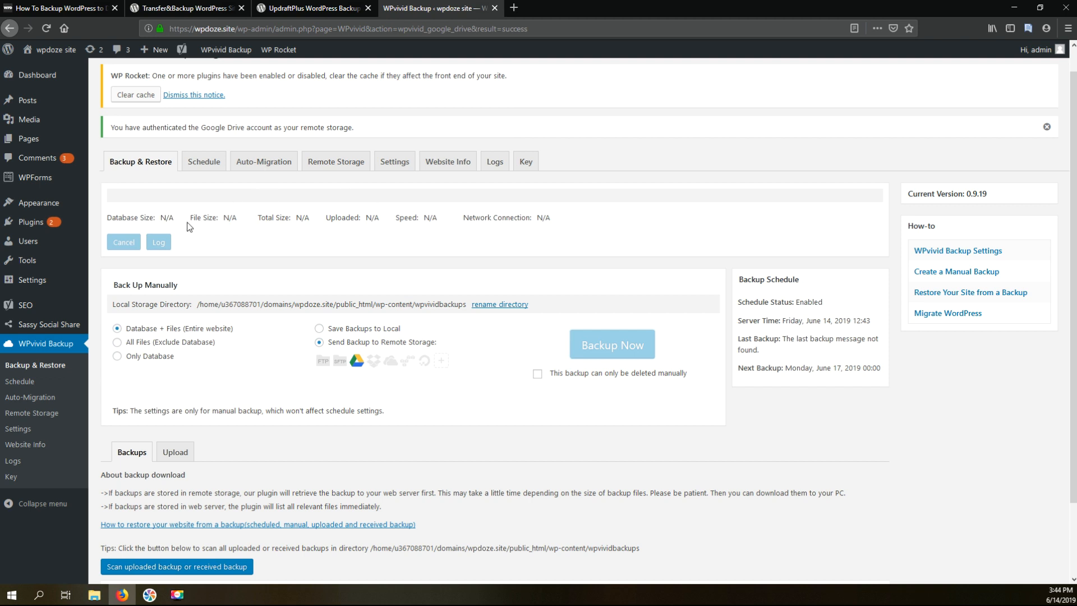
pyautogui.moveTo(406, 282)
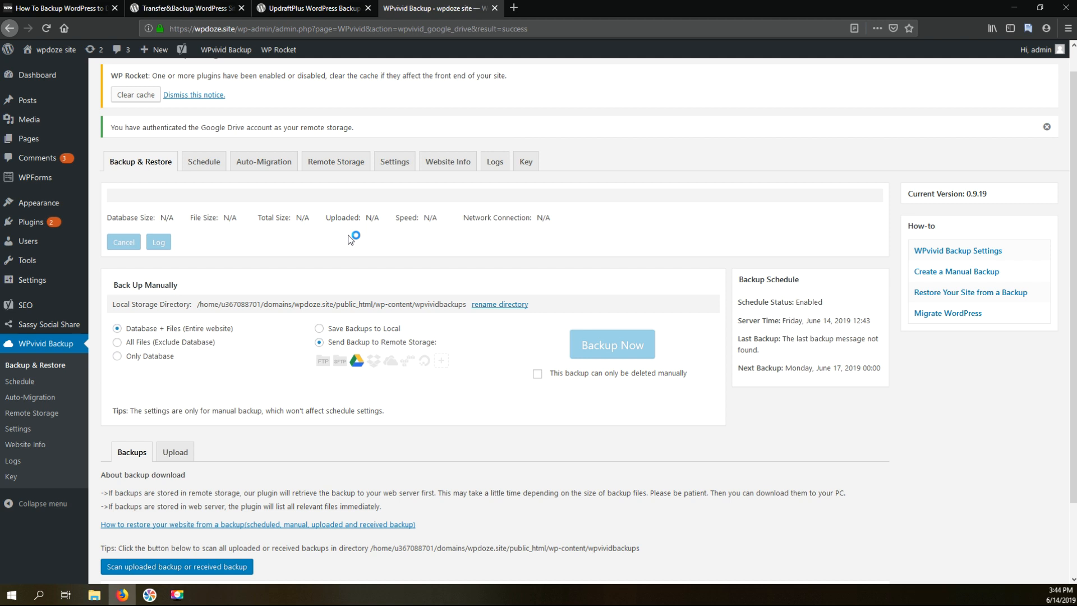
pyautogui.moveTo(348, 240)
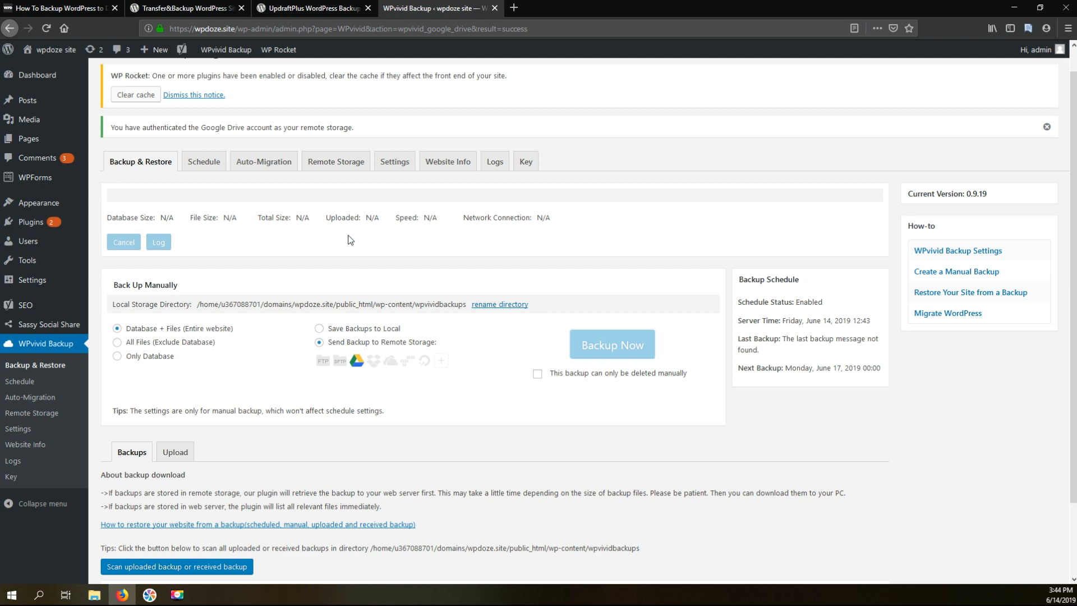
# - Watch the backup progress panel while the manual full backup runs
pyautogui.click(610, 344)
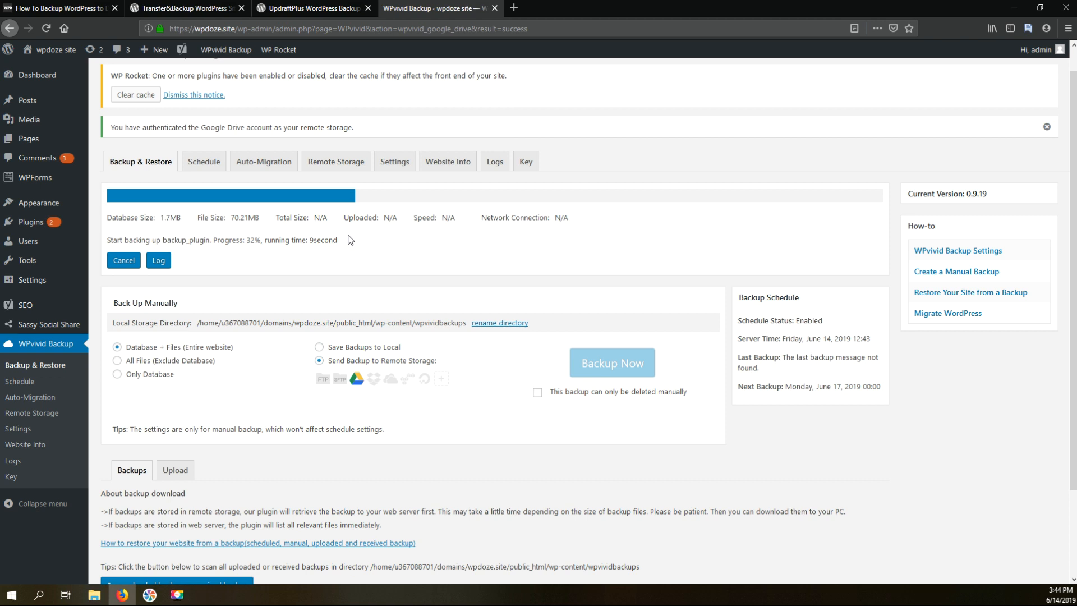
pyautogui.moveTo(307, 238)
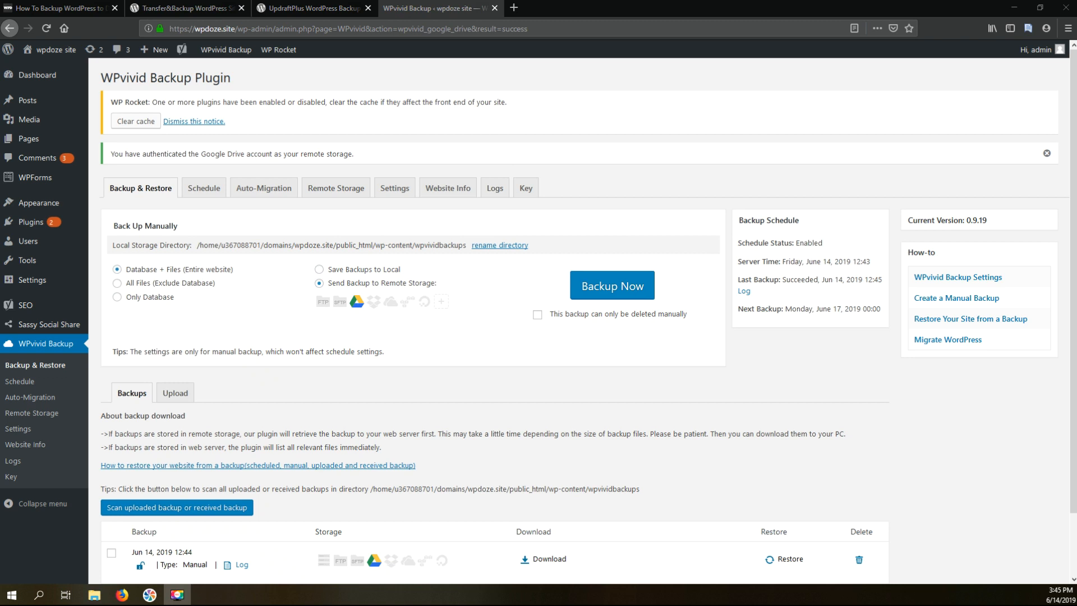
pyautogui.moveTo(368, 274)
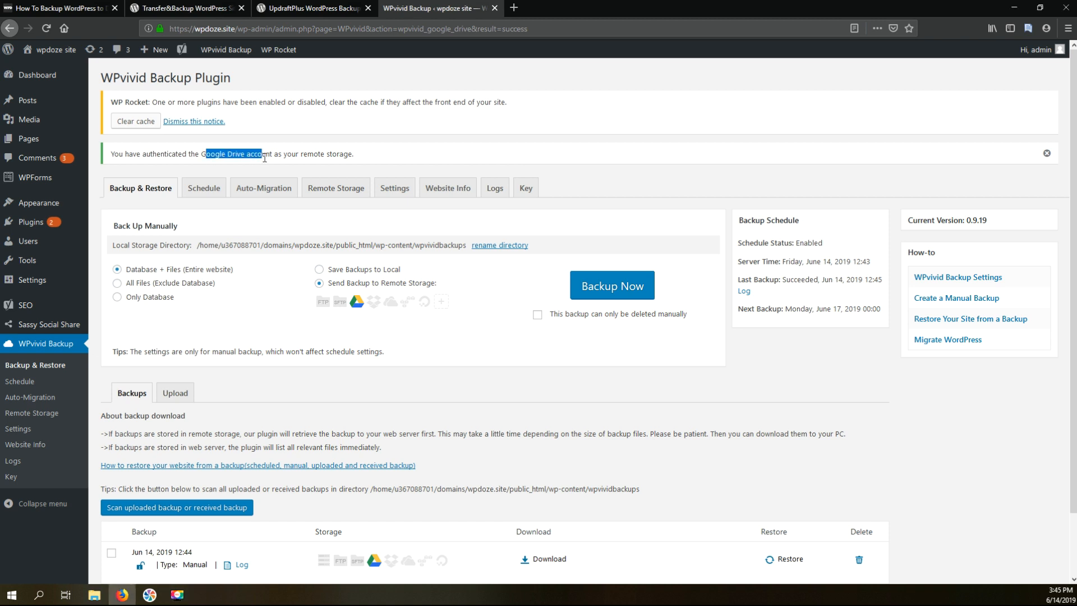
pyautogui.scroll(-3)
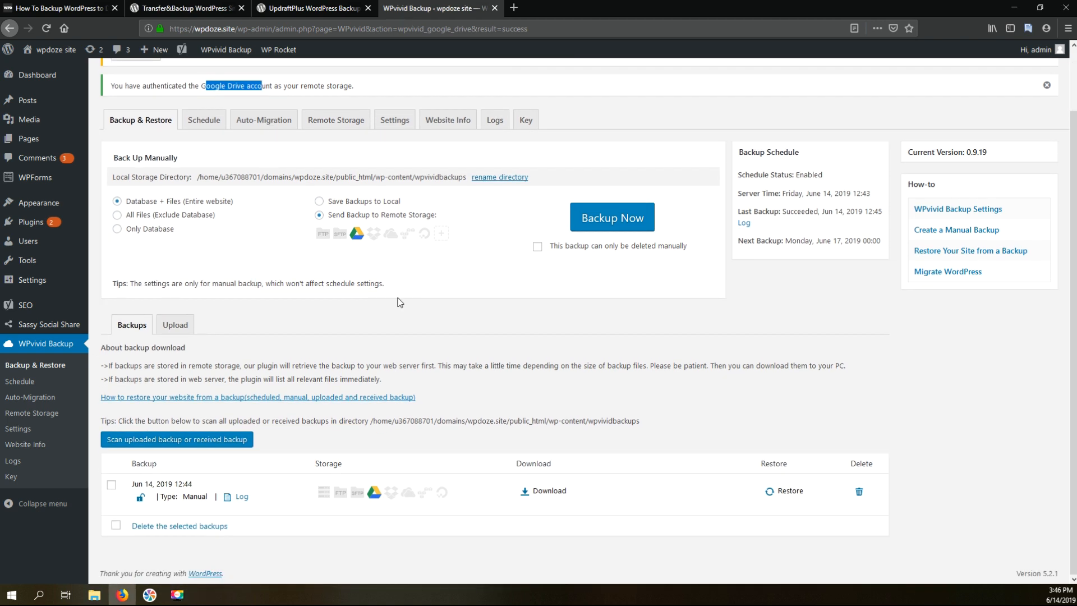
pyautogui.moveTo(174, 506)
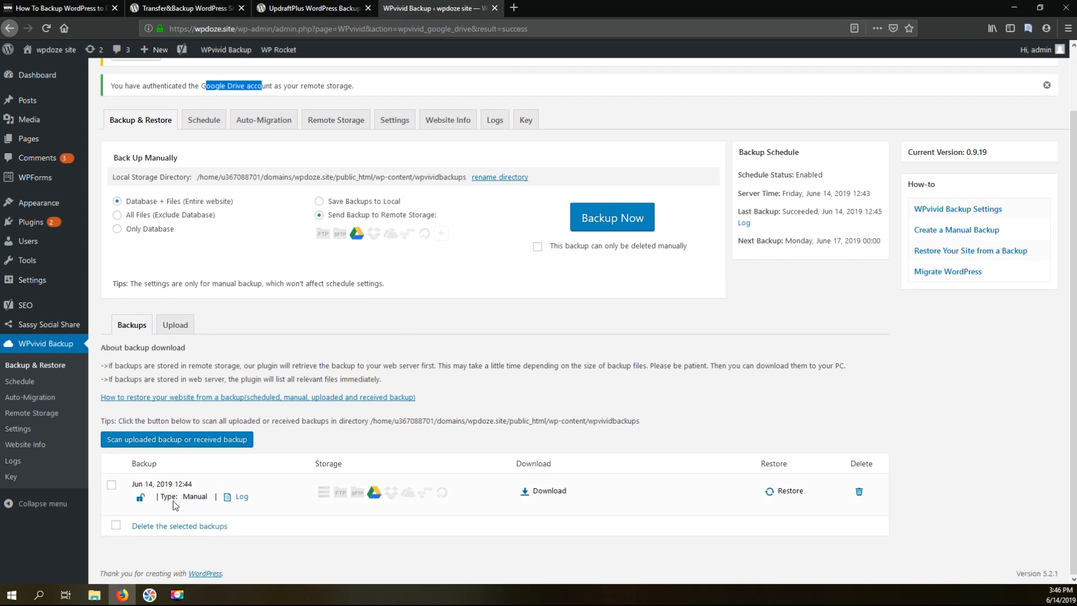
pyautogui.moveTo(240, 498)
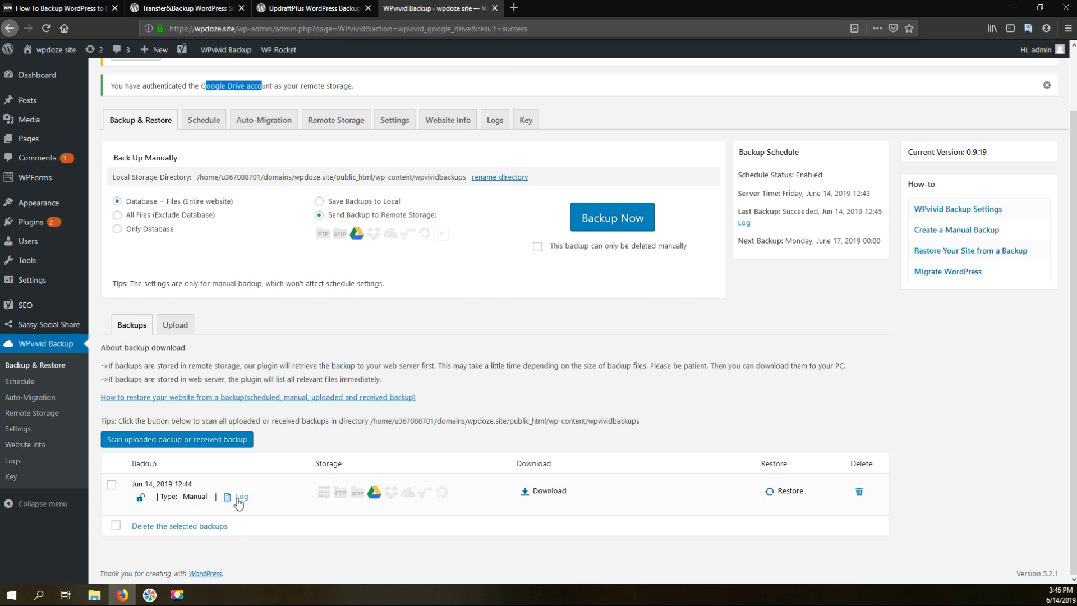
pyautogui.click(242, 498)
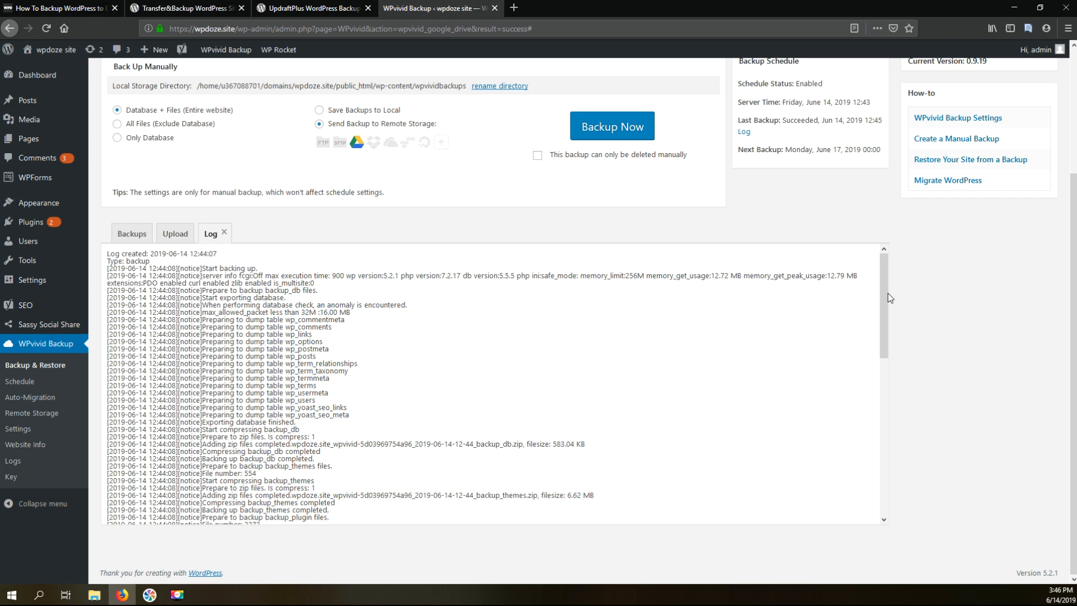
pyautogui.scroll(-3)
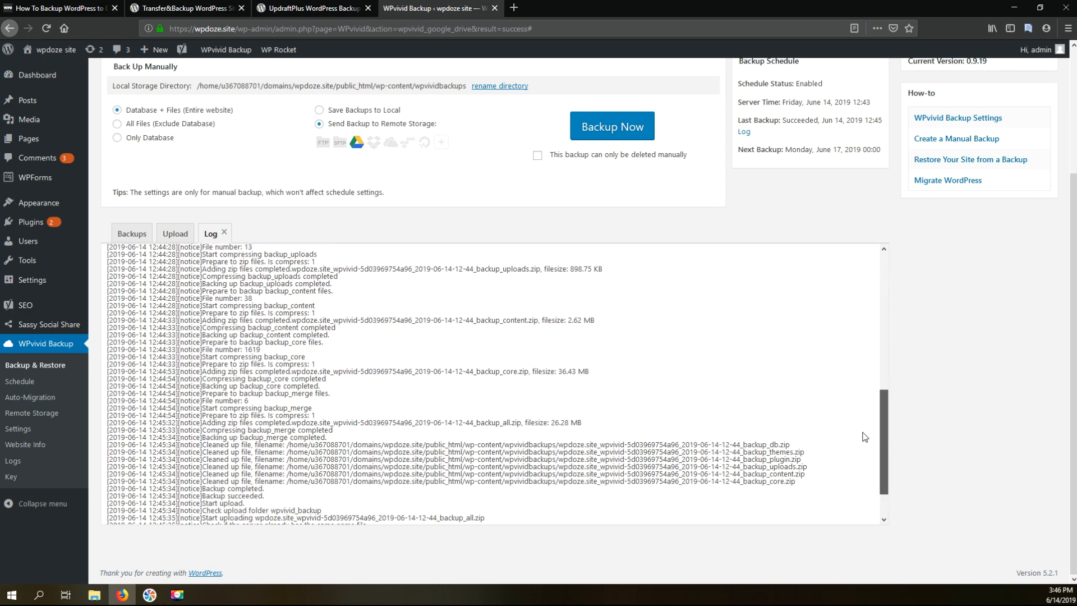
pyautogui.scroll(-3)
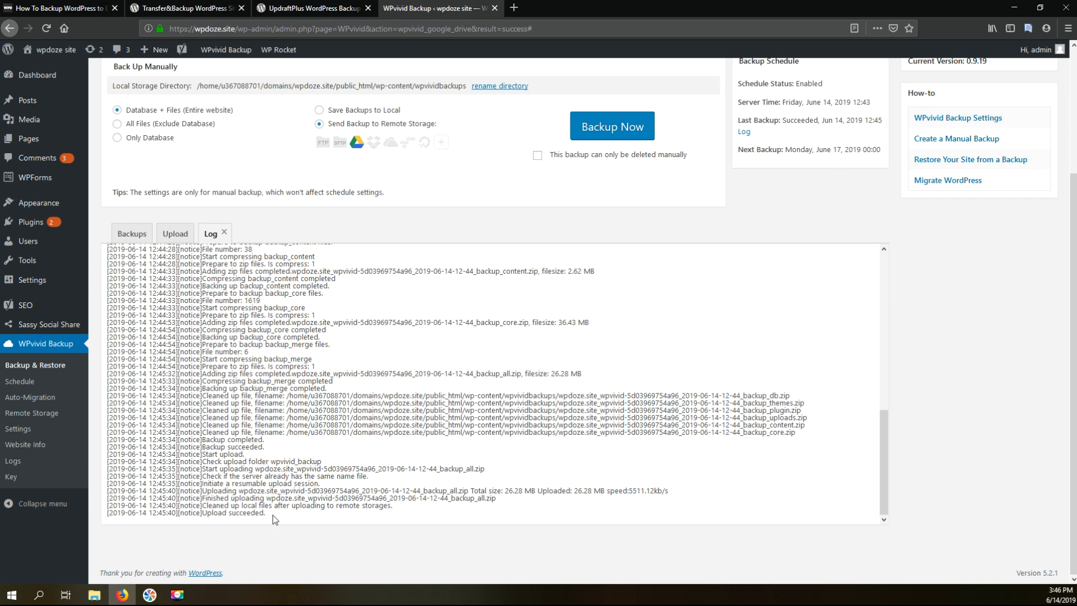
pyautogui.doubleClick(256, 512)
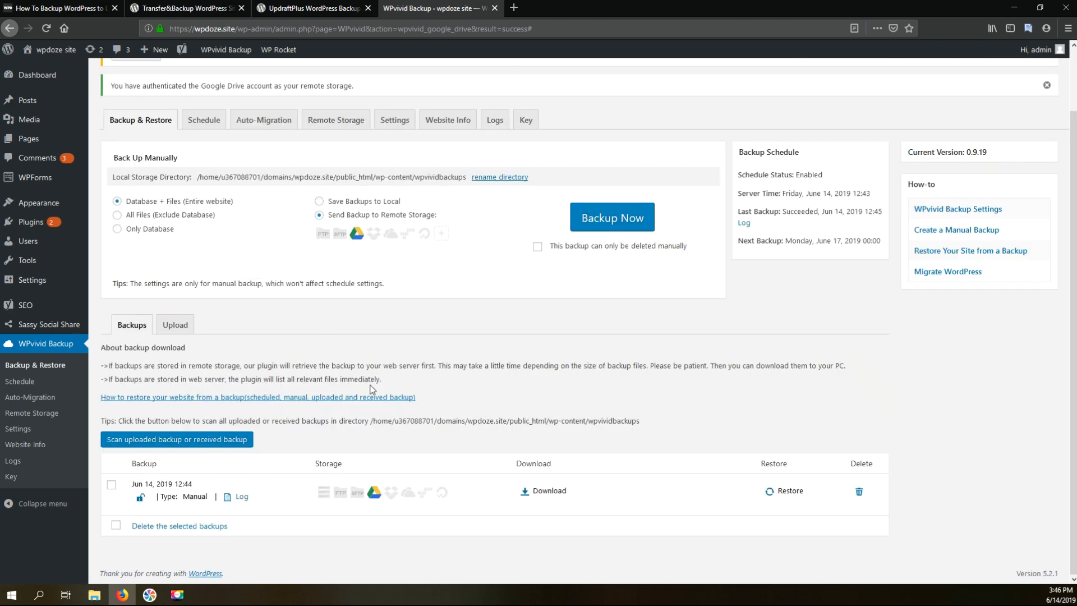
pyautogui.moveTo(620, 501)
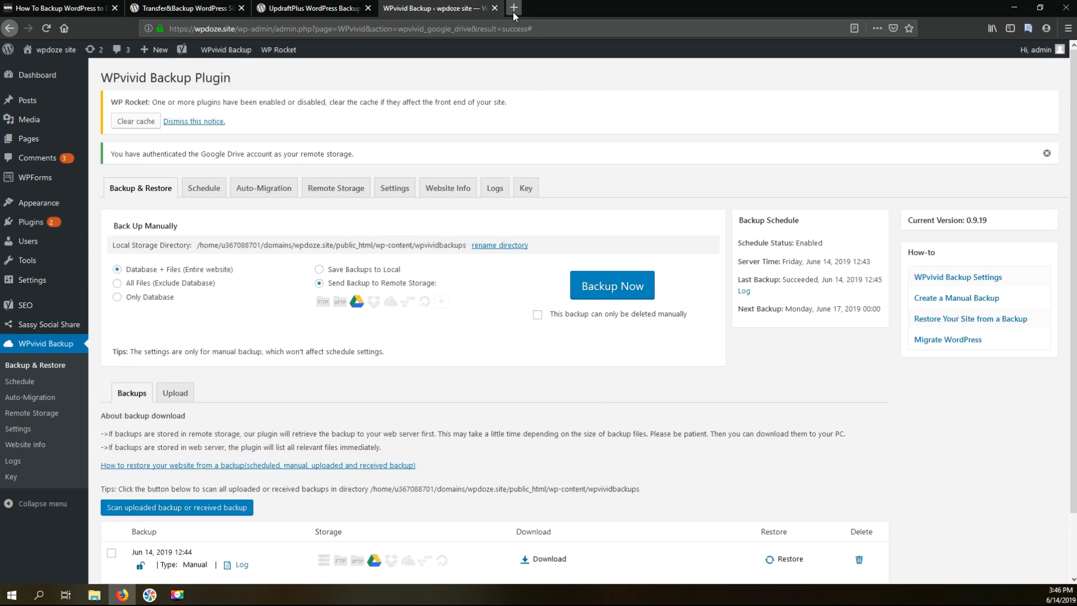
# - In Google Drive's My Drive, view the wpvivid_backup folder with the new zip, then return to WPvivid
pyautogui.click(512, 8)
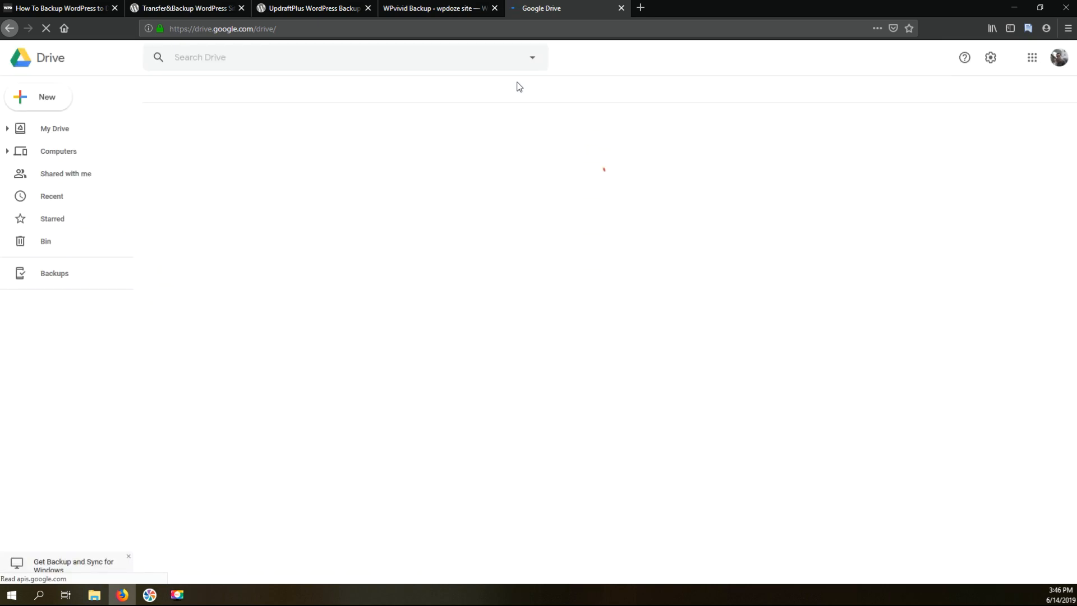
pyautogui.click(54, 127)
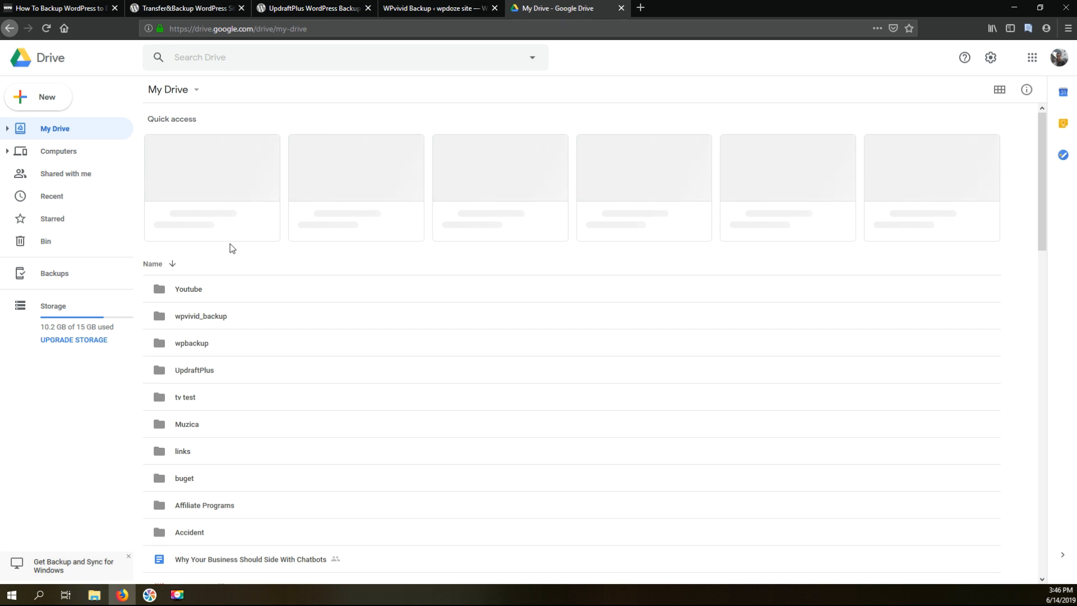
pyautogui.moveTo(198, 323)
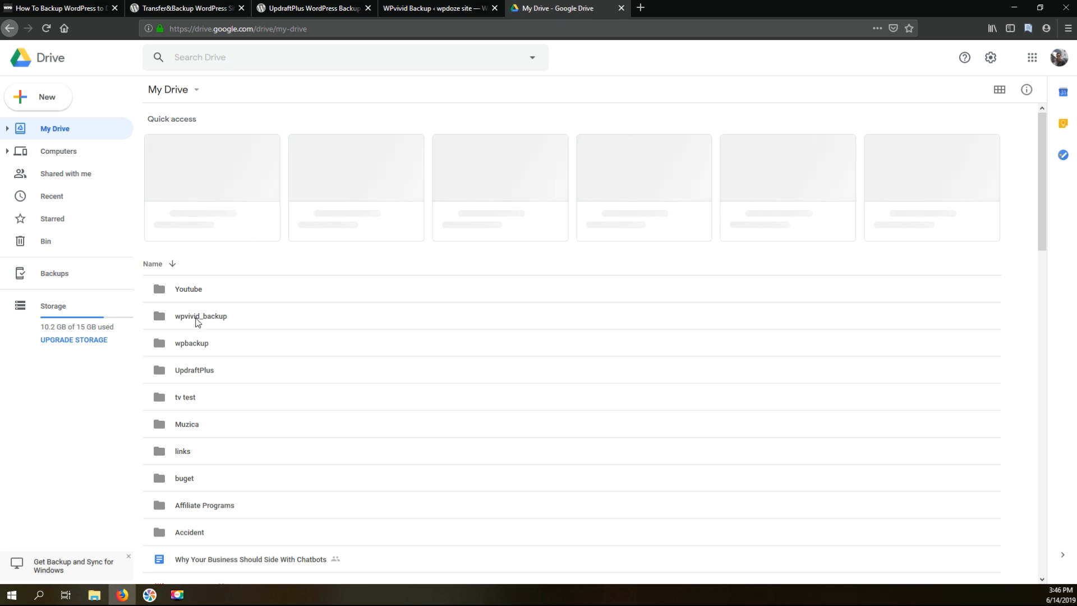
pyautogui.moveTo(190, 323)
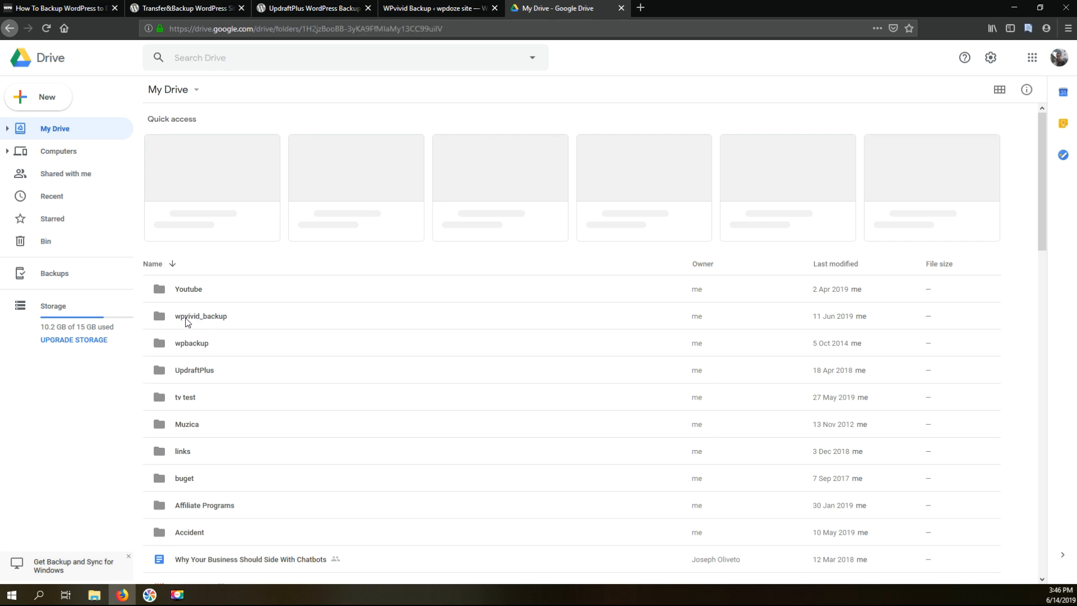
pyautogui.doubleClick(201, 316)
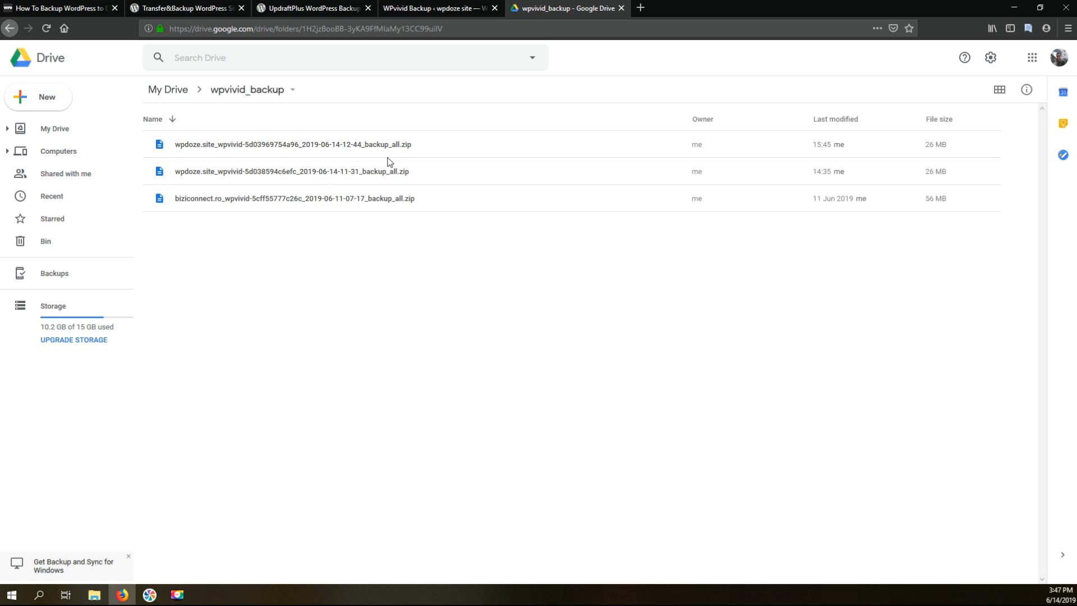
pyautogui.moveTo(292, 149)
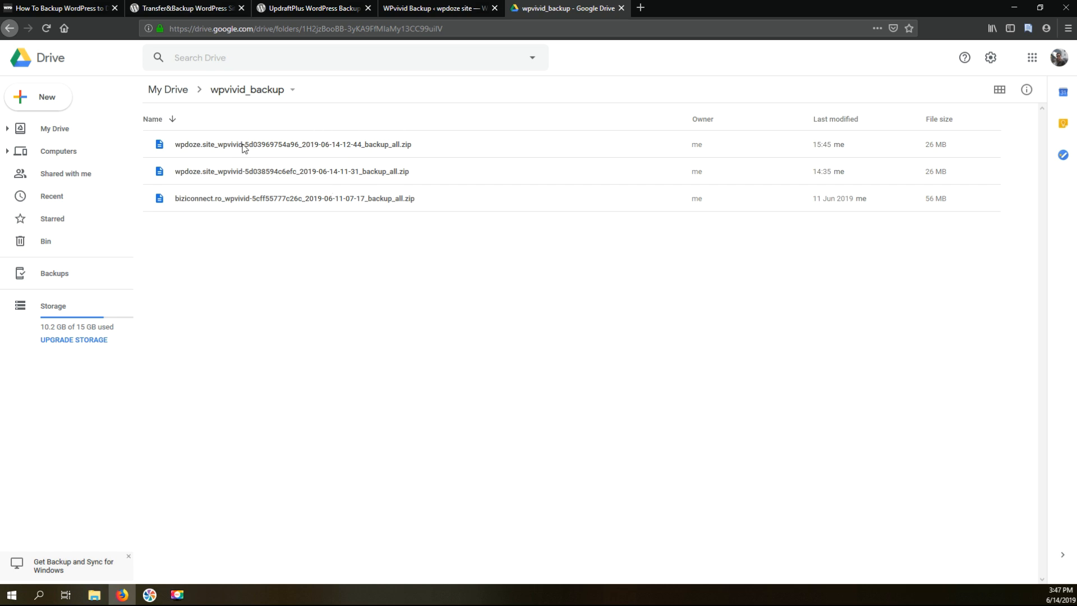
pyautogui.moveTo(245, 162)
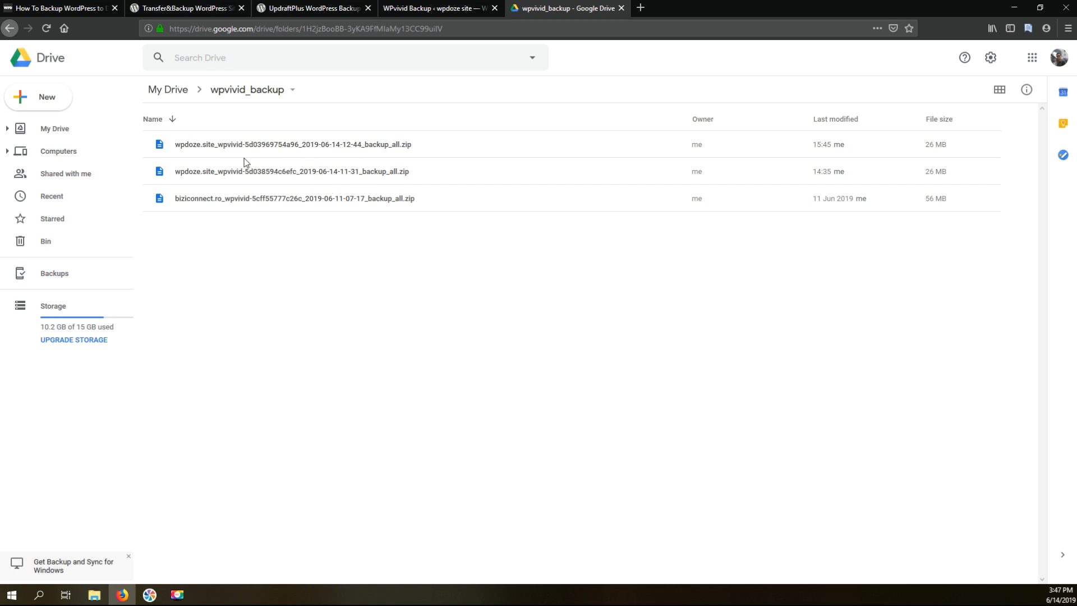
pyautogui.moveTo(403, 149)
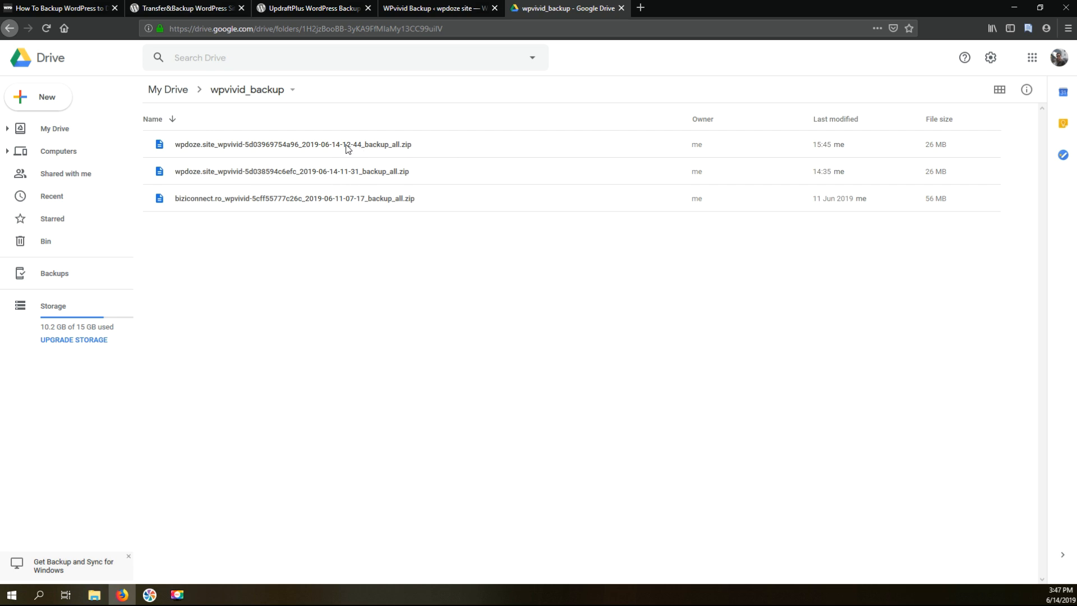
pyautogui.moveTo(366, 140)
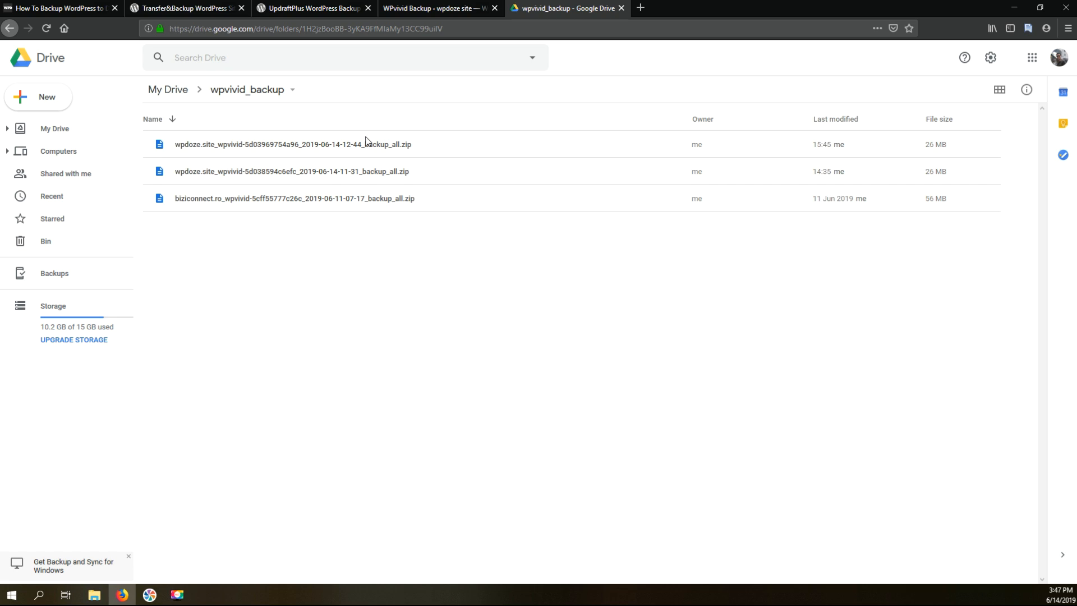
pyautogui.moveTo(472, 159)
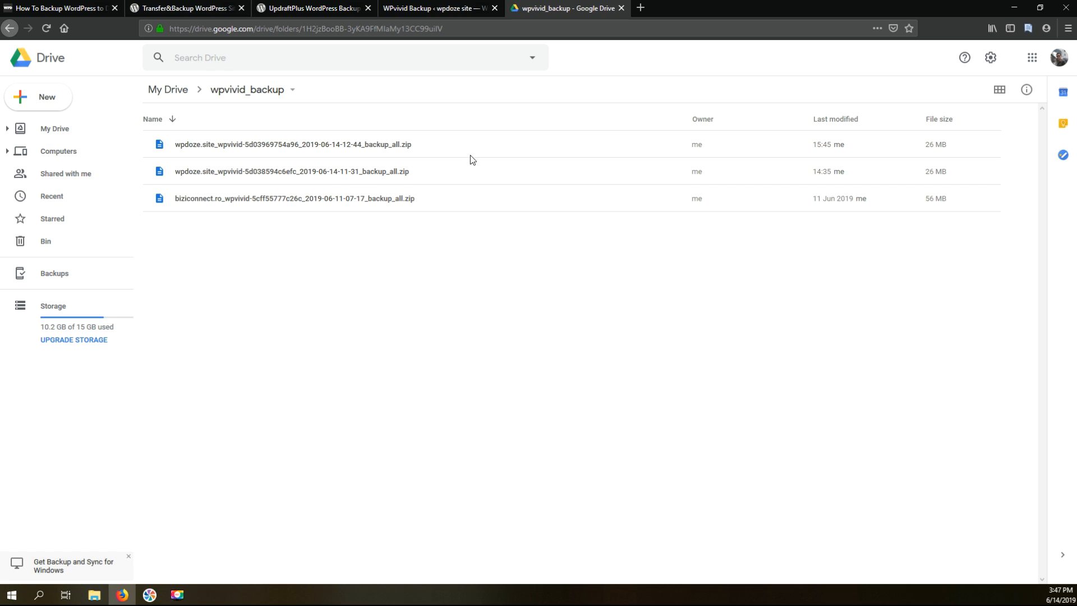
pyautogui.moveTo(461, 97)
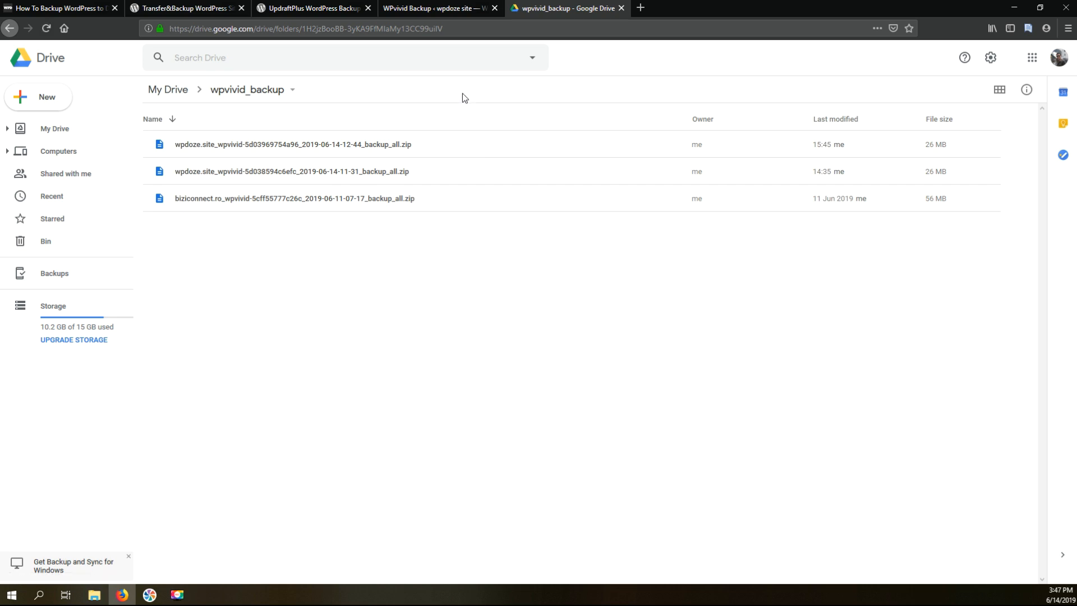
pyautogui.click(434, 8)
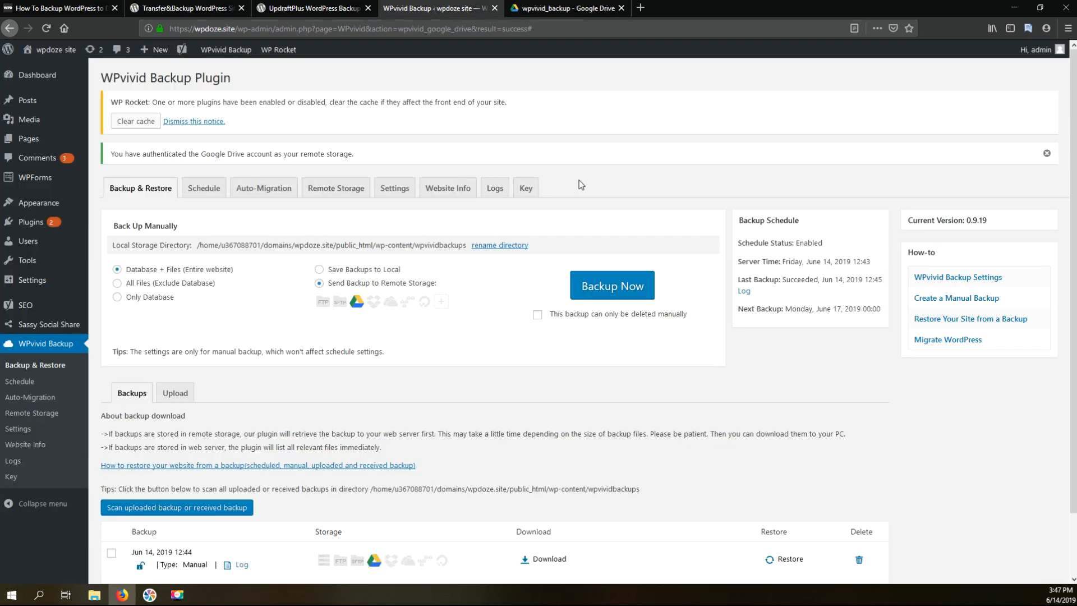
pyautogui.scroll(-3)
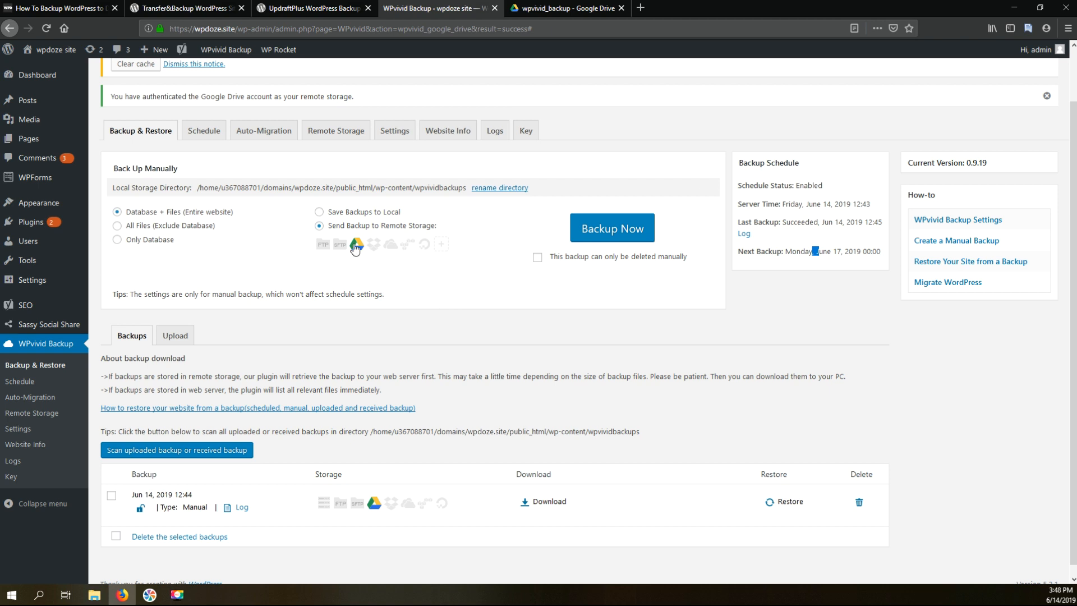
pyautogui.moveTo(410, 301)
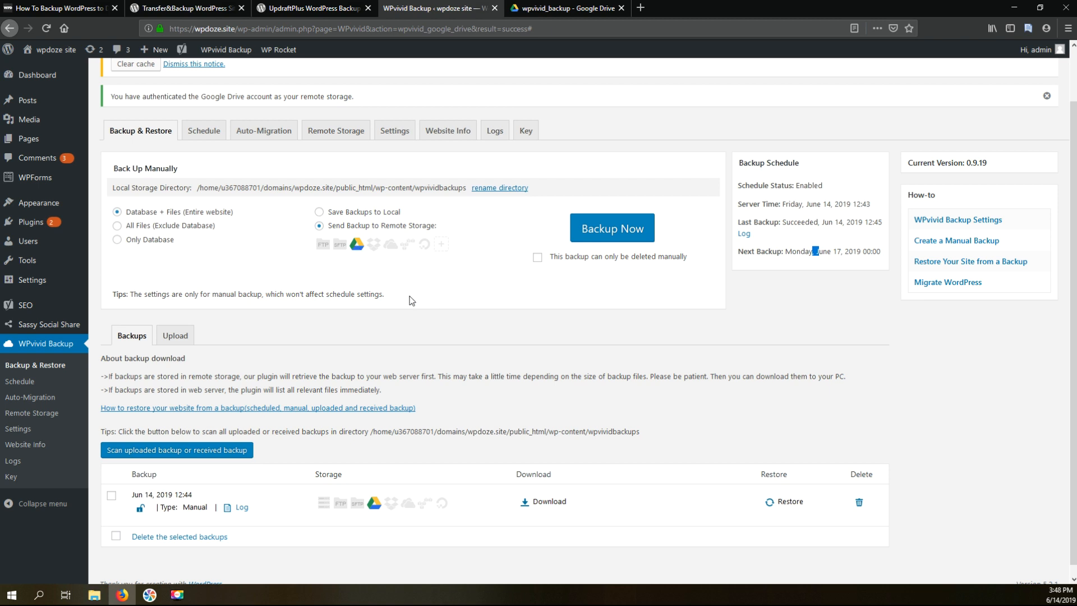